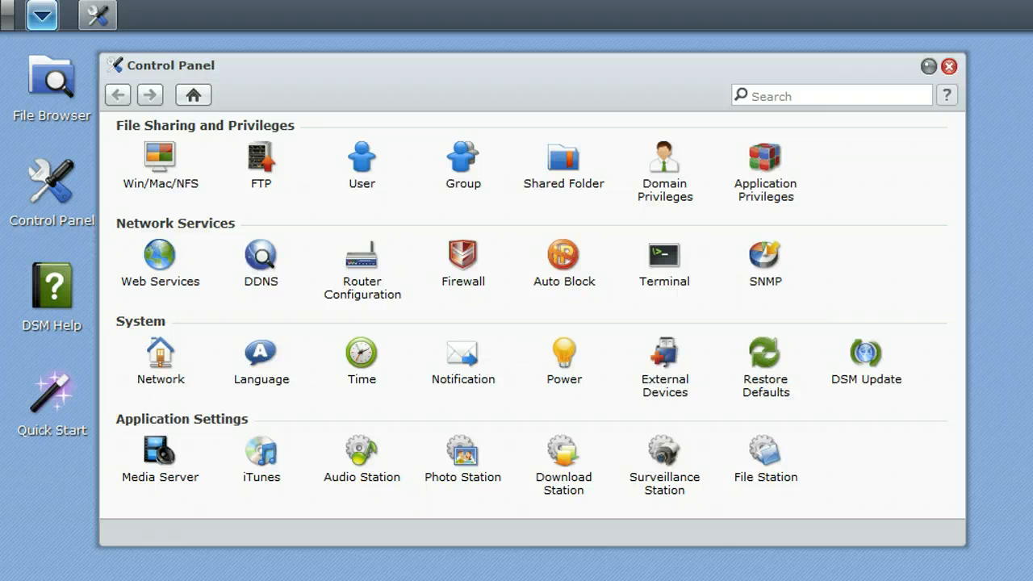
{"action": "mouse_move", "coordinate": [668, 357]}
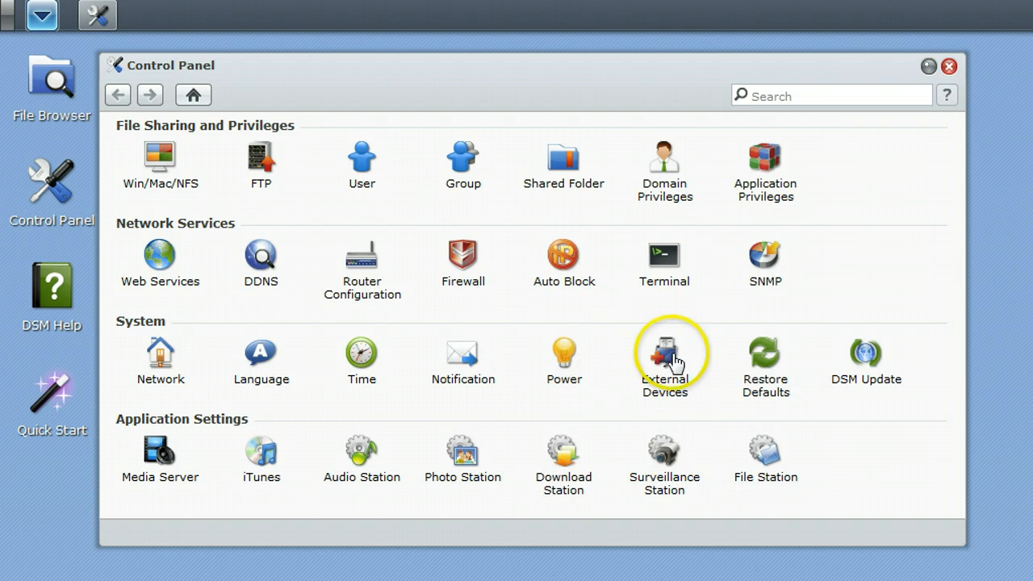
{"action": "mouse_move", "coordinate": [702, 335]}
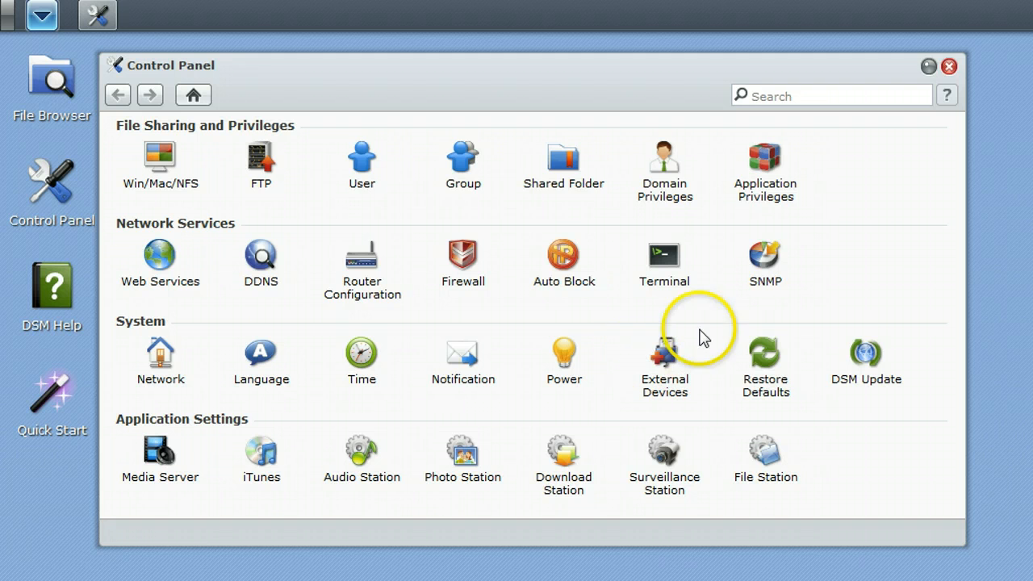
Close the Control Panel window, leaving only the desktop shortcuts
{"action": "left_click", "coordinate": [949, 66]}
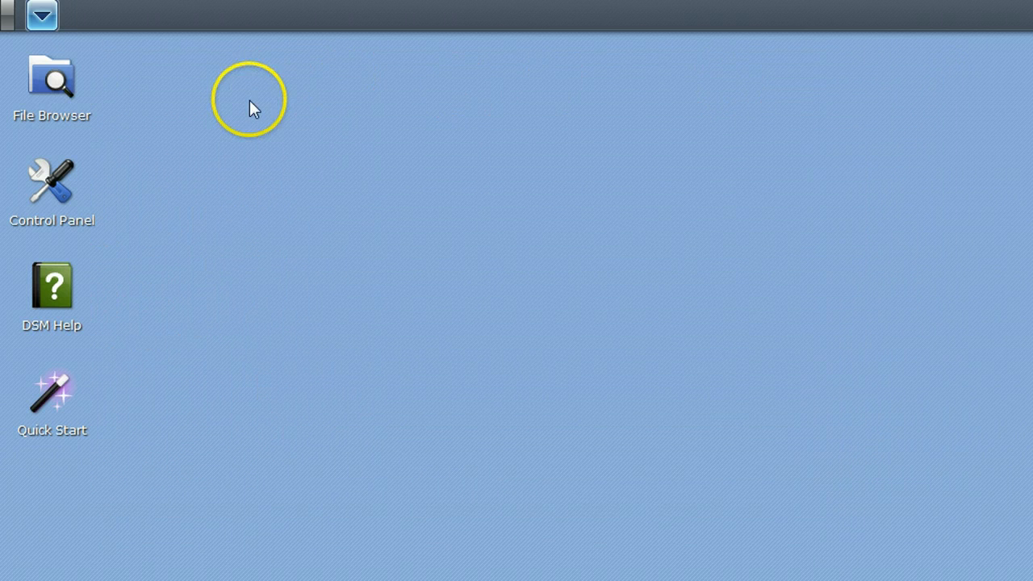
Open the DSM main menu listing Control Panel, Storage Manager and other apps
{"action": "left_click", "coordinate": [41, 15]}
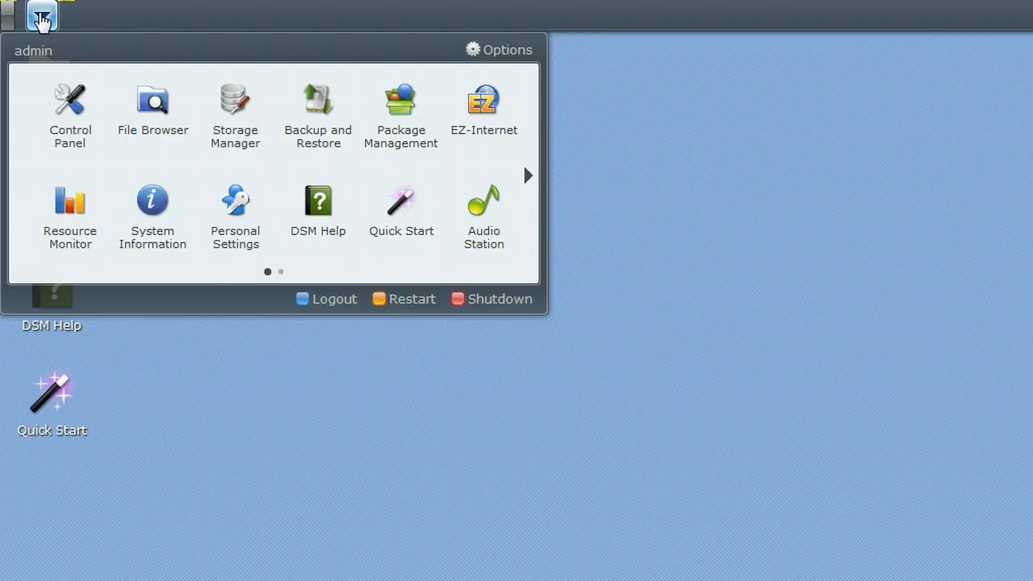
{"action": "mouse_move", "coordinate": [69, 113]}
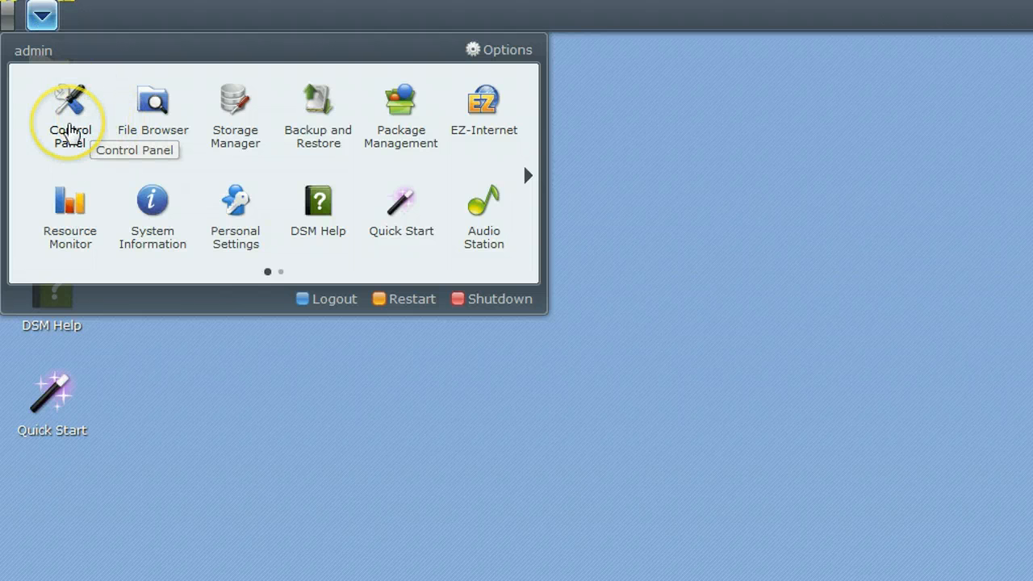
{"action": "mouse_move", "coordinate": [78, 165]}
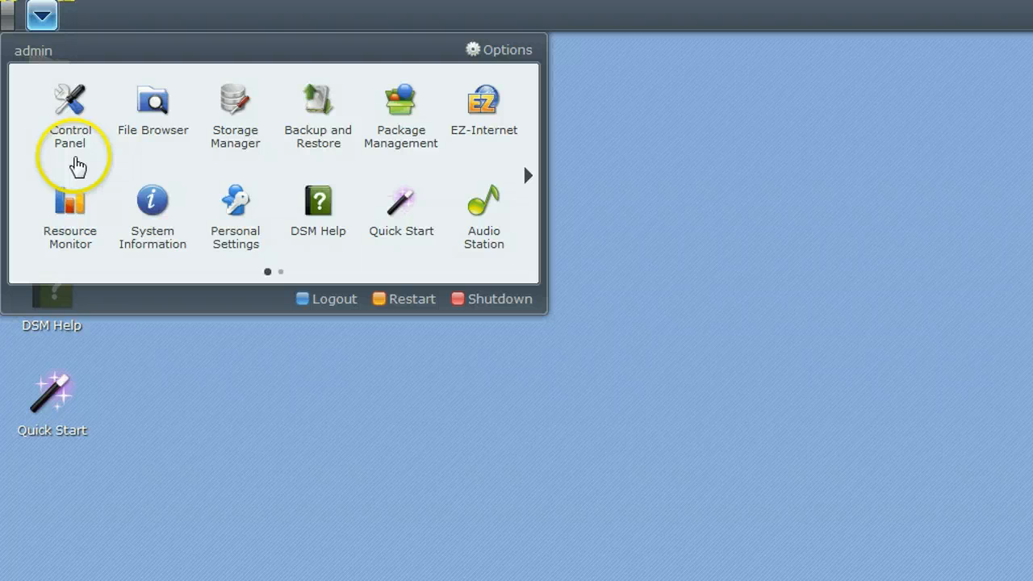
{"action": "mouse_move", "coordinate": [153, 149]}
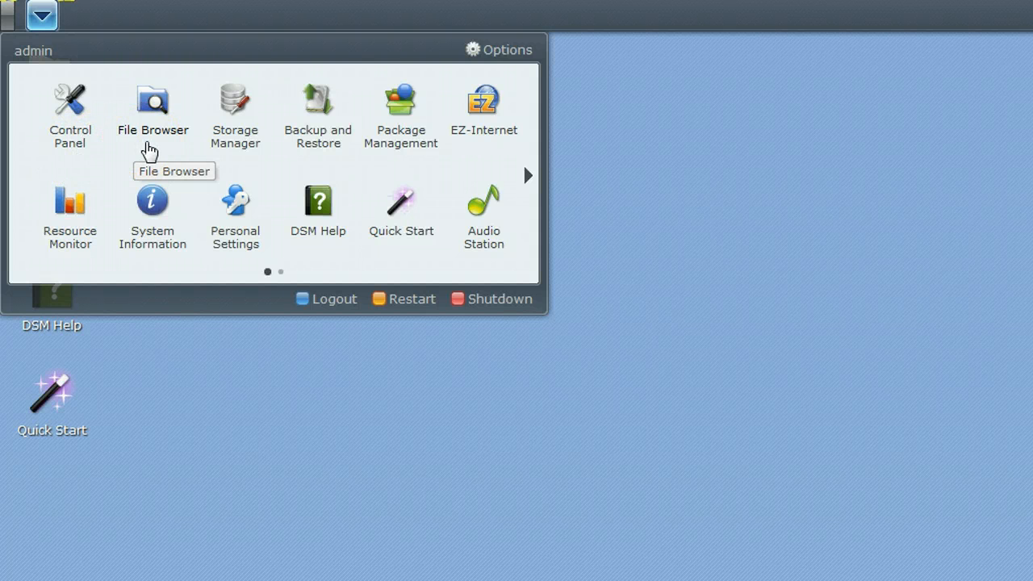
{"action": "mouse_move", "coordinate": [236, 145]}
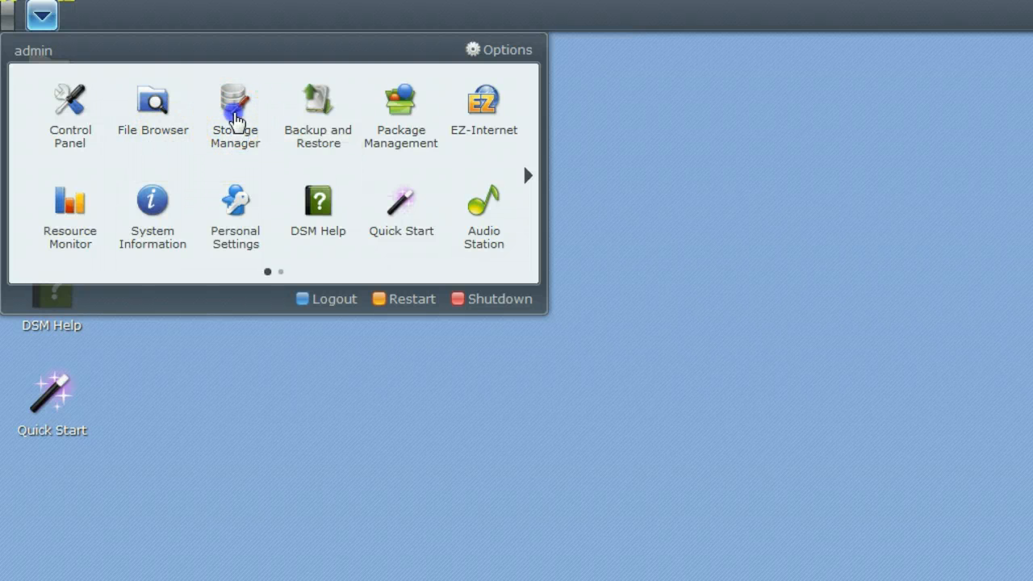
Launch Storage Manager and move its window fully into view, showing Volume 2 (SHR)
{"action": "left_click", "coordinate": [235, 105]}
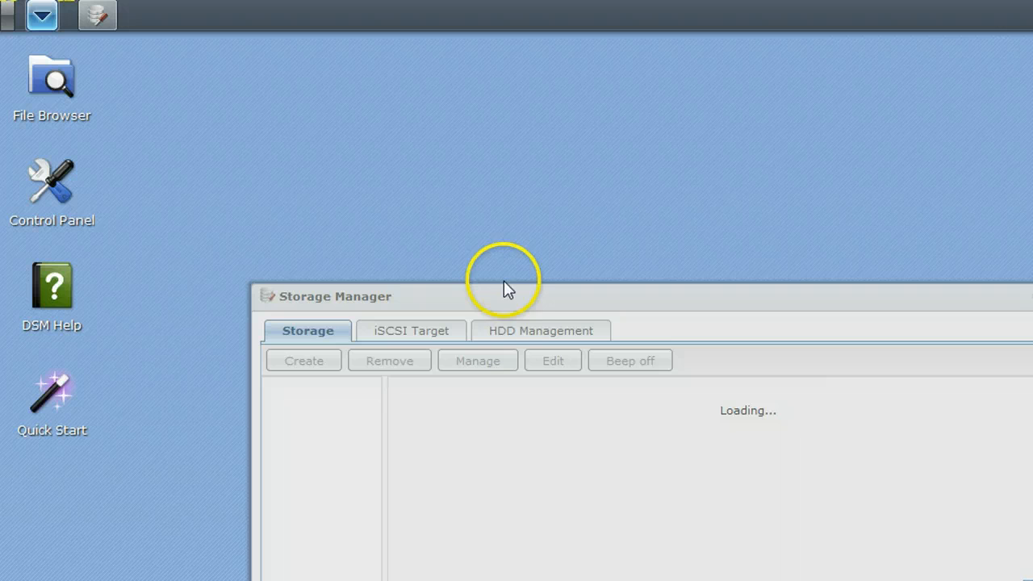
{"action": "mouse_move", "coordinate": [588, 317]}
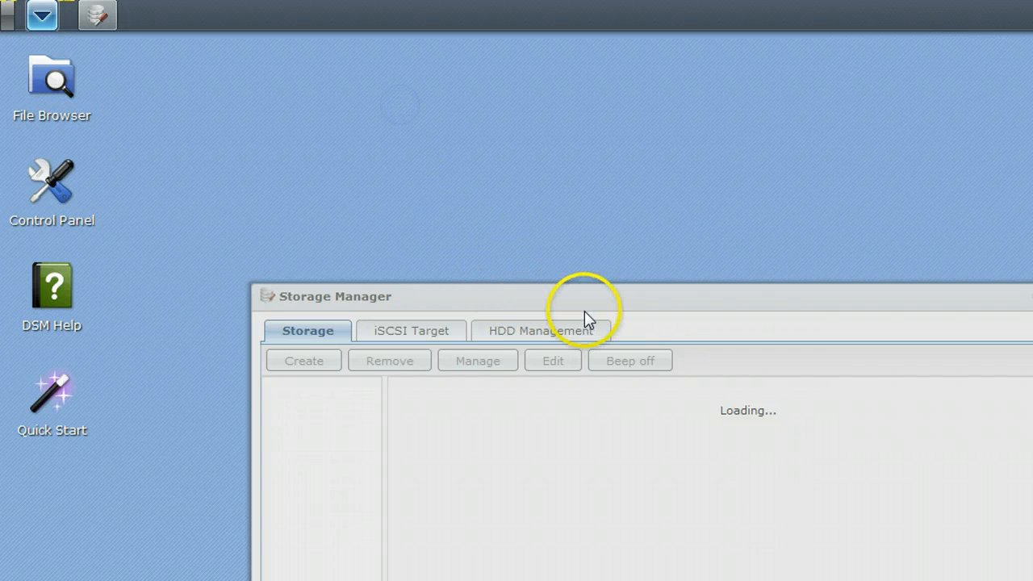
{"action": "left_click_drag", "start_coordinate": [335, 296], "coordinate": [234, 158]}
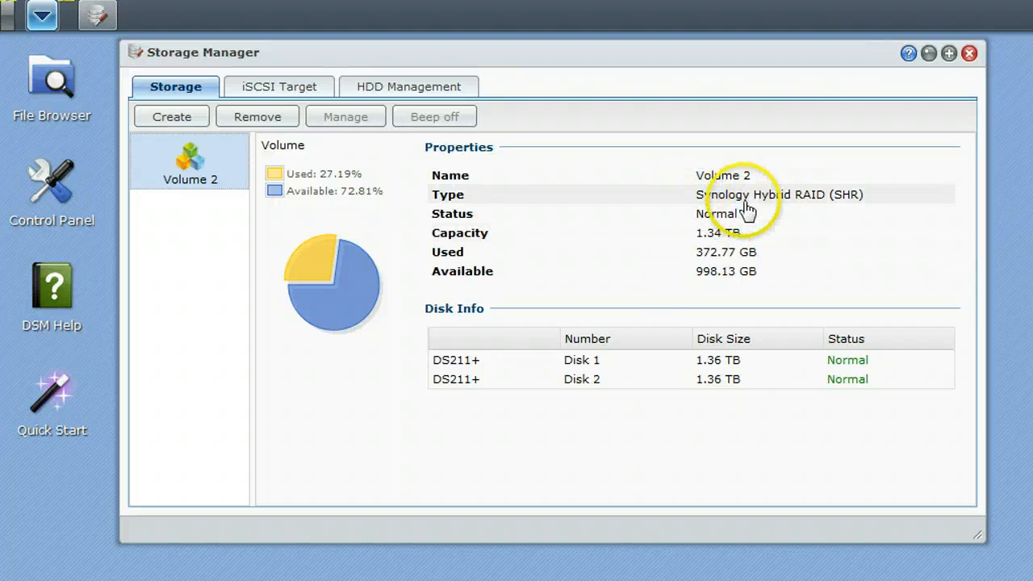
{"action": "mouse_move", "coordinate": [884, 208]}
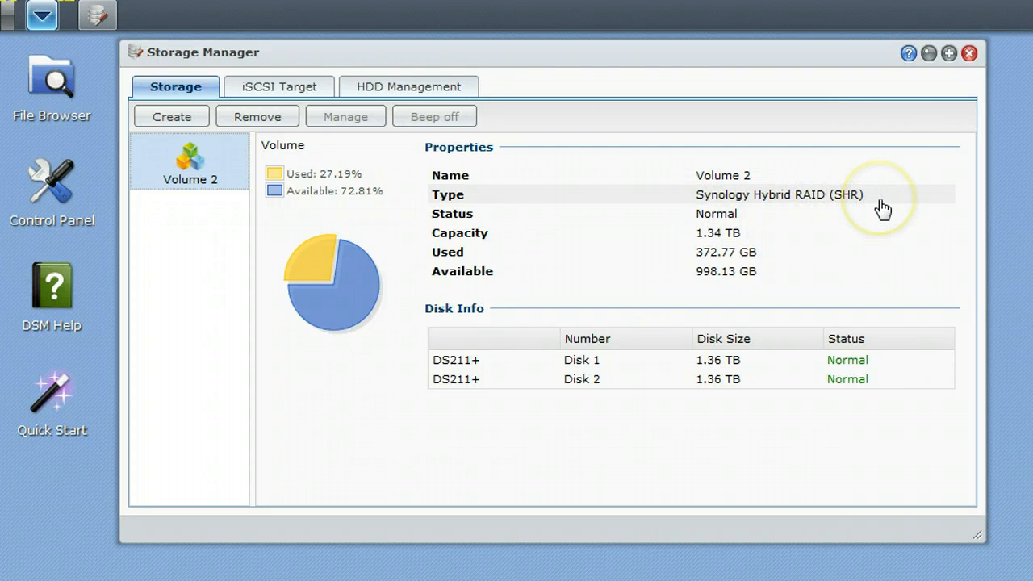
{"action": "mouse_move", "coordinate": [884, 208]}
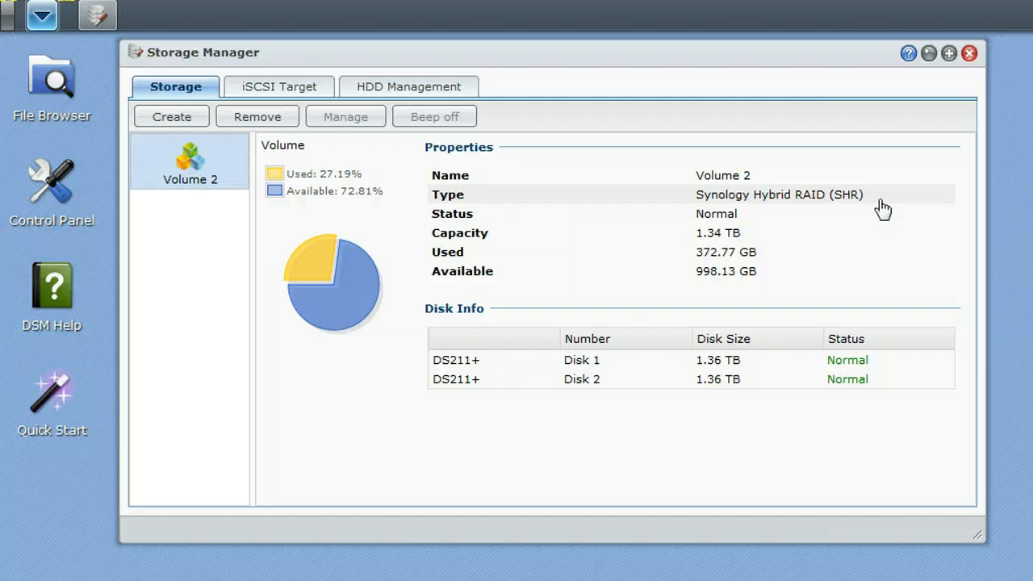
{"action": "mouse_move", "coordinate": [484, 407]}
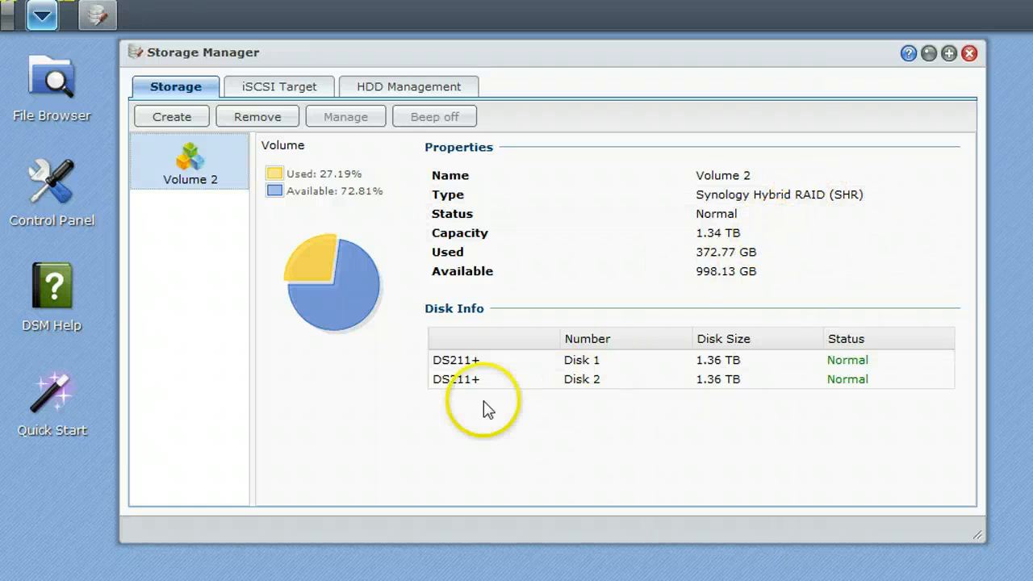
Show HDD Management's disk list, with Disk 1 reporting Abnormal S.M.A.R.T. status
{"action": "left_click", "coordinate": [408, 87]}
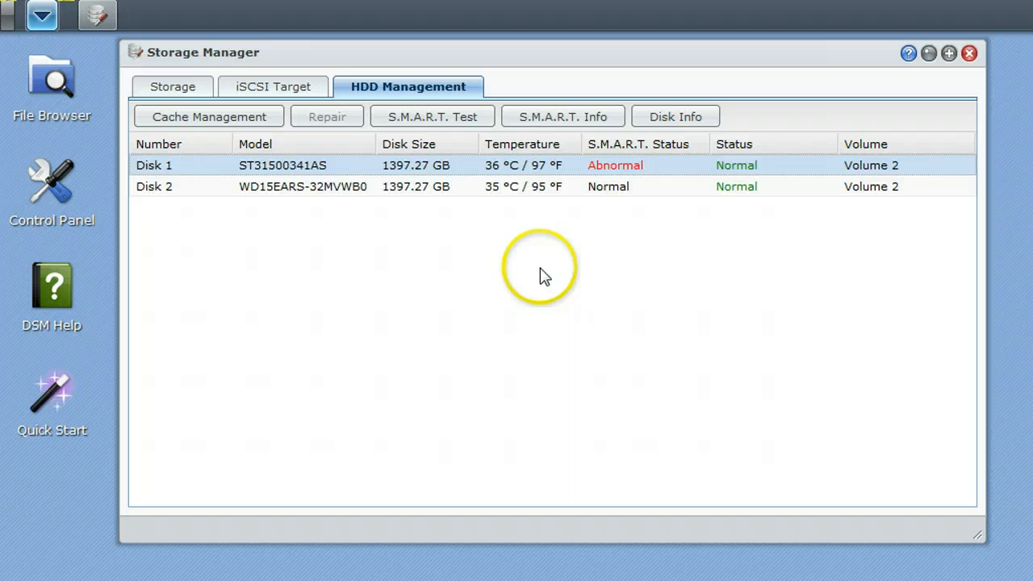
{"action": "mouse_move", "coordinate": [329, 194]}
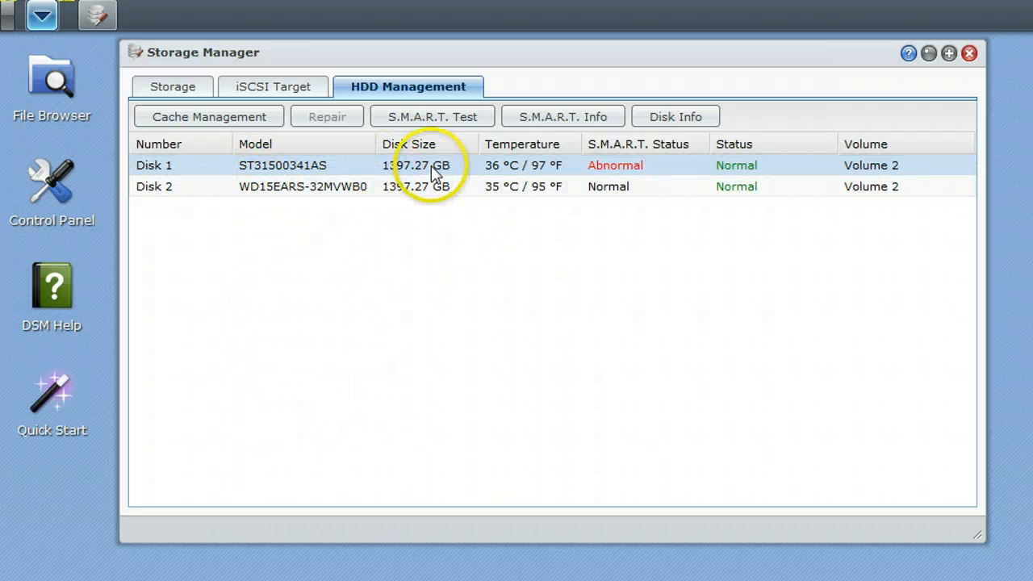
{"action": "mouse_move", "coordinate": [609, 193]}
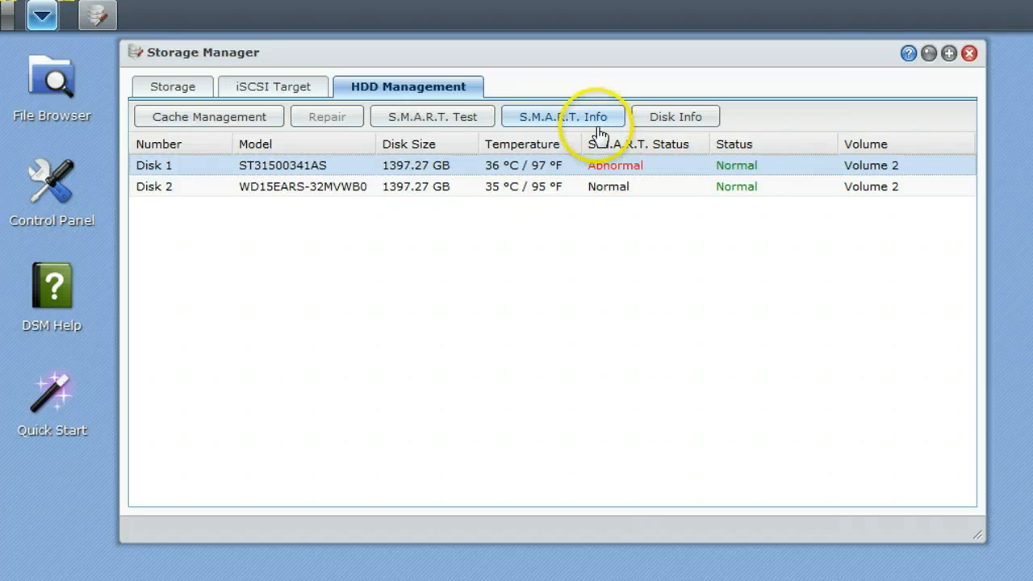
{"action": "left_click", "coordinate": [563, 117]}
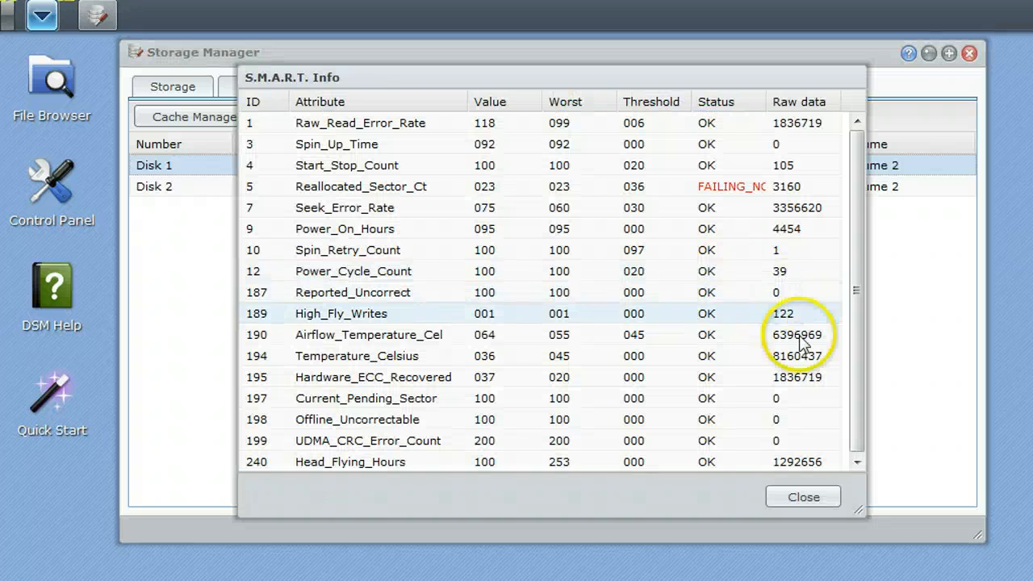
{"action": "mouse_move", "coordinate": [412, 212]}
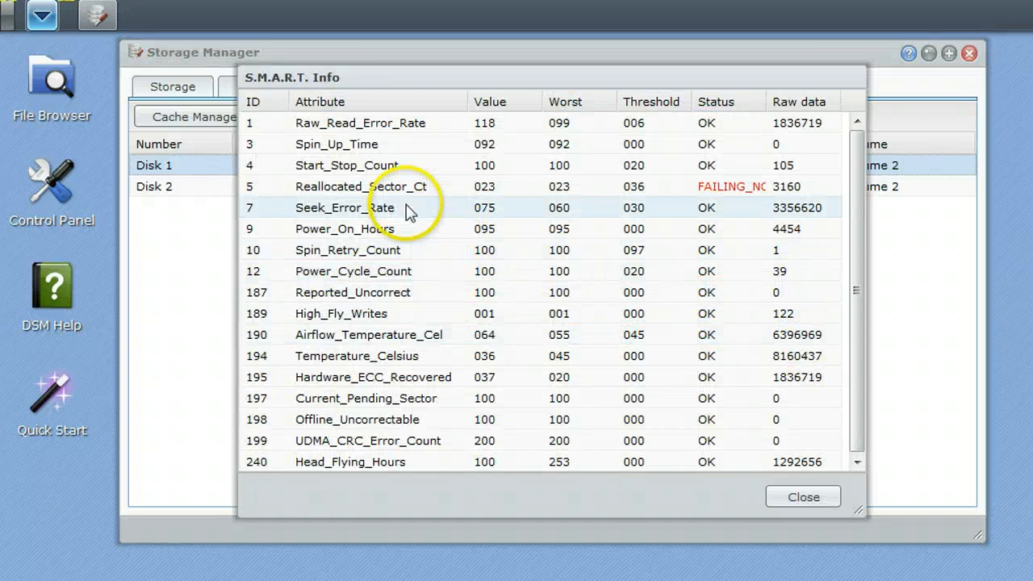
{"action": "mouse_move", "coordinate": [635, 194]}
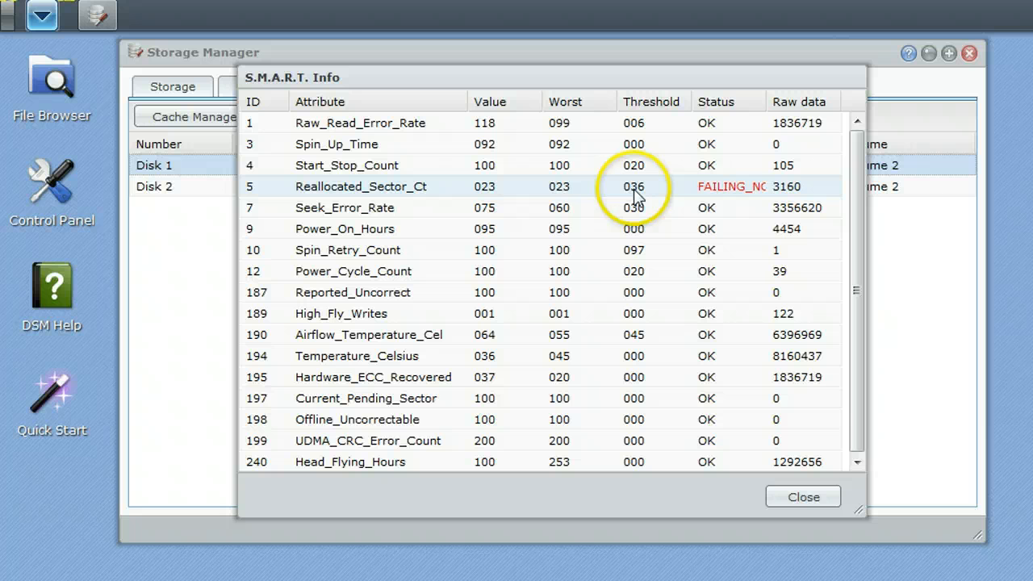
{"action": "mouse_move", "coordinate": [803, 496]}
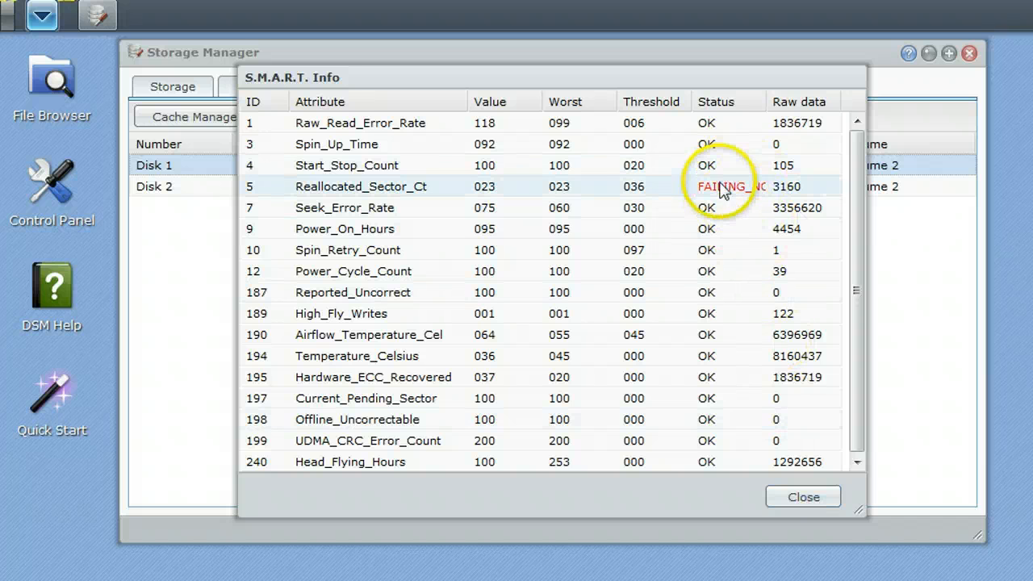
{"action": "left_click", "coordinate": [802, 496]}
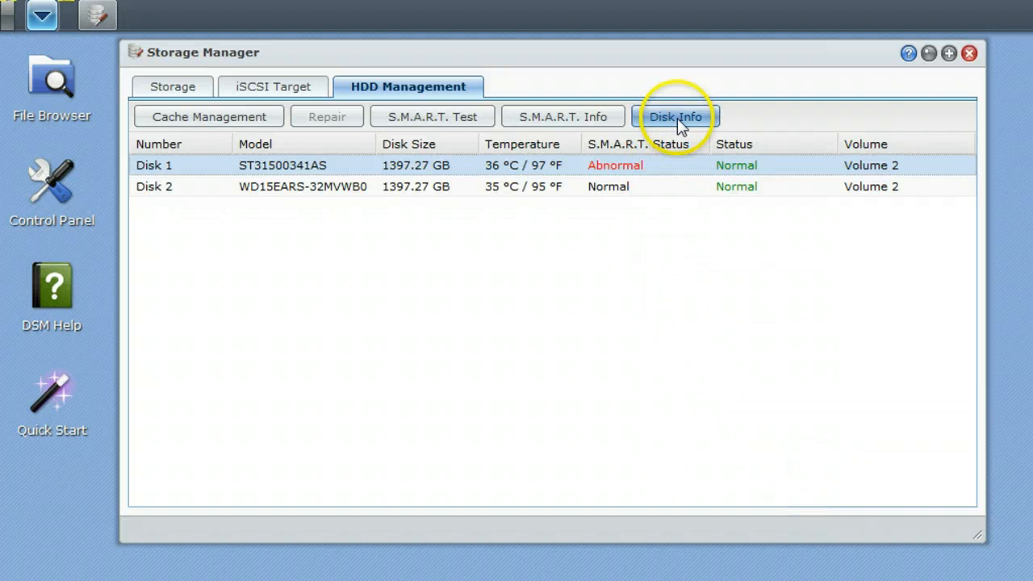
View Disk 1's model, serial and firmware, then check that no iSCSI targets exist
{"action": "left_click", "coordinate": [674, 116]}
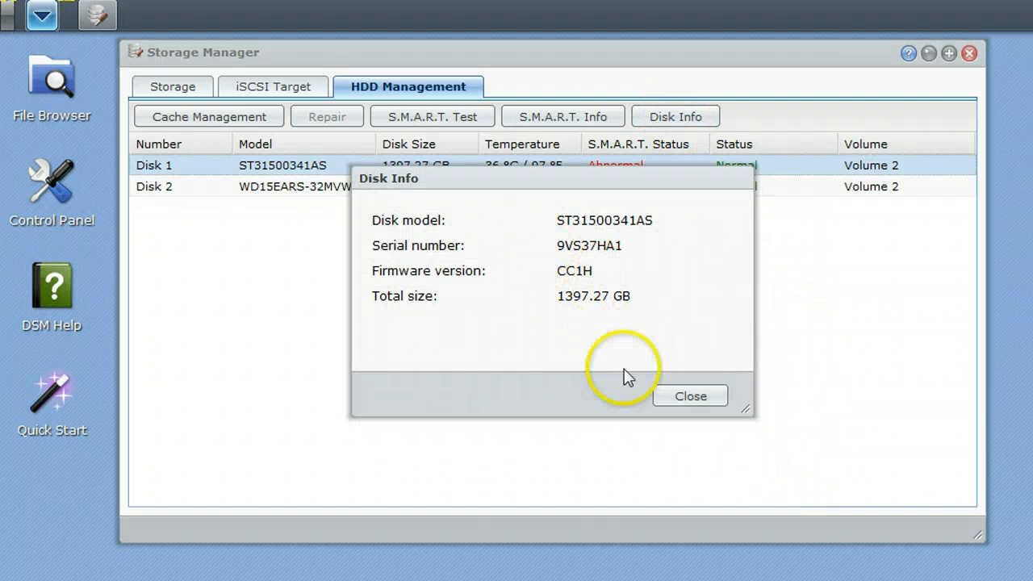
{"action": "left_click", "coordinate": [690, 395]}
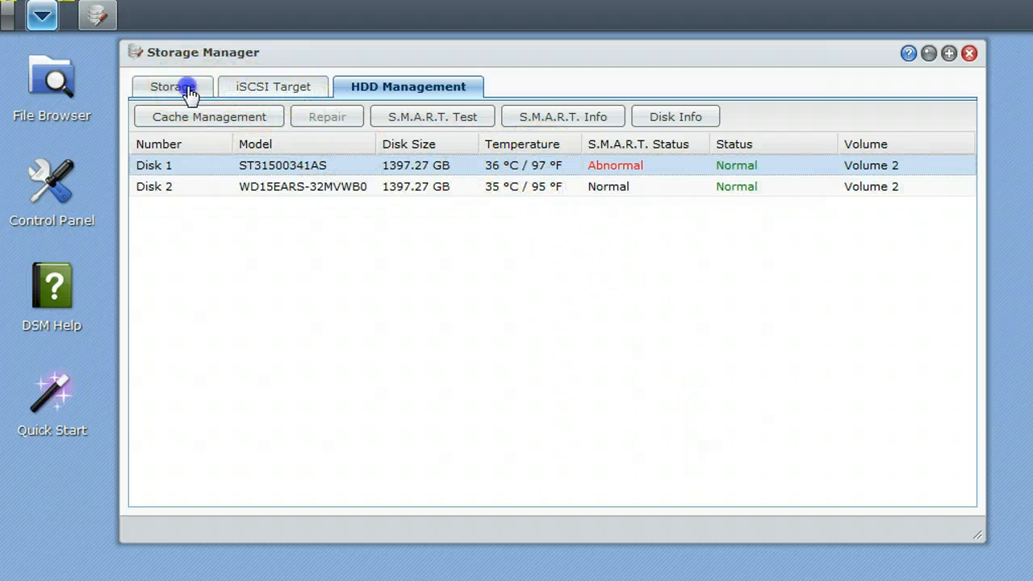
{"action": "left_click", "coordinate": [273, 86]}
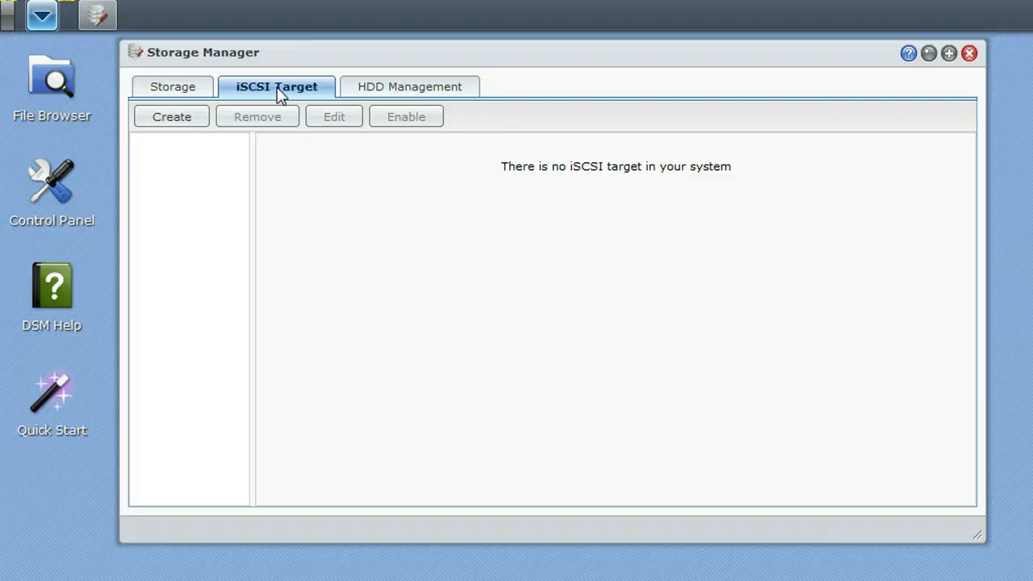
{"action": "mouse_move", "coordinate": [879, 121]}
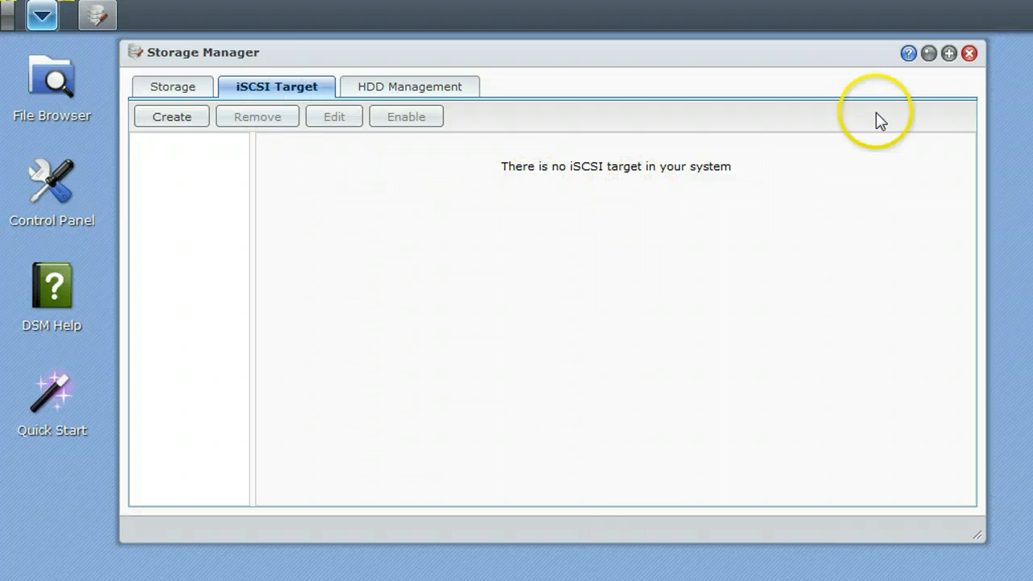
{"action": "mouse_move", "coordinate": [969, 53]}
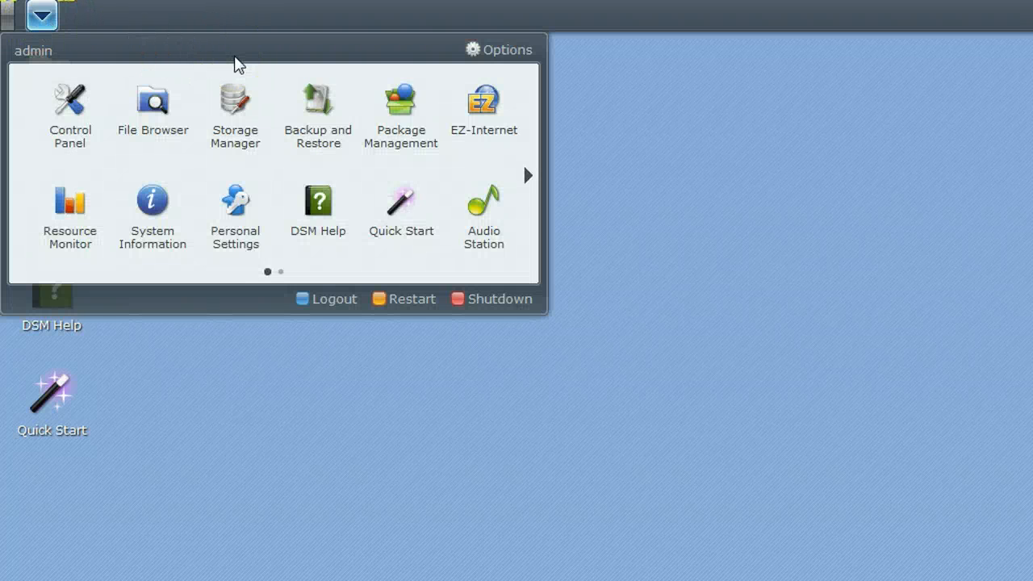
Start a new backup task, keep the default name, and cancel at destination type
{"action": "left_click", "coordinate": [315, 111]}
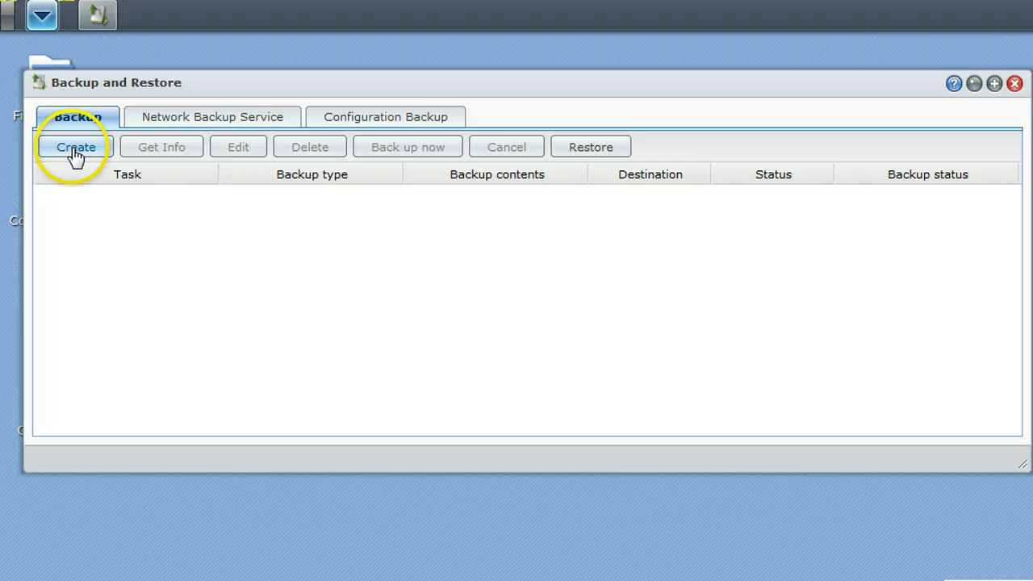
{"action": "left_click", "coordinate": [75, 147]}
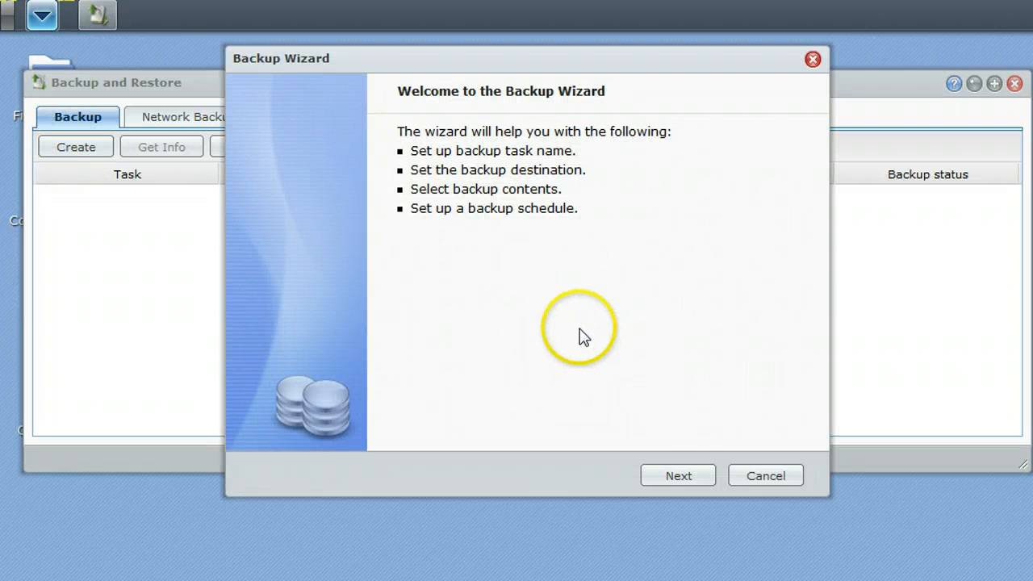
{"action": "left_click", "coordinate": [677, 475]}
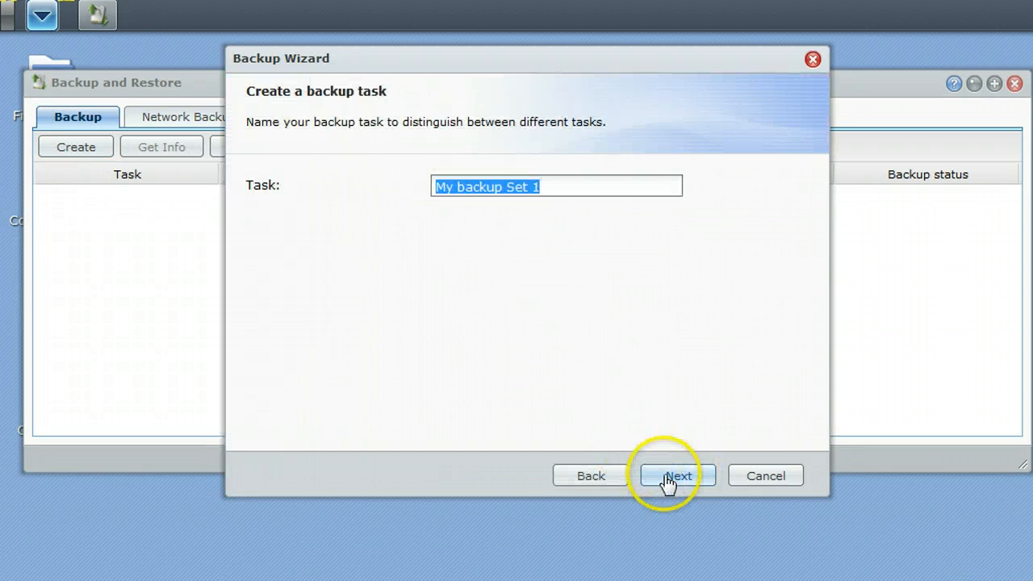
{"action": "left_click", "coordinate": [678, 475]}
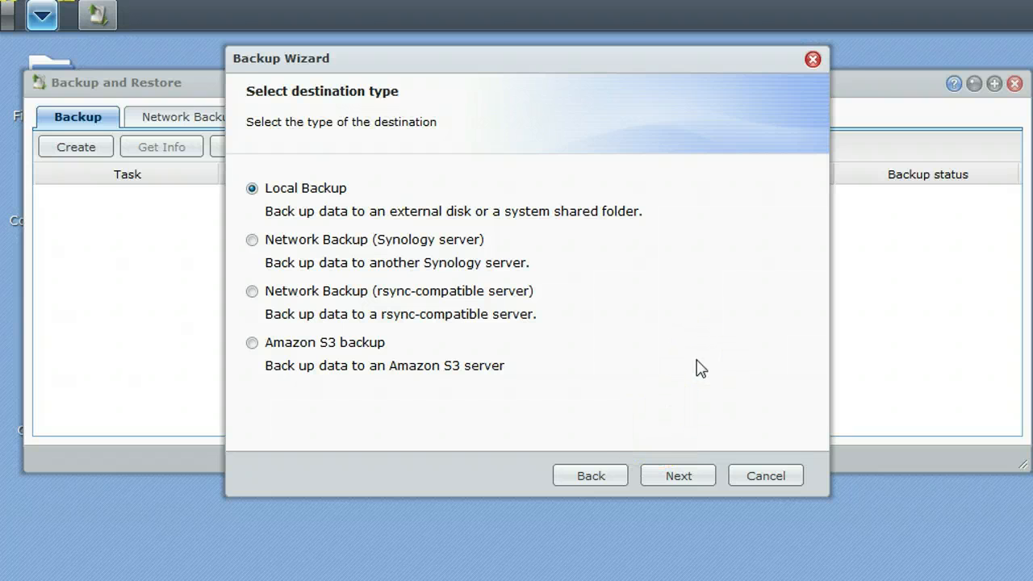
{"action": "mouse_move", "coordinate": [777, 443]}
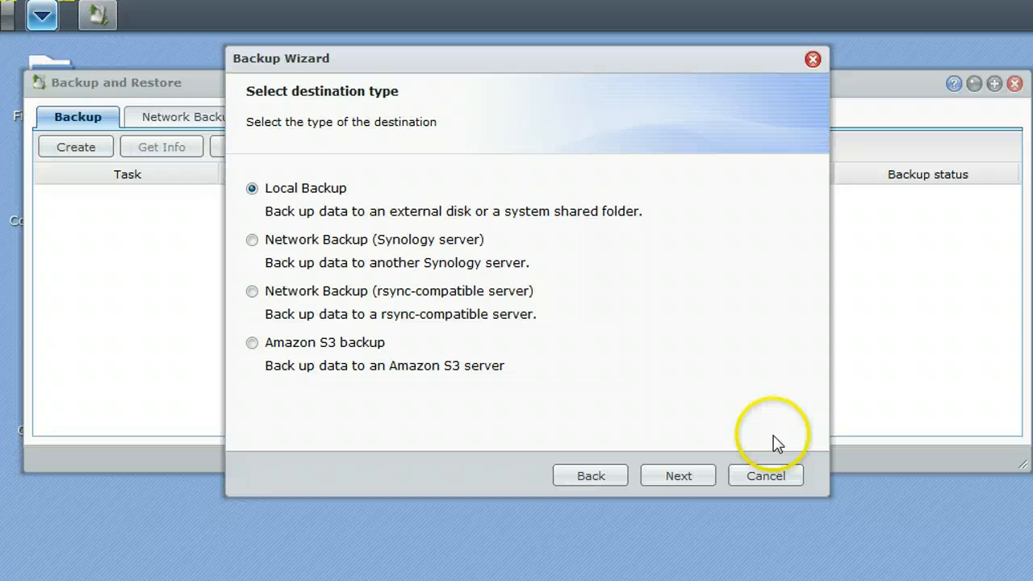
{"action": "mouse_move", "coordinate": [408, 395]}
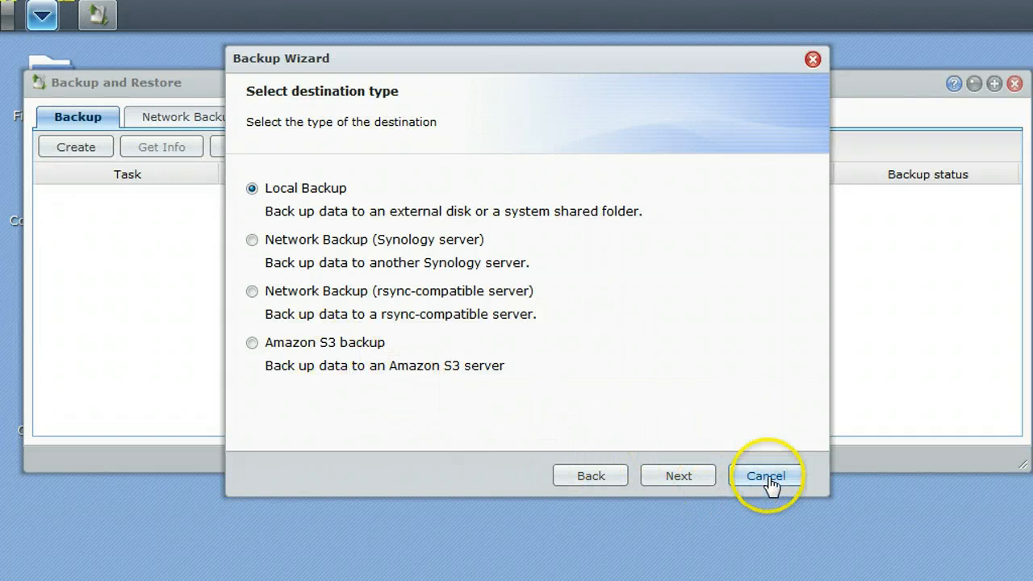
{"action": "left_click", "coordinate": [766, 476]}
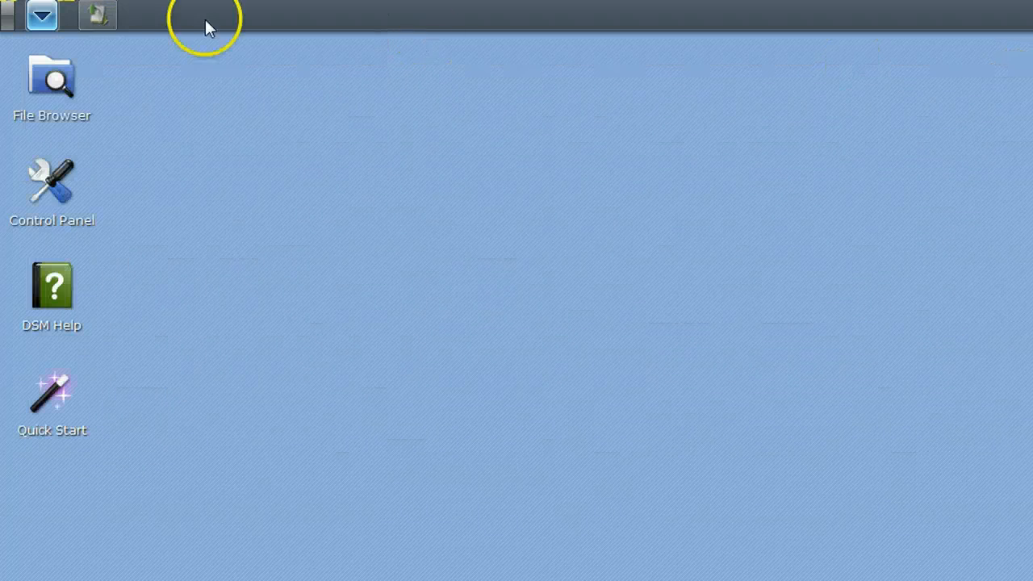
Launch the EZ-Internet wizard from the main menu, then dismiss it and reopen the menu
{"action": "left_click", "coordinate": [41, 15]}
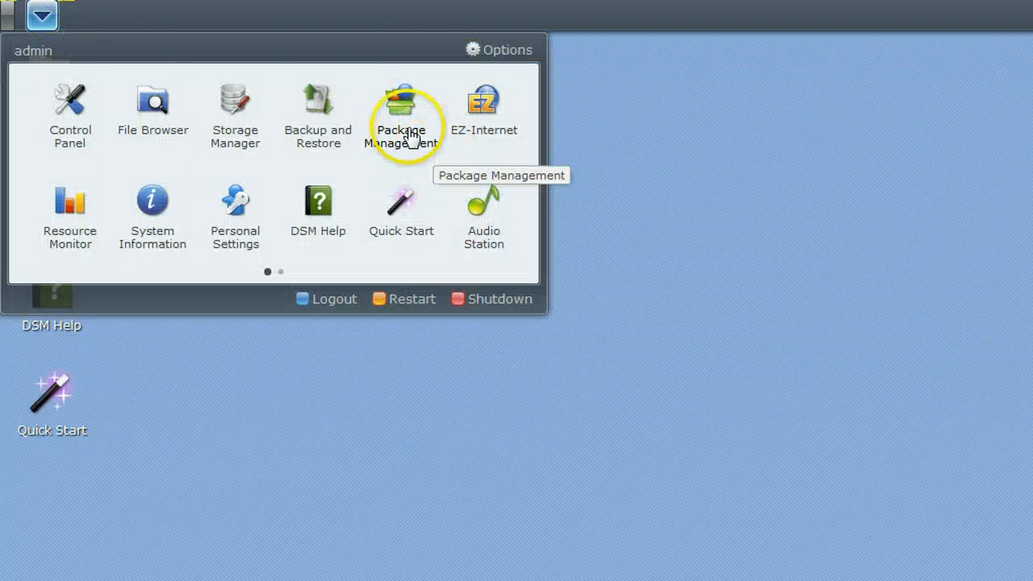
{"action": "mouse_move", "coordinate": [401, 117]}
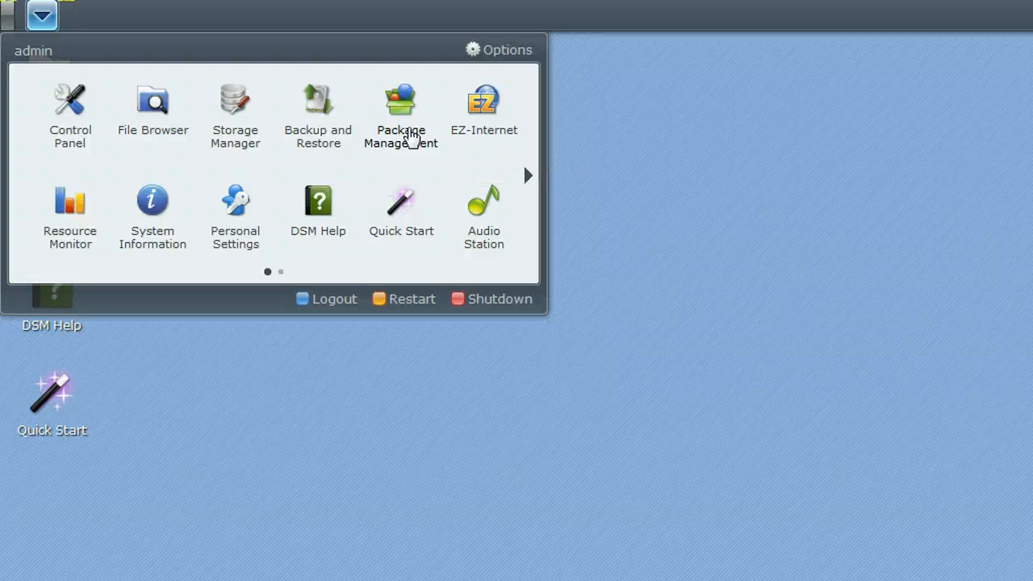
{"action": "left_click", "coordinate": [484, 109]}
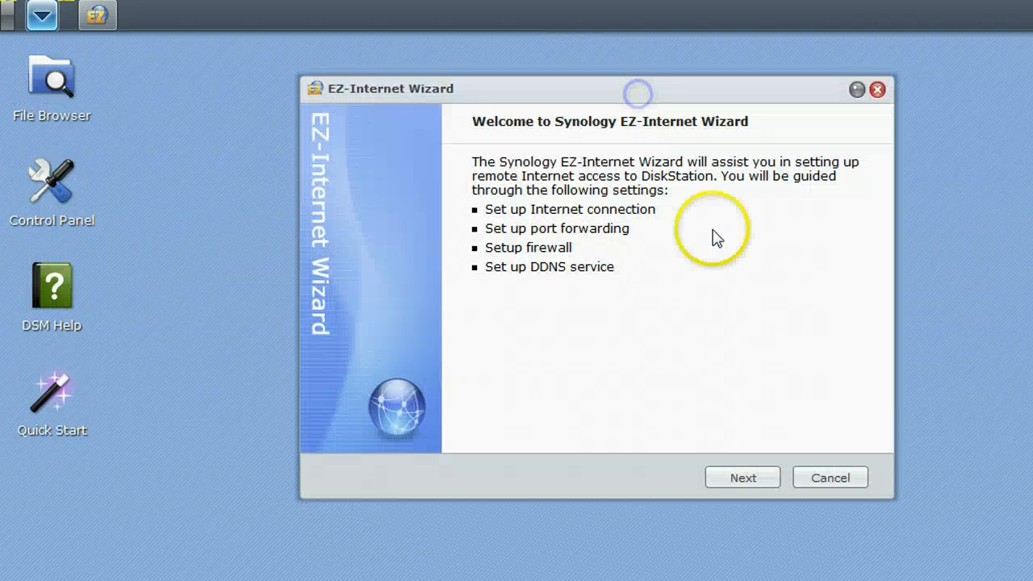
{"action": "mouse_move", "coordinate": [781, 371]}
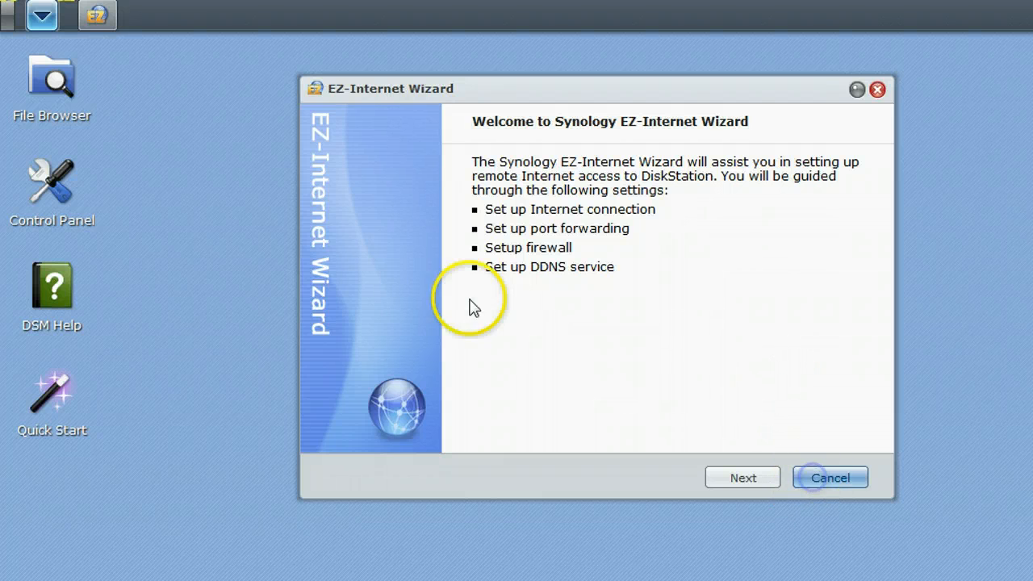
{"action": "left_click", "coordinate": [41, 15]}
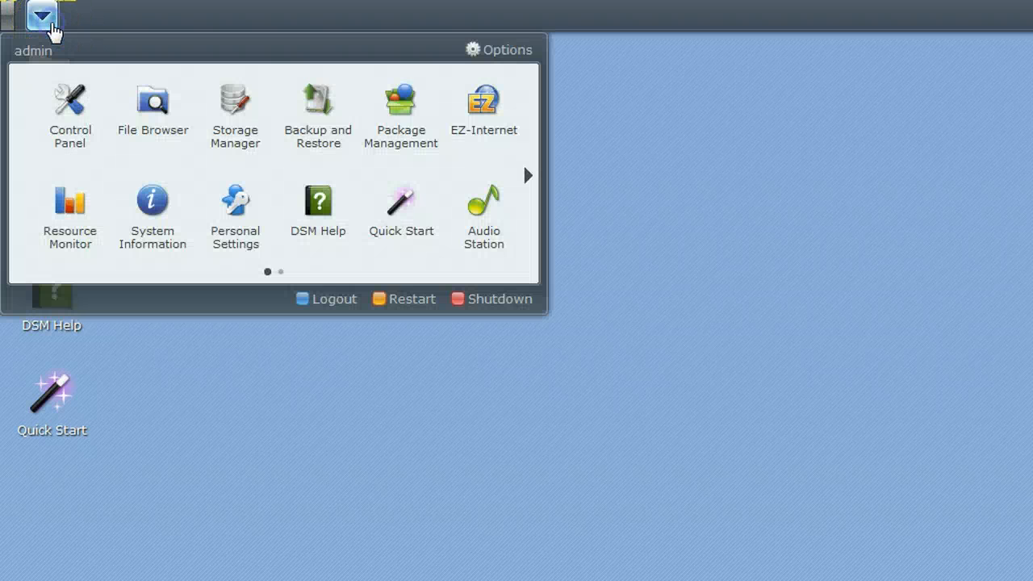
{"action": "mouse_move", "coordinate": [20, 142]}
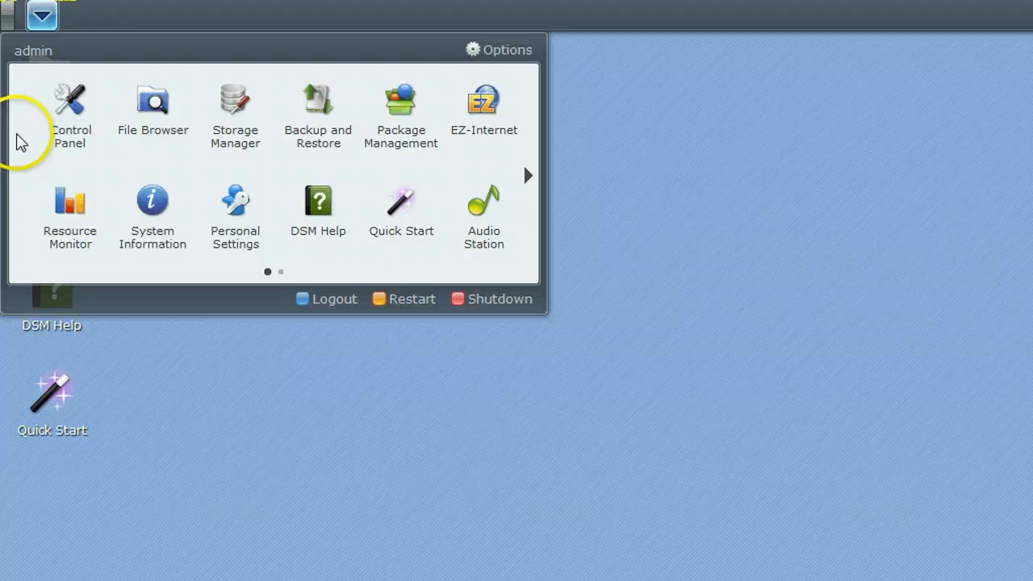
Open Resource Monitor's CPU, memory and network graphs, moved to the top-right corner
{"action": "left_click", "coordinate": [70, 207]}
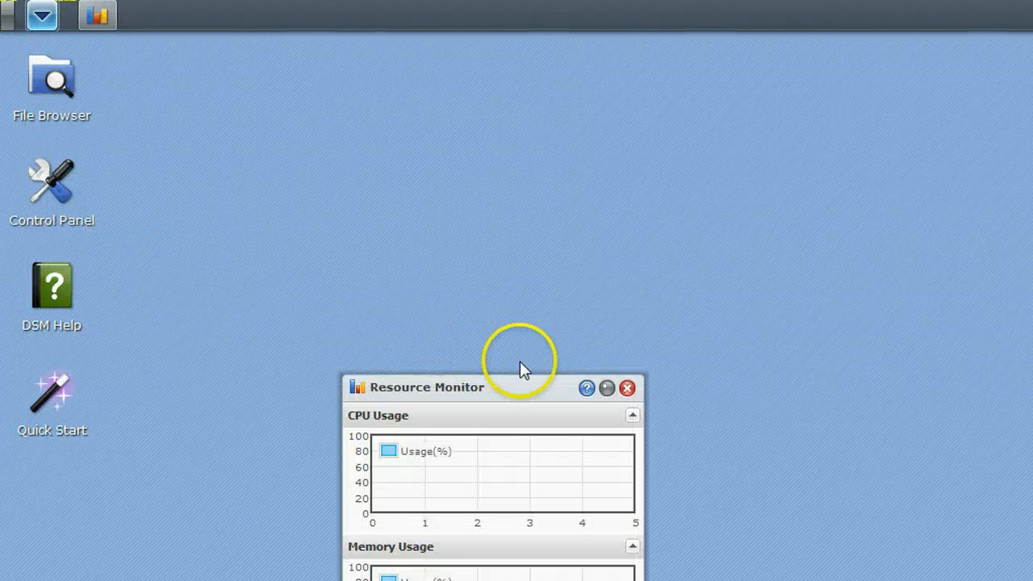
{"action": "left_click_drag", "start_coordinate": [426, 387], "coordinate": [418, 61]}
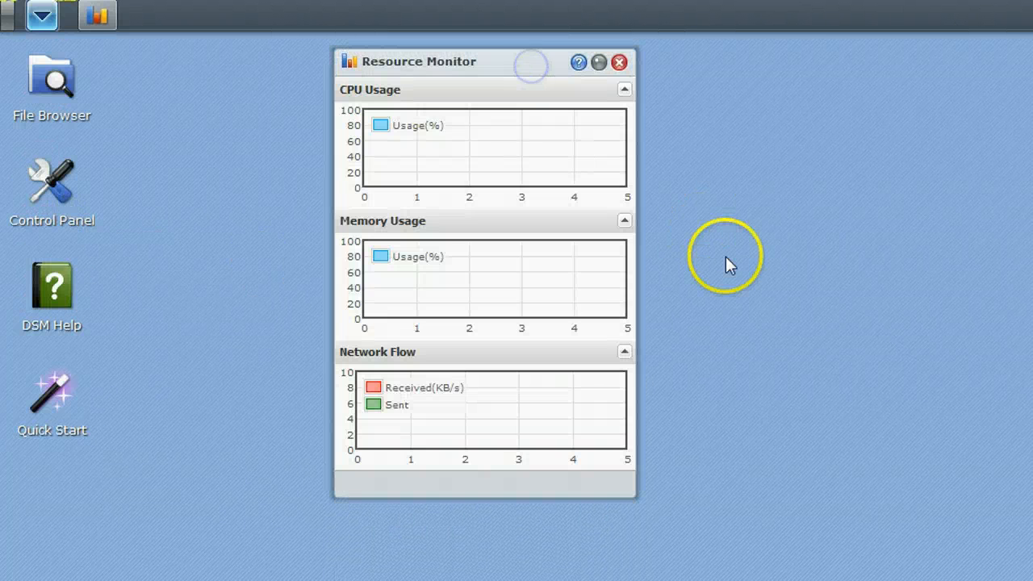
{"action": "mouse_move", "coordinate": [787, 230]}
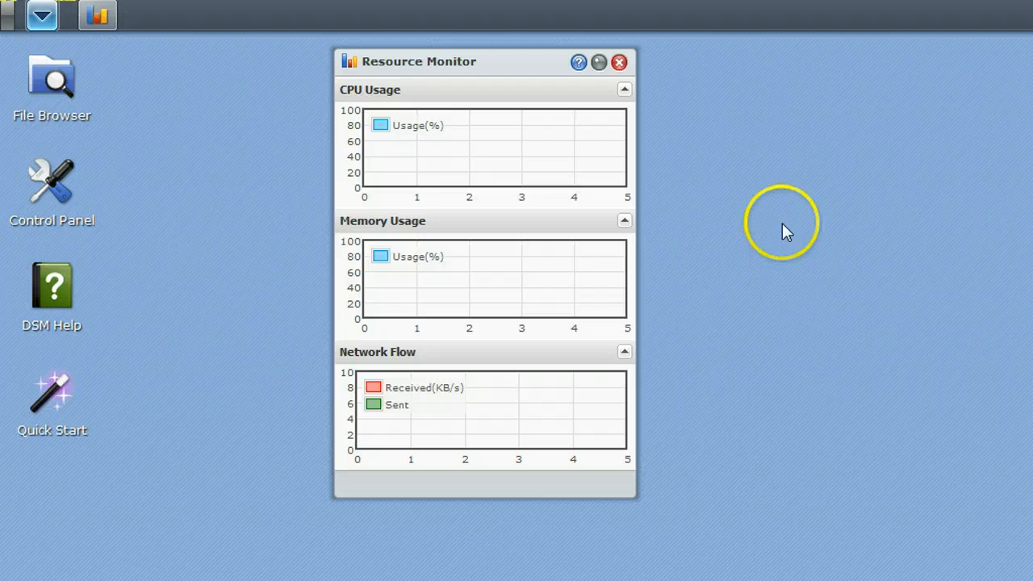
{"action": "mouse_move", "coordinate": [561, 63]}
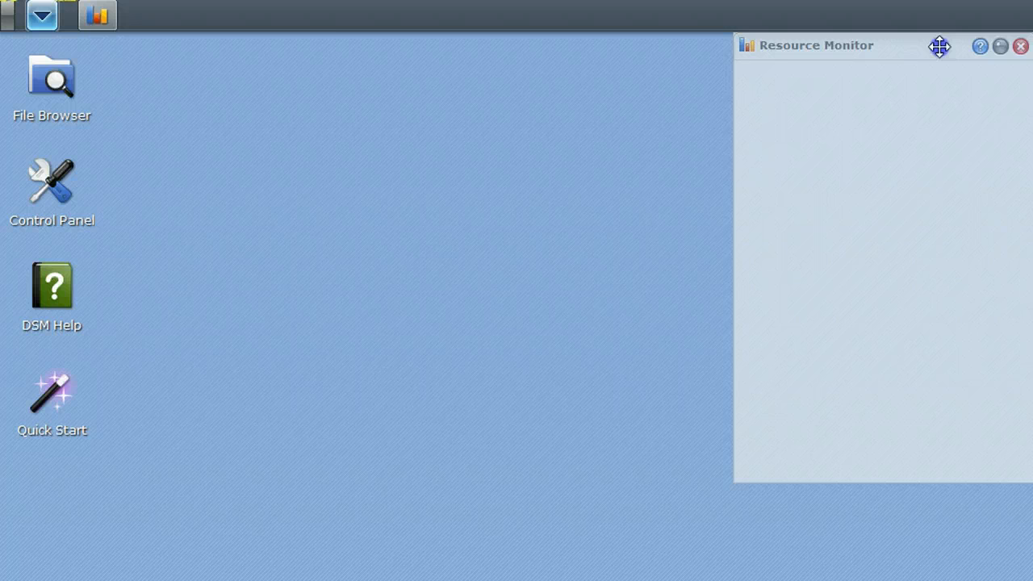
{"action": "left_click", "coordinate": [42, 14]}
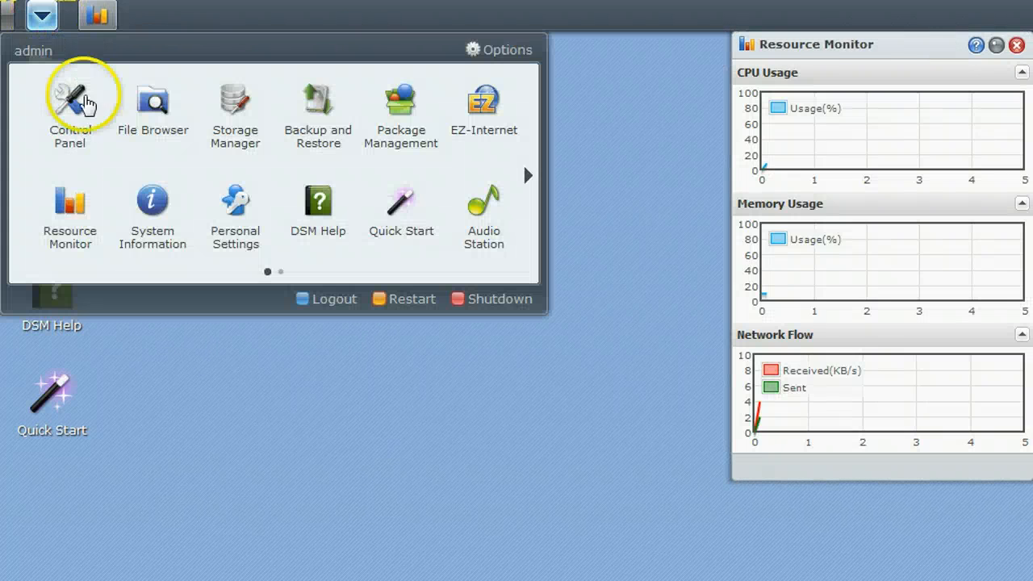
{"action": "left_click", "coordinate": [152, 214]}
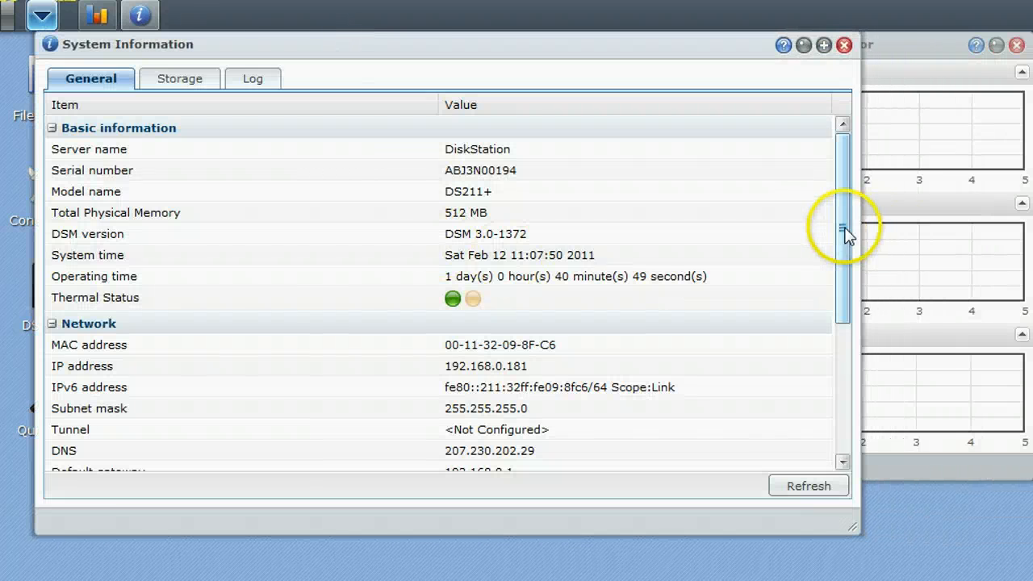
{"action": "scroll", "scroll_direction": "down", "scroll_amount": 3}
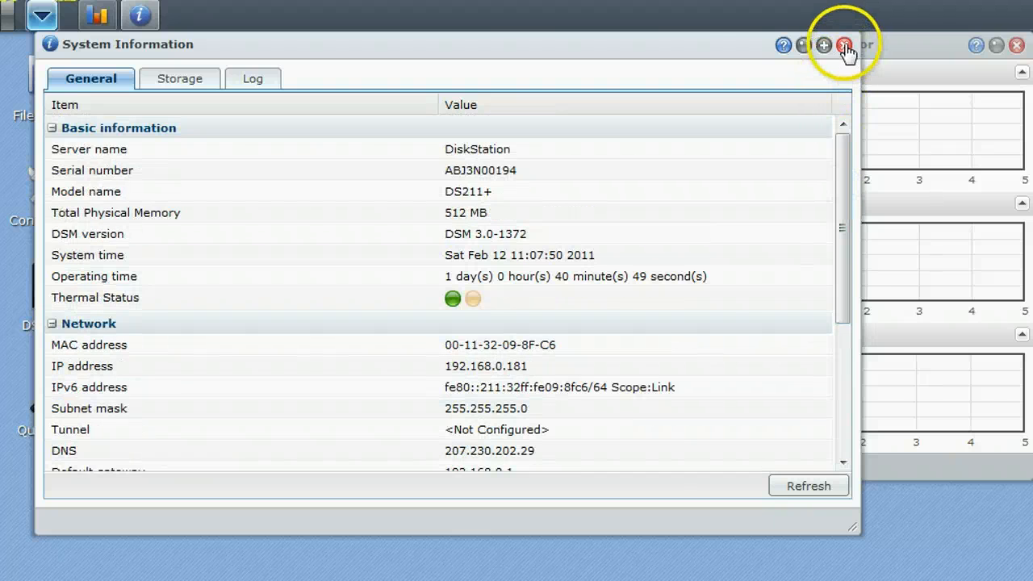
{"action": "left_click", "coordinate": [845, 44]}
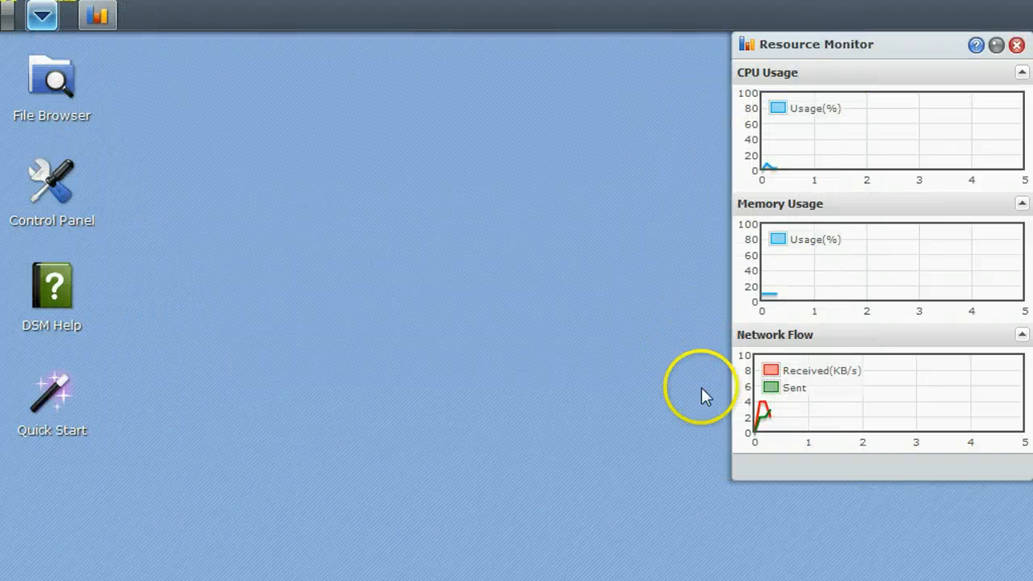
{"action": "mouse_move", "coordinate": [814, 378]}
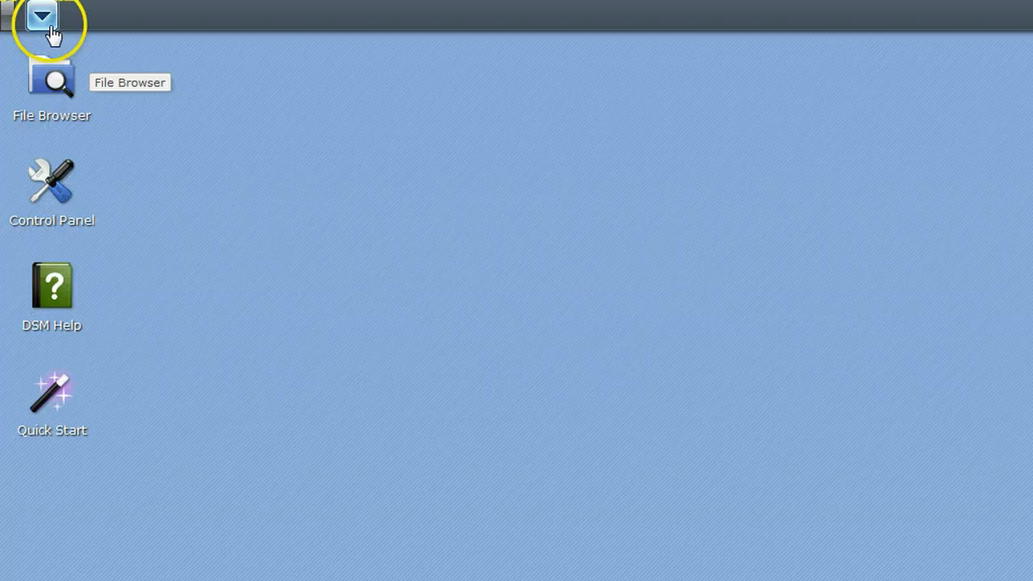
Launch Audio Station from the main menu to see its music library and internet radio
{"action": "left_click", "coordinate": [41, 14]}
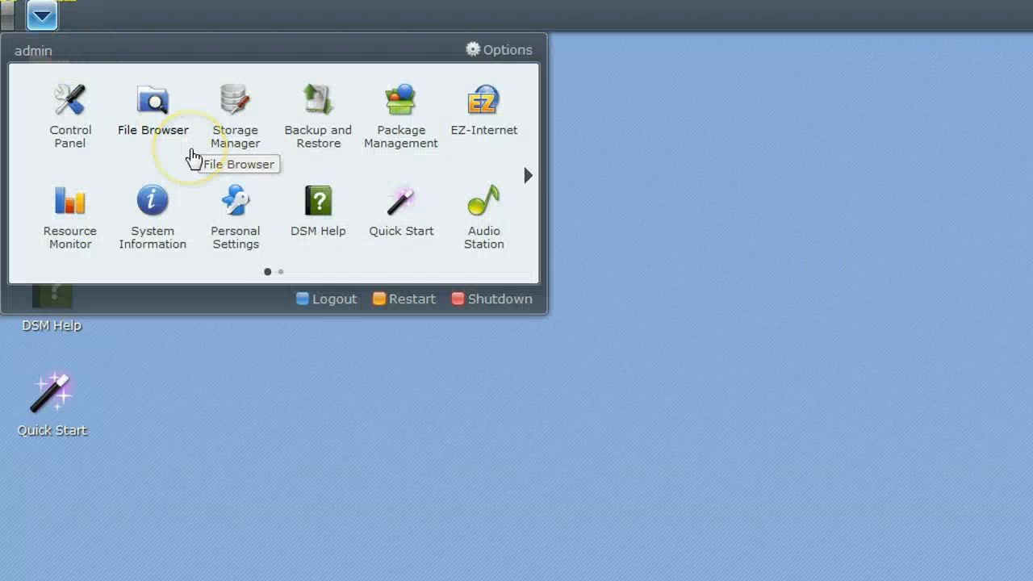
{"action": "mouse_move", "coordinate": [482, 208]}
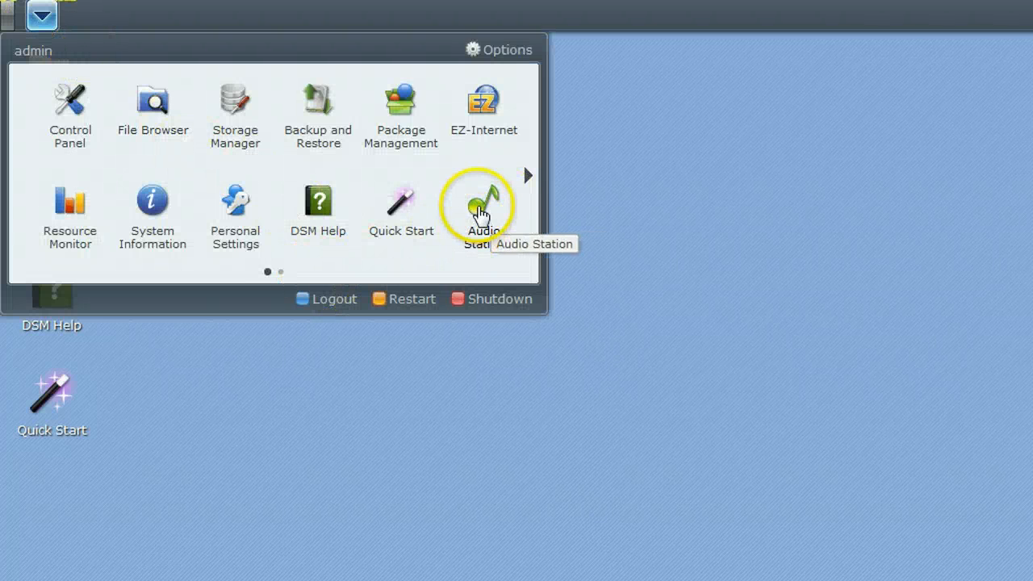
{"action": "left_click", "coordinate": [483, 206]}
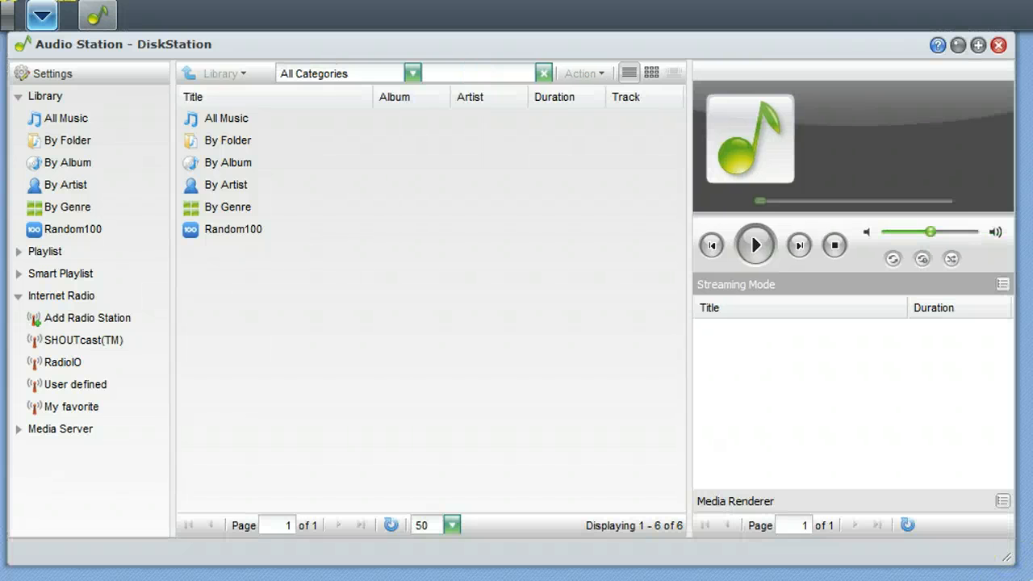
{"action": "mouse_move", "coordinate": [389, 234]}
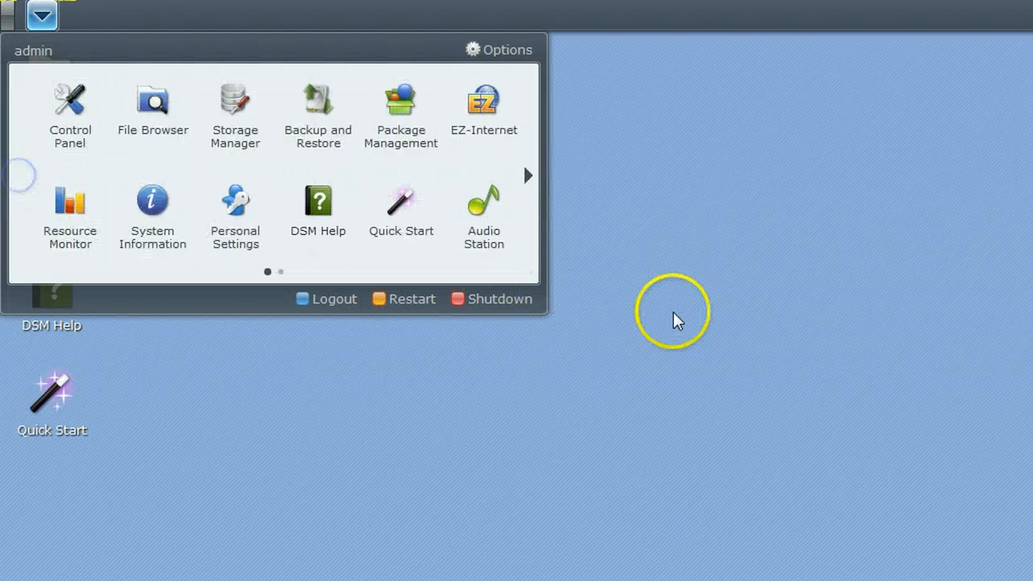
{"action": "mouse_move", "coordinate": [401, 210]}
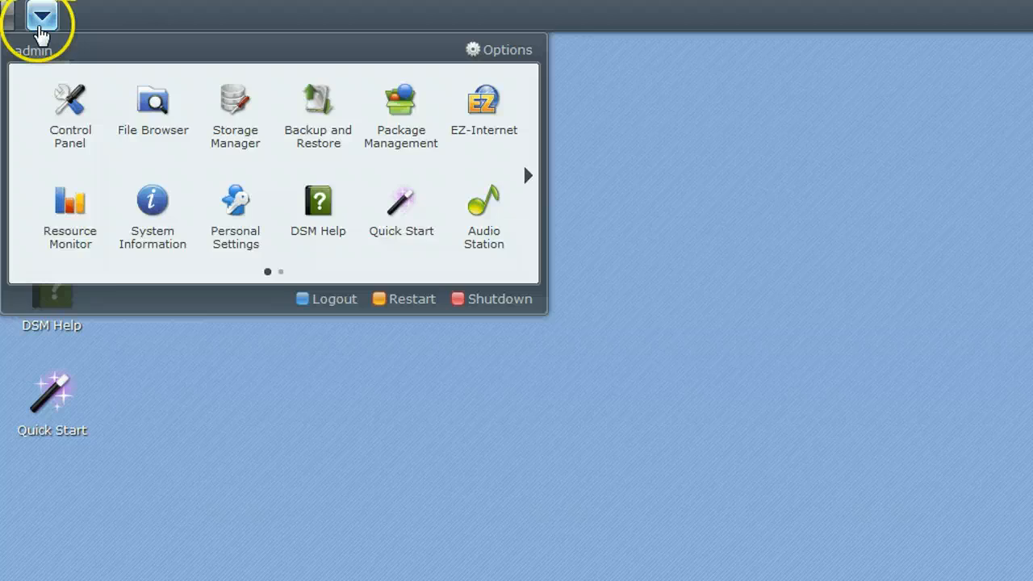
Cancel out of the current settings page back to the Control Panel home
{"action": "left_click", "coordinate": [69, 115]}
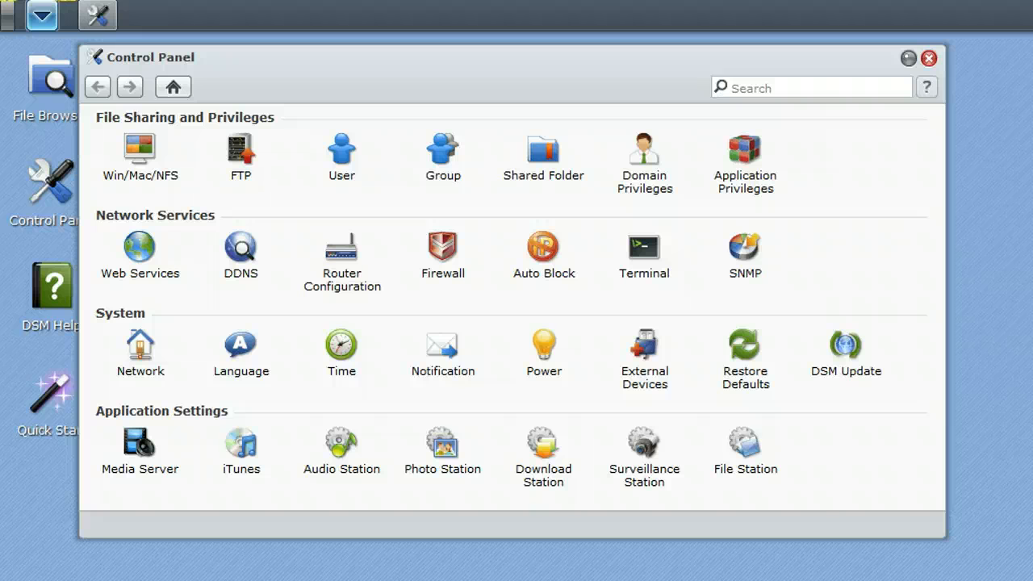
{"action": "left_click", "coordinate": [140, 152]}
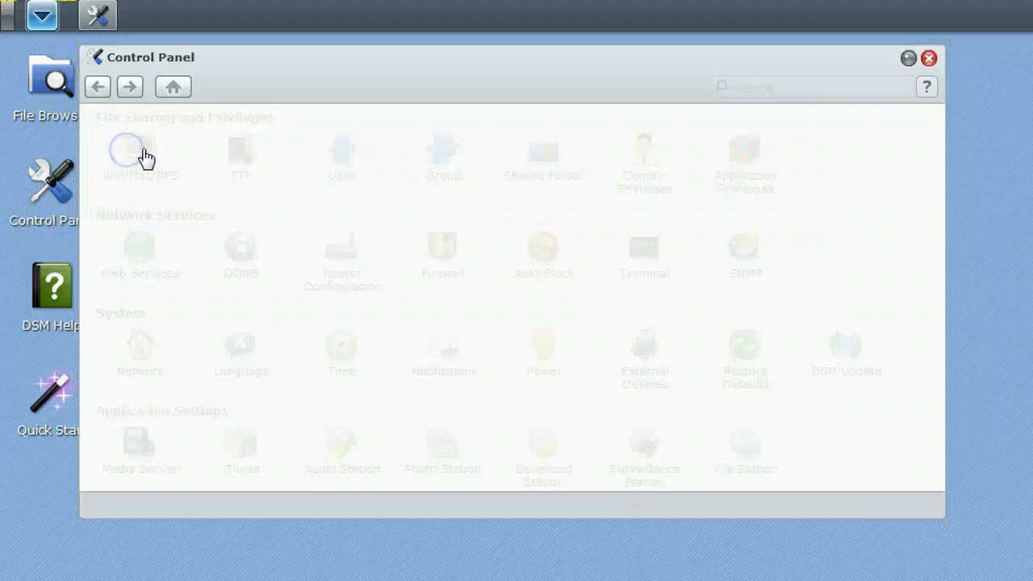
Browse the Win/Mac/NFS Mac, Windows, Domain/Workgroup and NFS tabs, then cancel without saving
{"action": "left_click", "coordinate": [138, 151]}
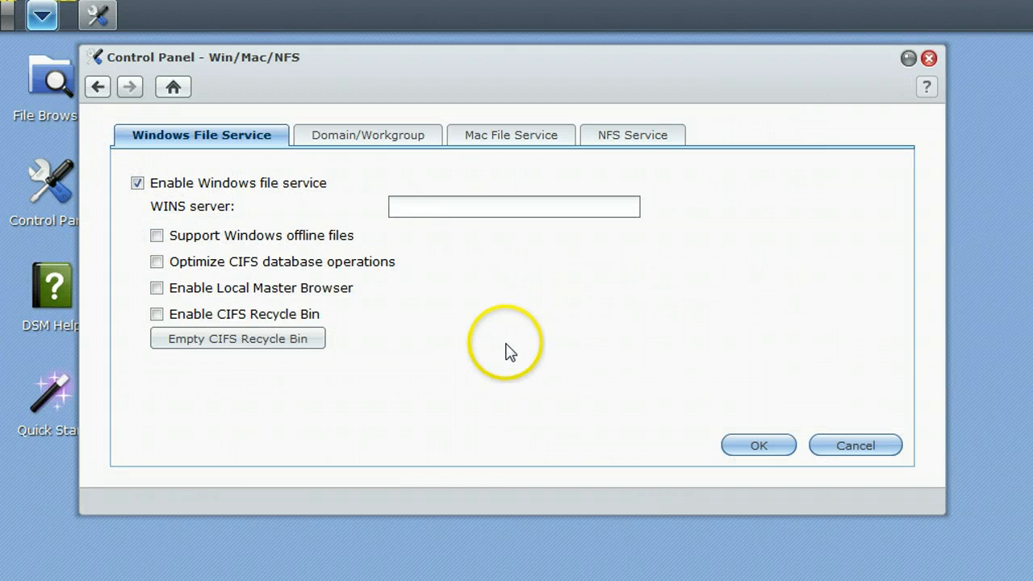
{"action": "mouse_move", "coordinate": [492, 135]}
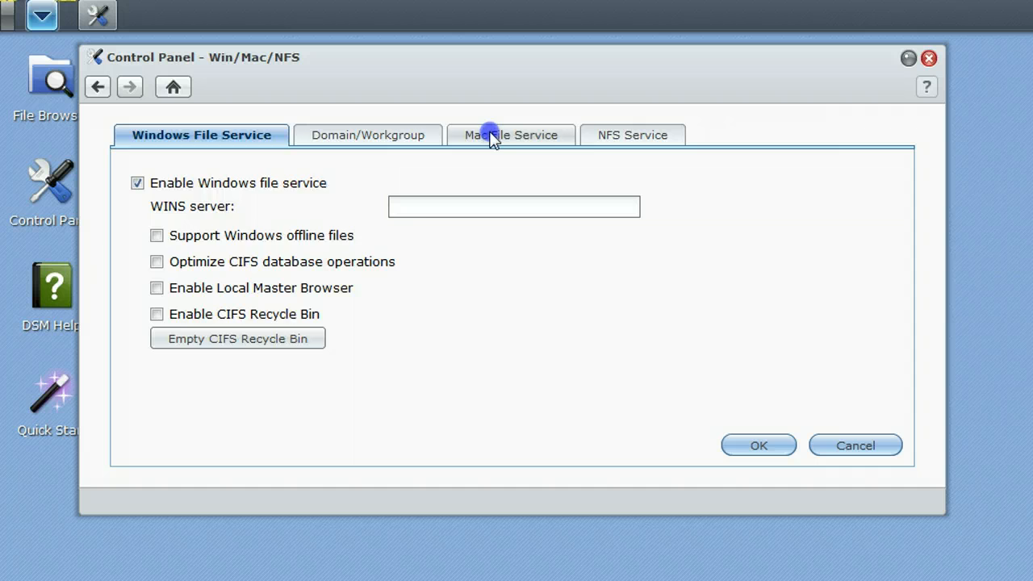
{"action": "left_click", "coordinate": [499, 134]}
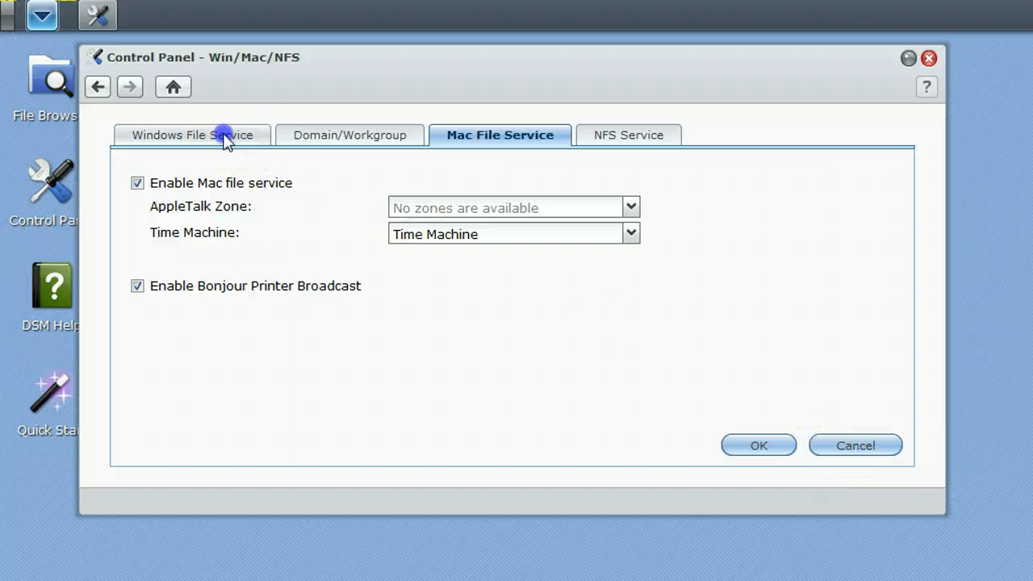
{"action": "left_click", "coordinate": [192, 135]}
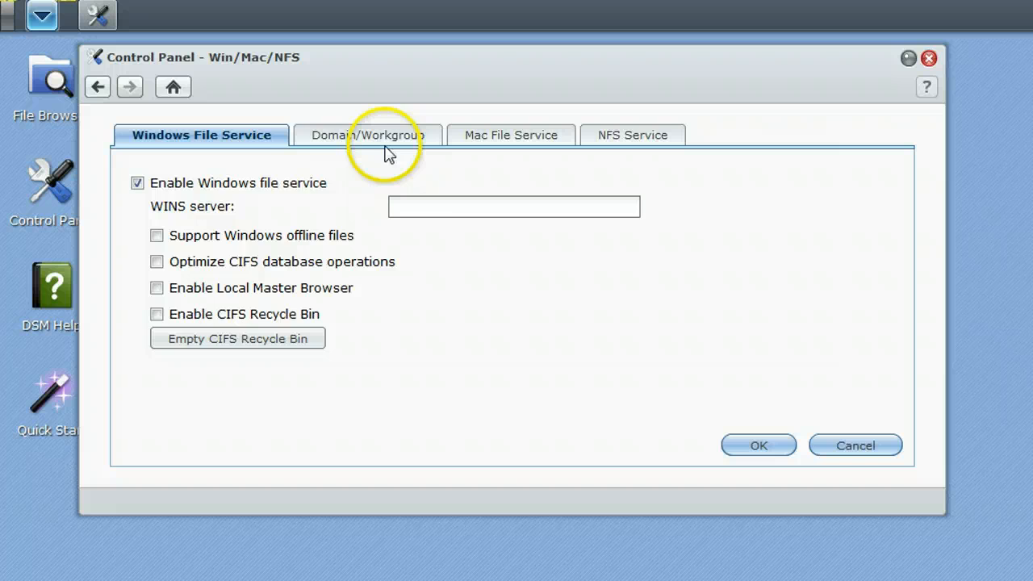
{"action": "left_click", "coordinate": [359, 135]}
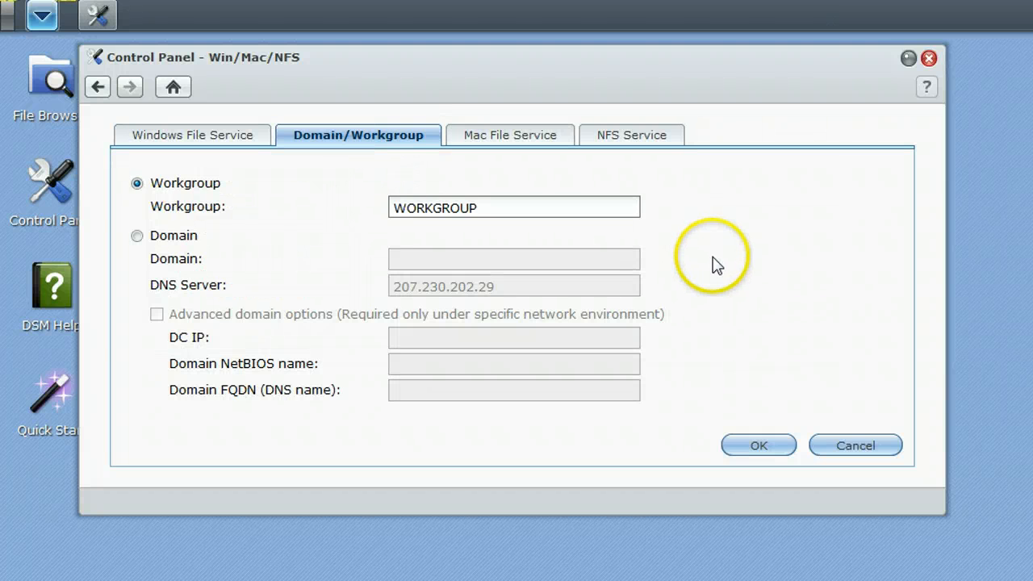
{"action": "left_click", "coordinate": [632, 135]}
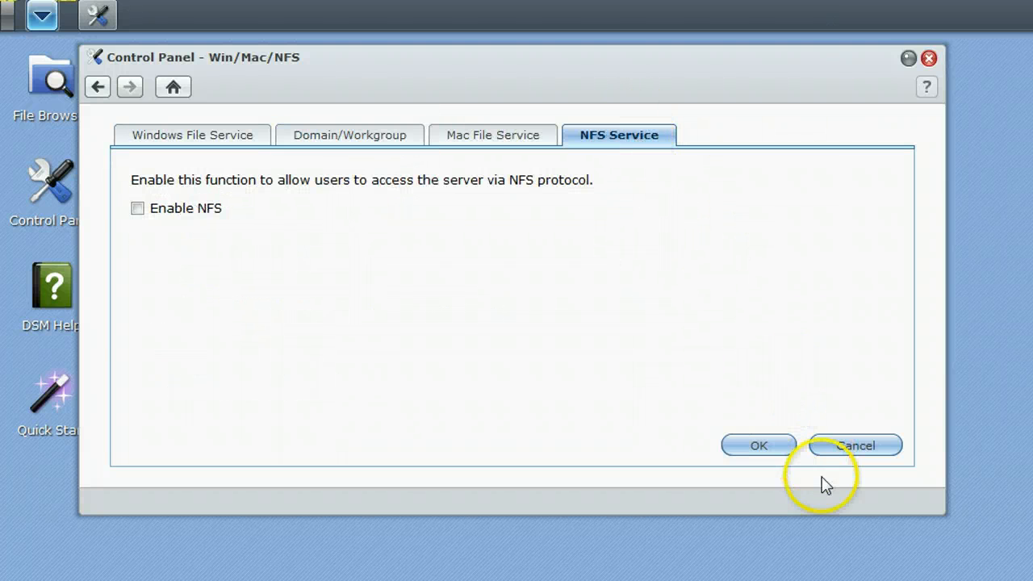
{"action": "left_click", "coordinate": [855, 446]}
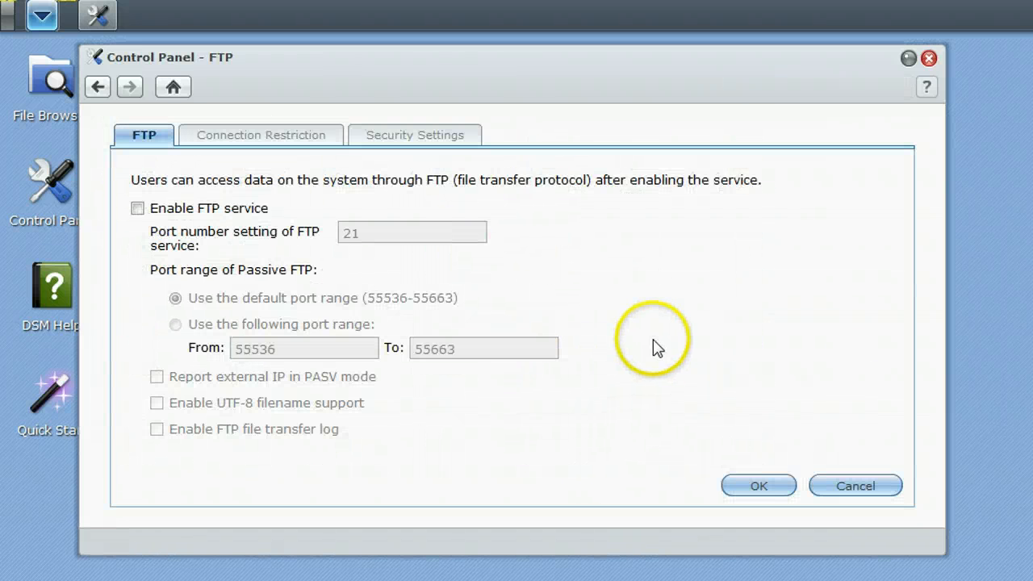
{"action": "mouse_move", "coordinate": [815, 468]}
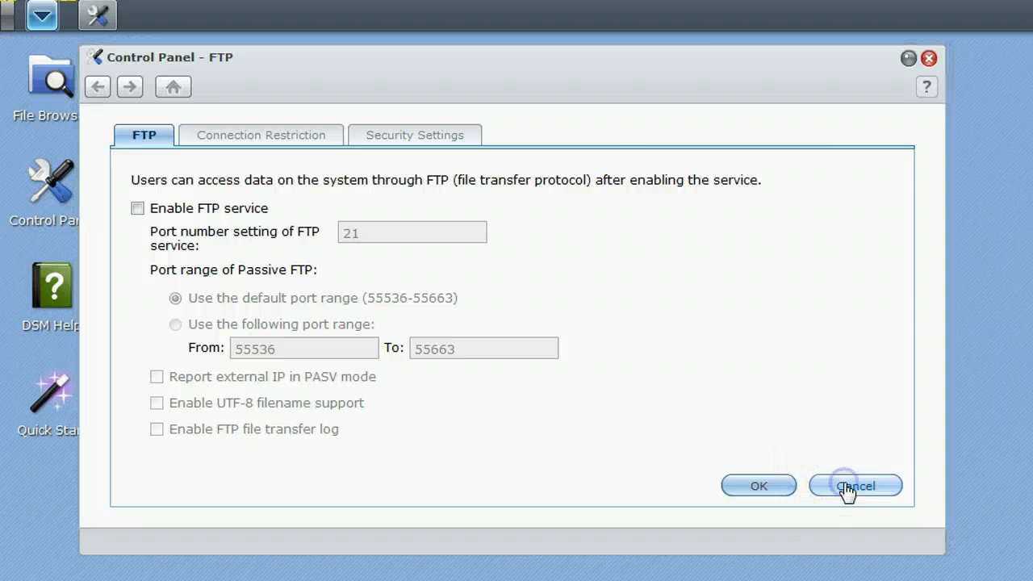
Dismiss FTP unsaved, view user accounts (admin, Dave, guest) and groups, then shared folders
{"action": "left_click", "coordinate": [855, 485]}
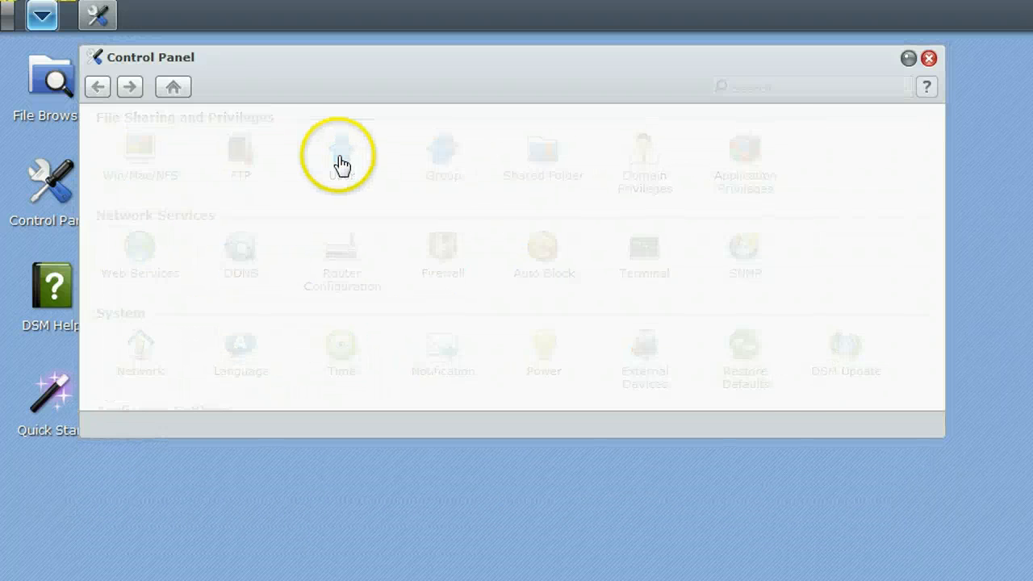
{"action": "left_click", "coordinate": [339, 153]}
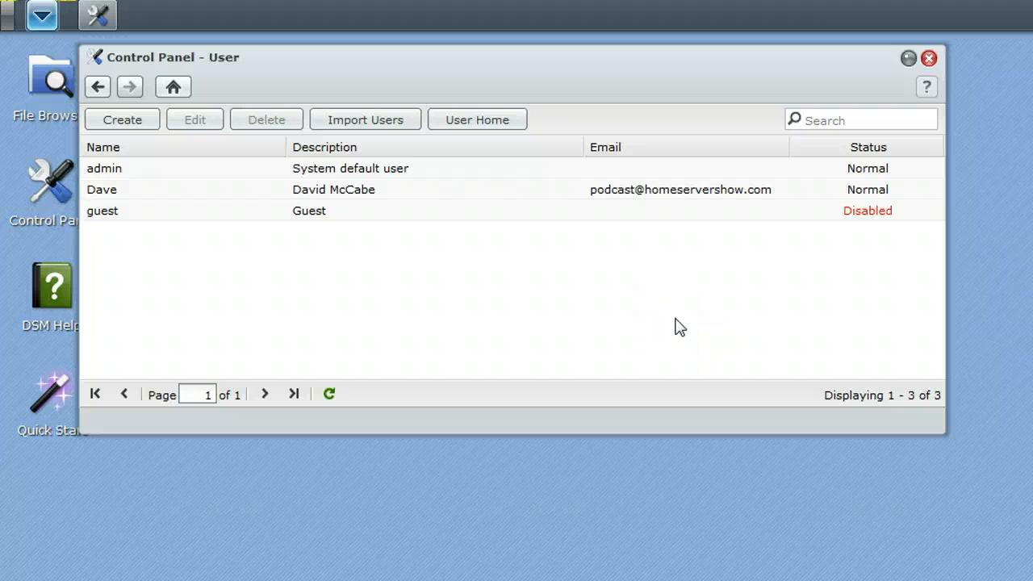
{"action": "mouse_move", "coordinate": [329, 266]}
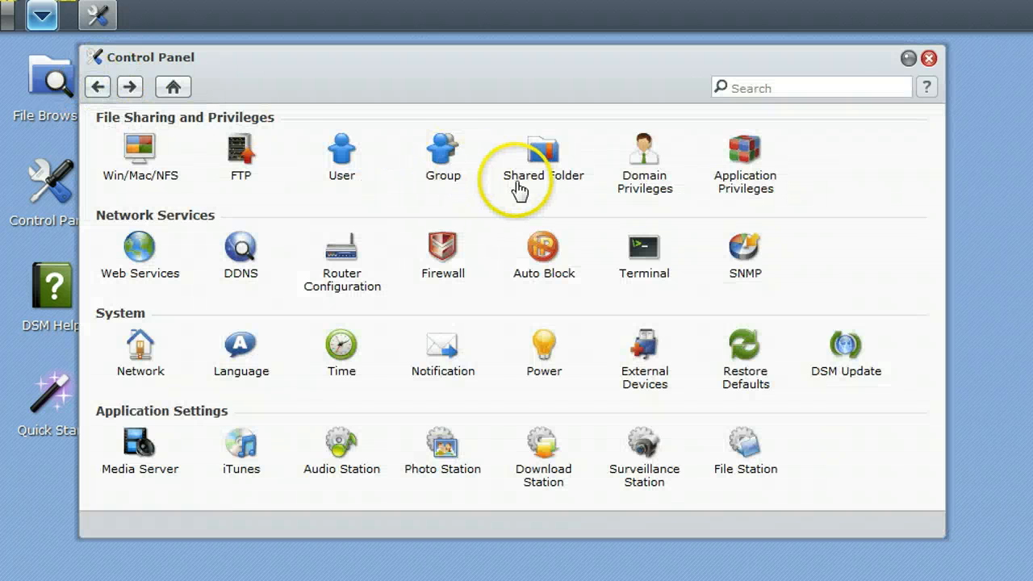
{"action": "mouse_move", "coordinate": [442, 158]}
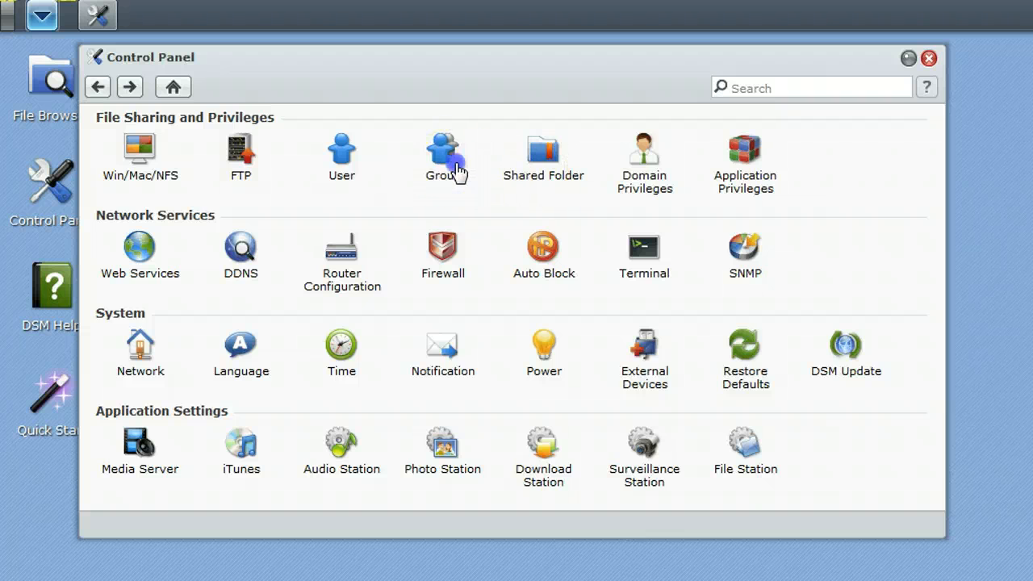
{"action": "left_click", "coordinate": [442, 150]}
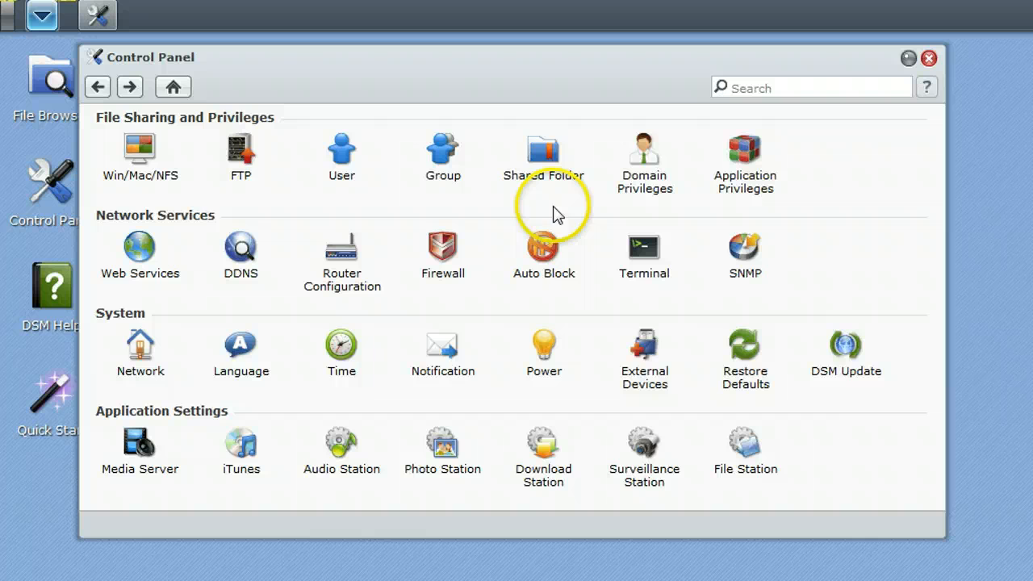
{"action": "left_click", "coordinate": [543, 152]}
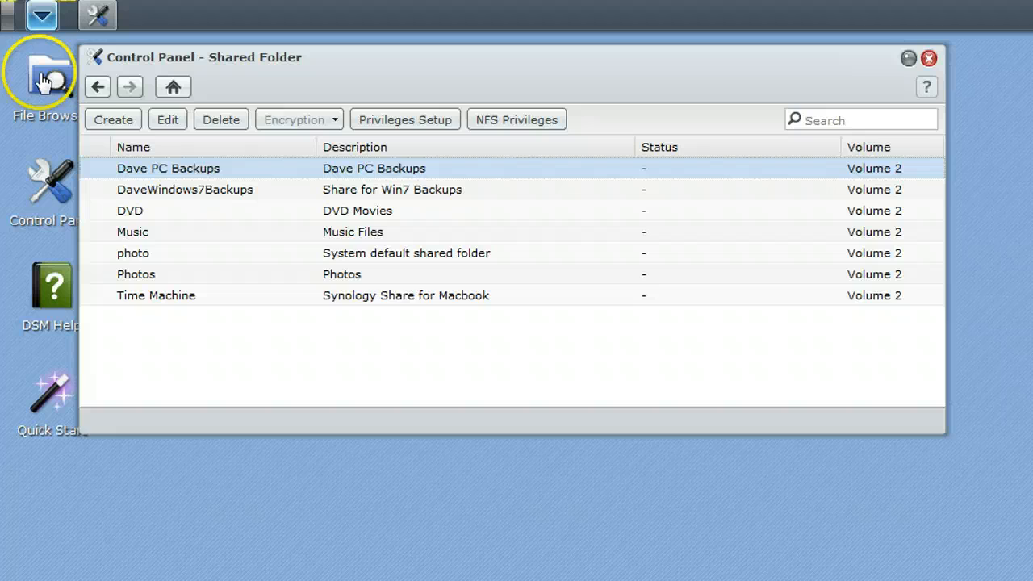
Leave the seven-folder Shared Folder list via the back button
{"action": "left_click", "coordinate": [97, 86]}
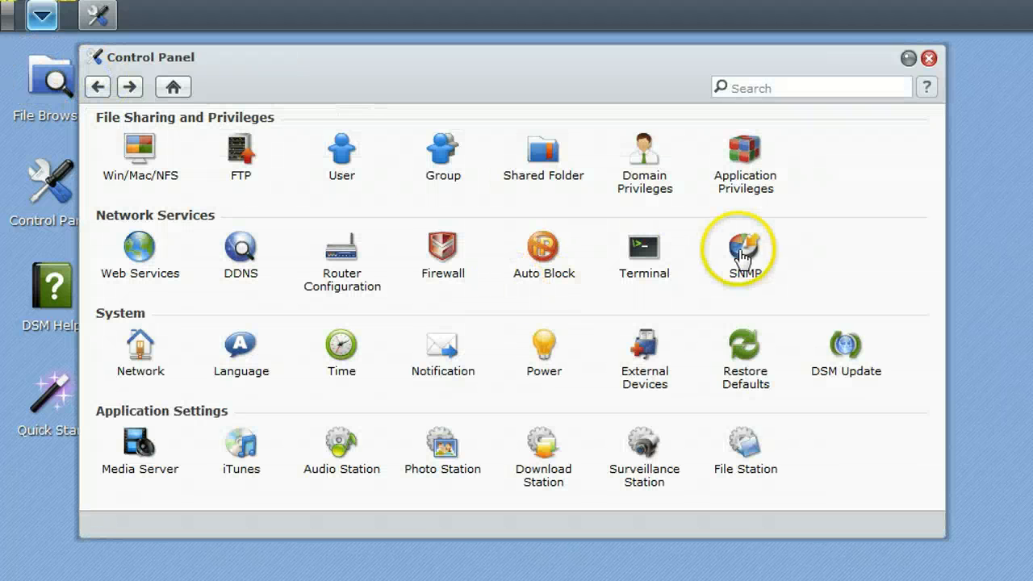
{"action": "mouse_move", "coordinate": [745, 170]}
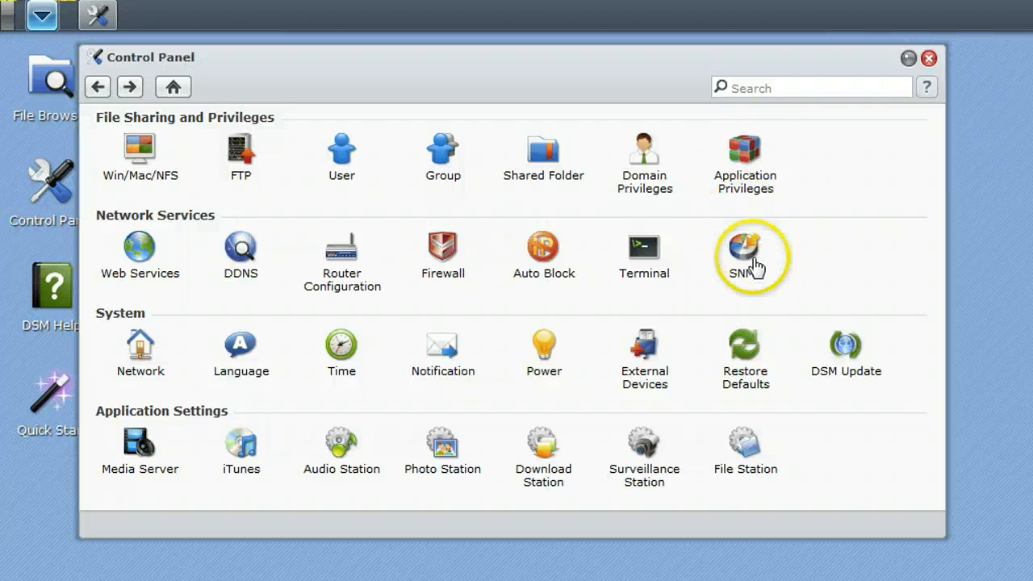
{"action": "mouse_move", "coordinate": [139, 250]}
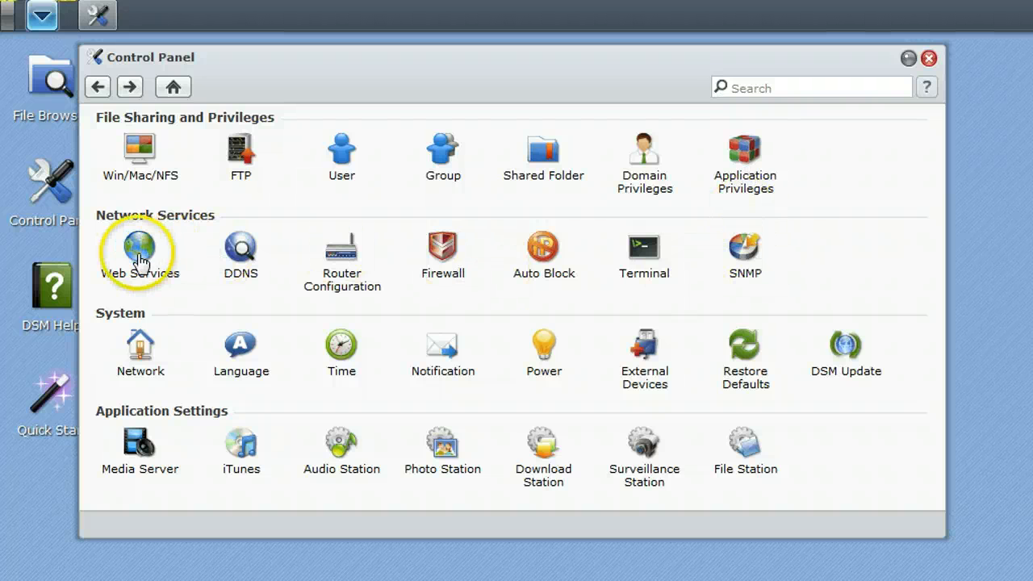
{"action": "mouse_move", "coordinate": [744, 266]}
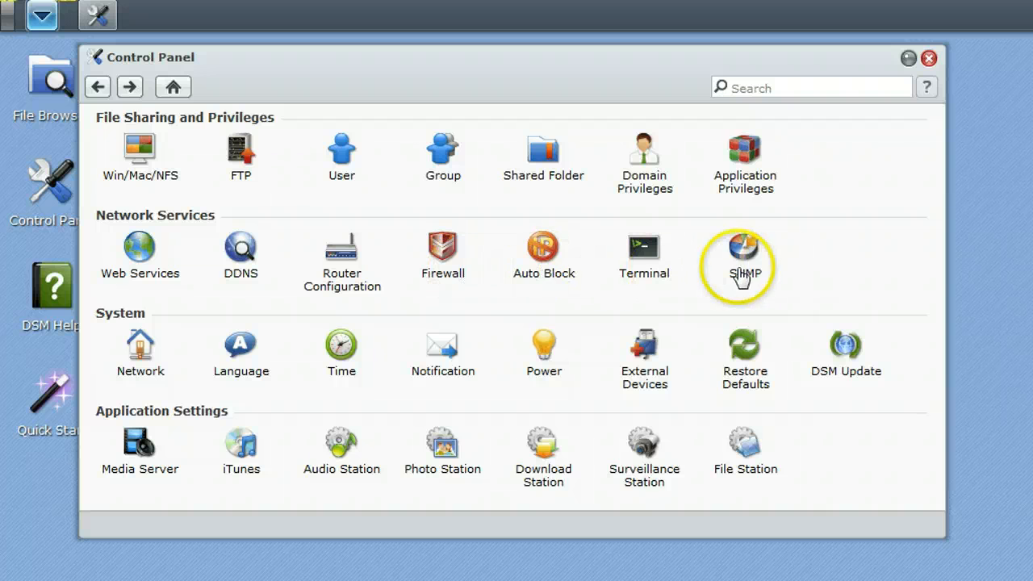
{"action": "mouse_move", "coordinate": [140, 250]}
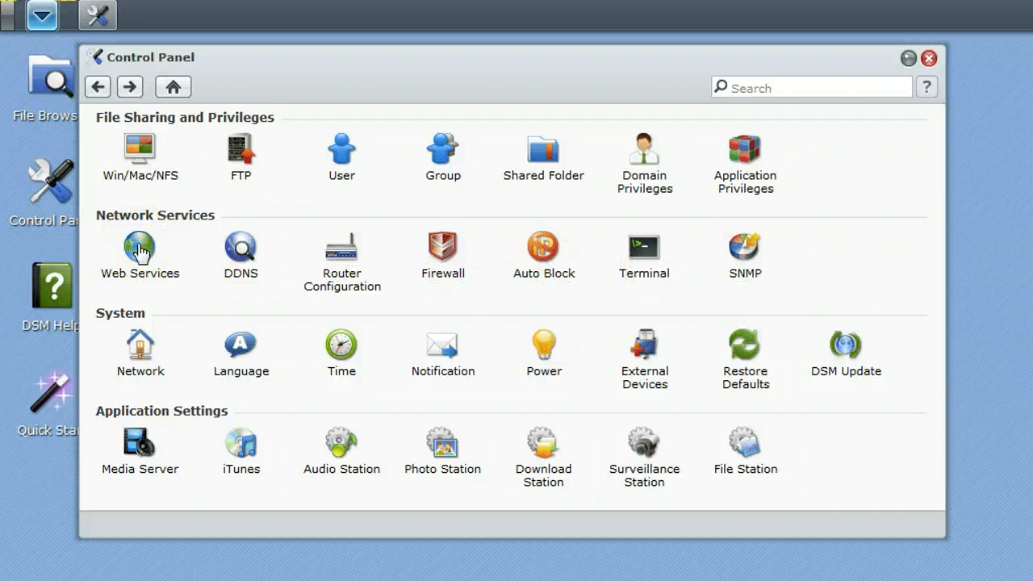
View Web Services with Web Station, personal website and MySQL disabled, then go back
{"action": "left_click", "coordinate": [140, 249]}
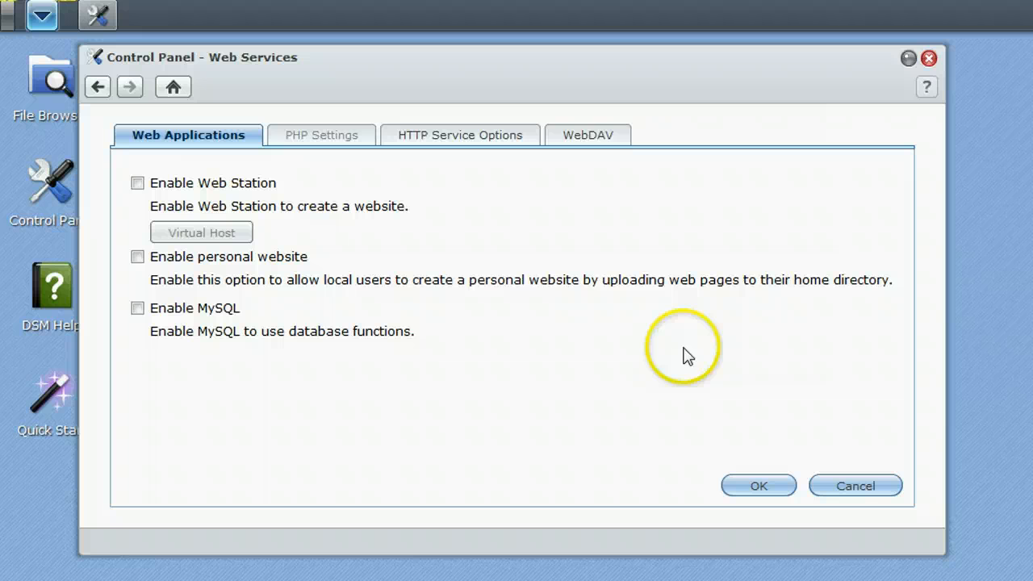
{"action": "mouse_move", "coordinate": [699, 468]}
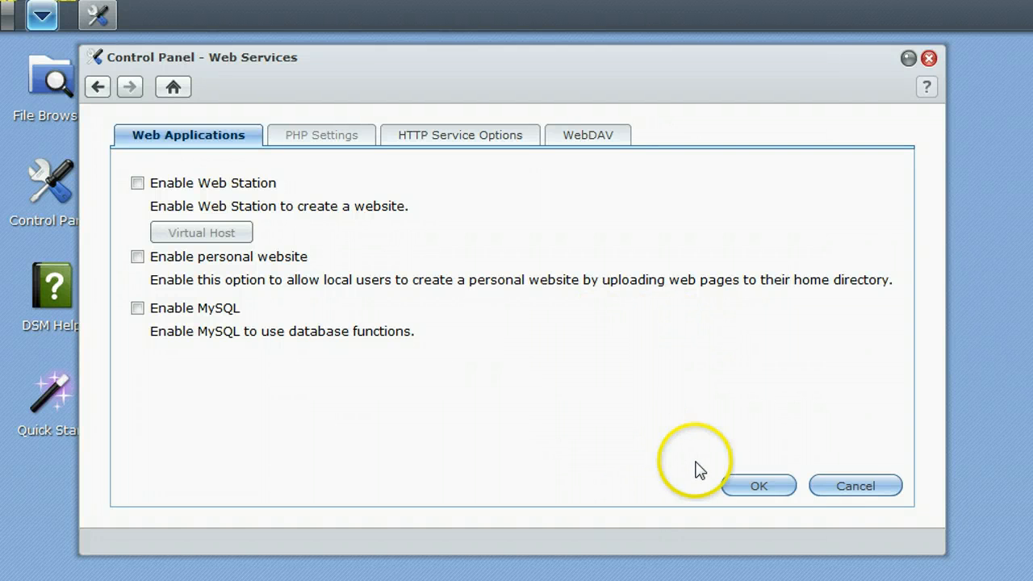
{"action": "mouse_move", "coordinate": [113, 109]}
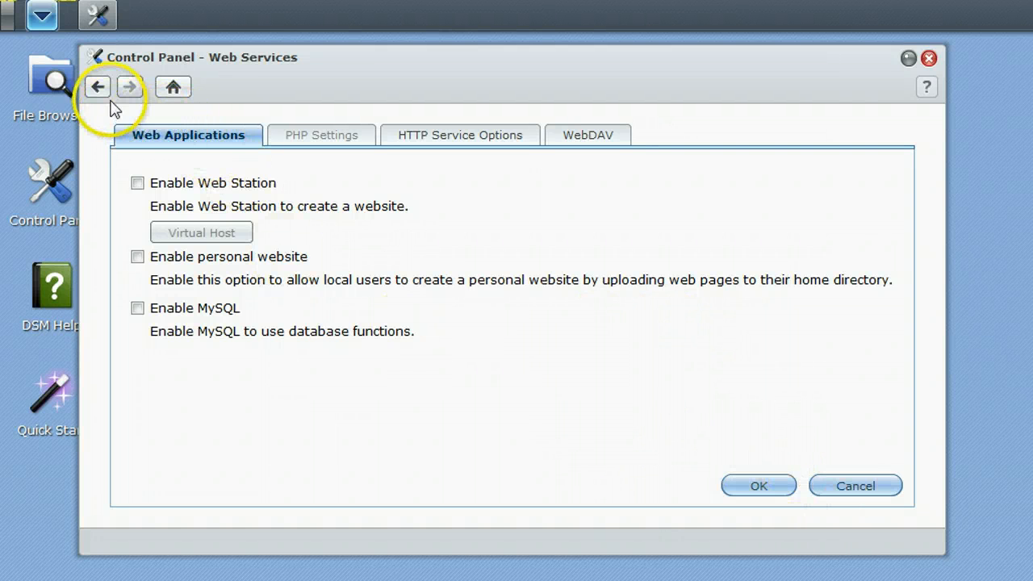
{"action": "left_click", "coordinate": [97, 87]}
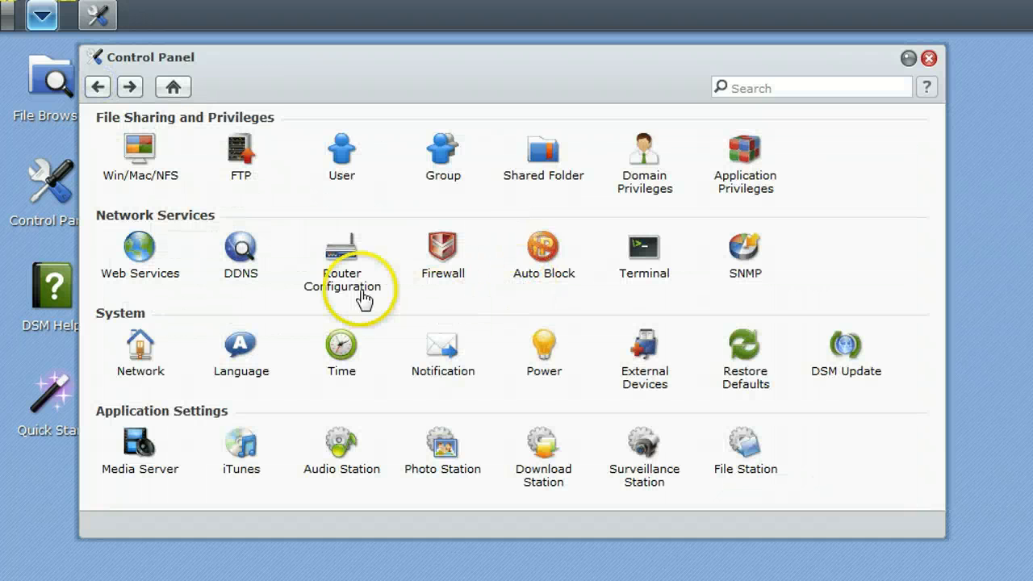
{"action": "mouse_move", "coordinate": [300, 280]}
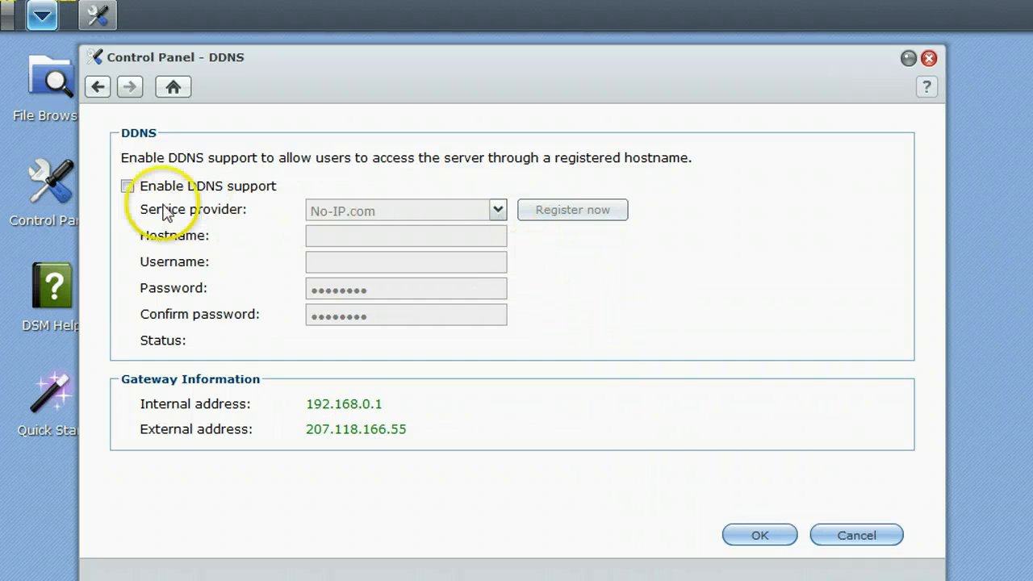
Tick DDNS support, browse the service provider list, then discard the DDNS changes
{"action": "left_click", "coordinate": [126, 186]}
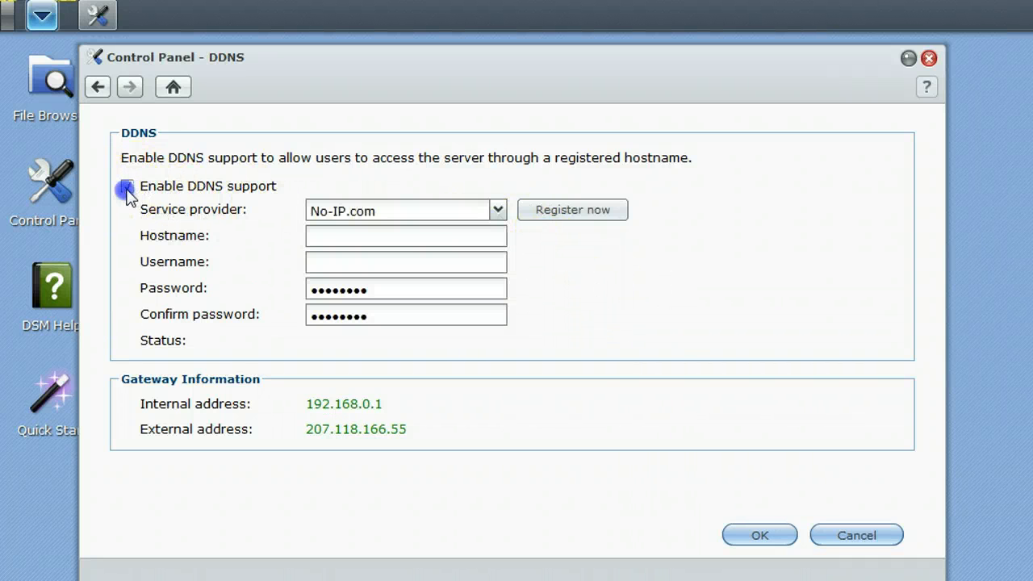
{"action": "left_click", "coordinate": [497, 210]}
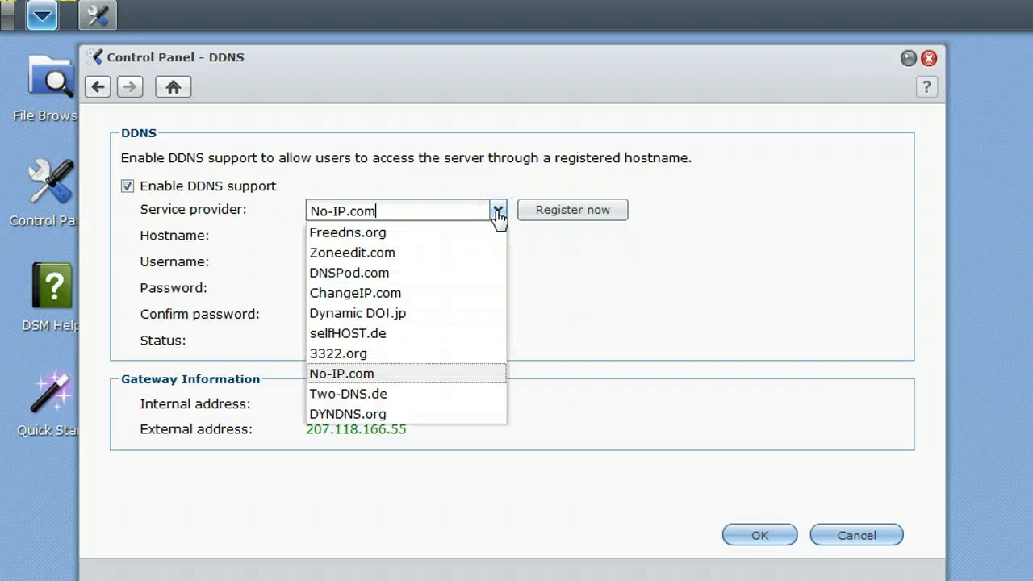
{"action": "mouse_move", "coordinate": [372, 423]}
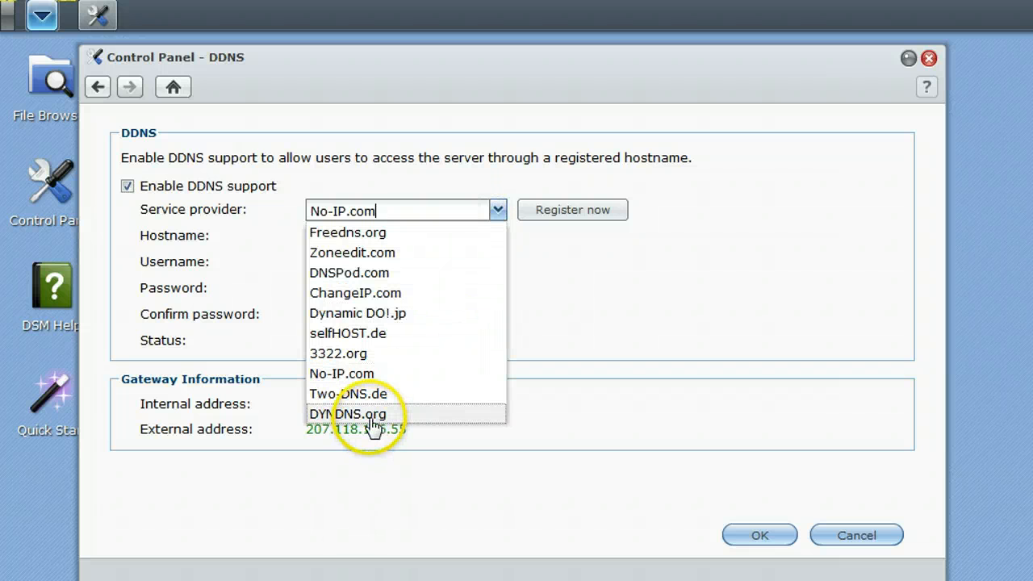
{"action": "mouse_move", "coordinate": [395, 394]}
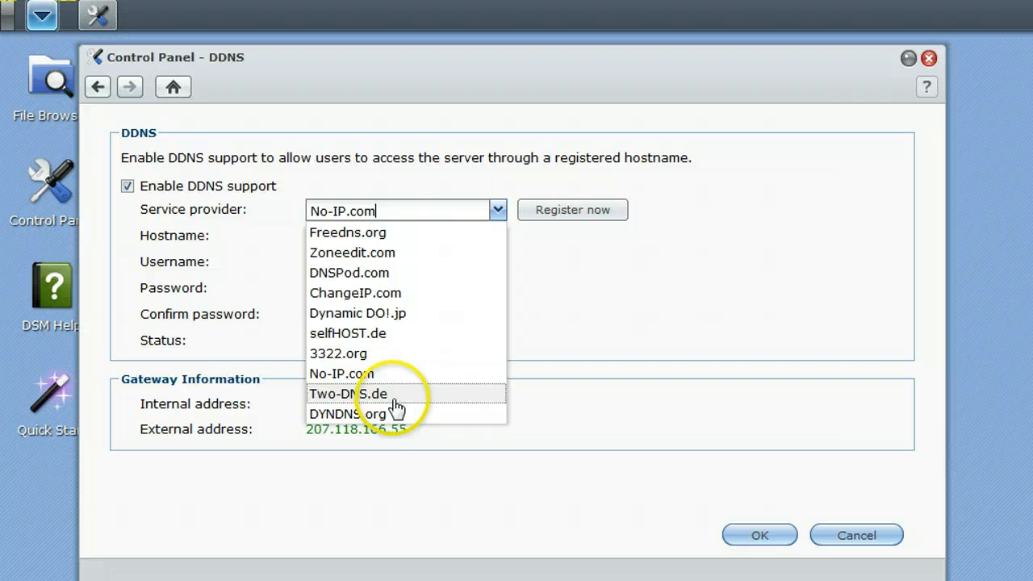
{"action": "mouse_move", "coordinate": [444, 232]}
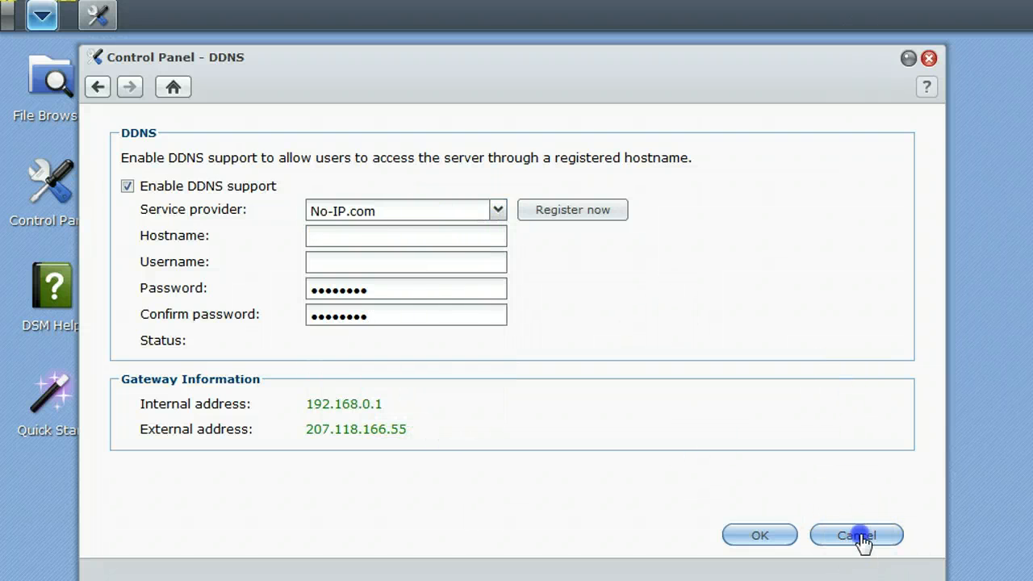
{"action": "left_click", "coordinate": [856, 535]}
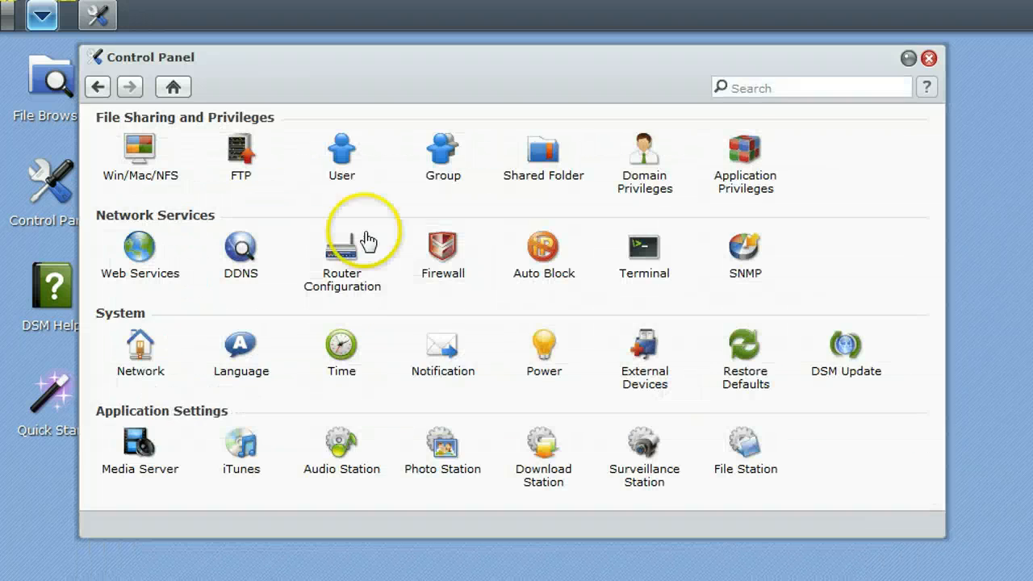
View Router Configuration's static-IP port-forwarding warning, go back, and open Firewall
{"action": "left_click", "coordinate": [341, 251]}
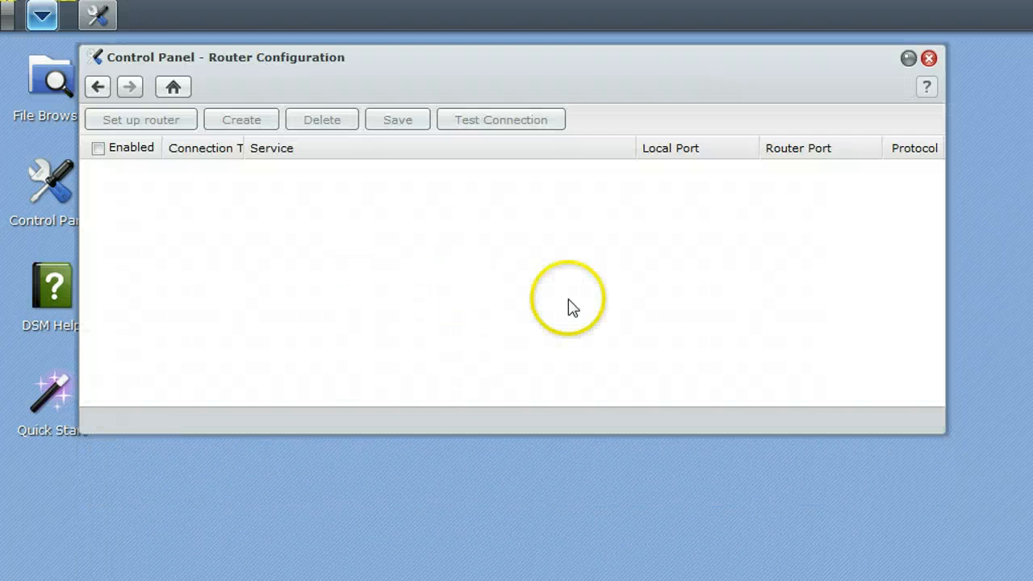
{"action": "left_click", "coordinate": [140, 120]}
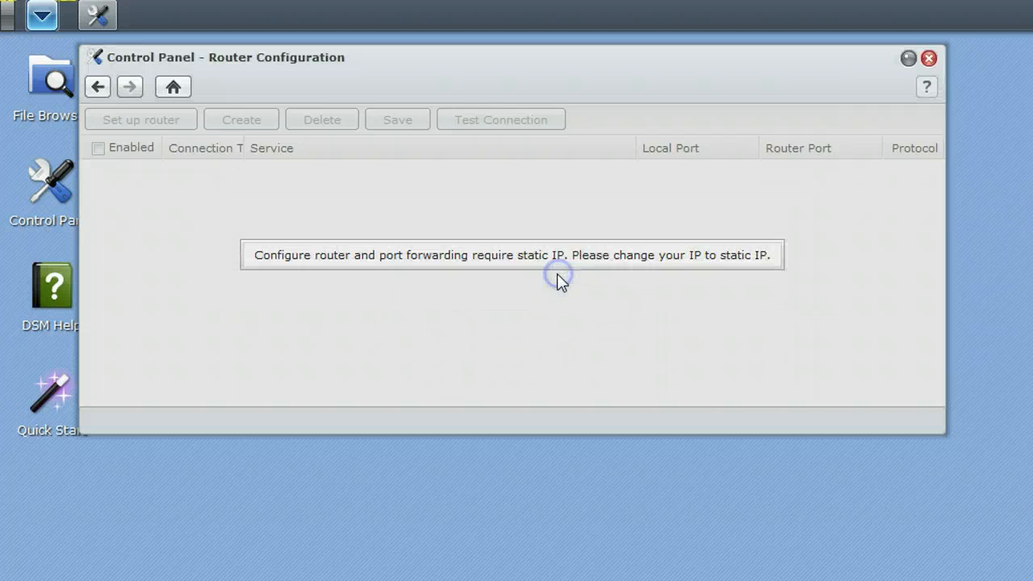
{"action": "mouse_move", "coordinate": [214, 105]}
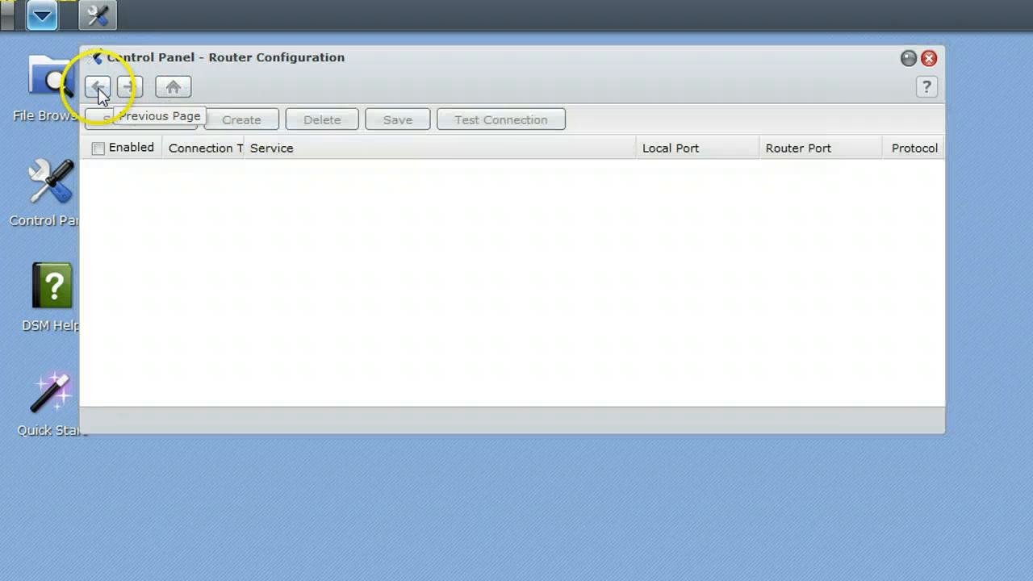
{"action": "left_click", "coordinate": [96, 87]}
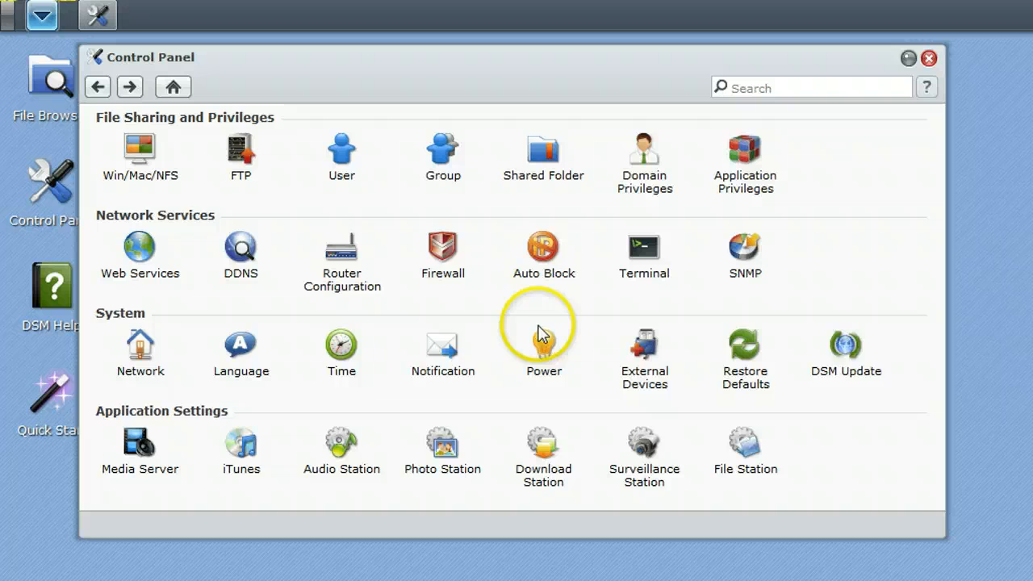
{"action": "left_click", "coordinate": [442, 248]}
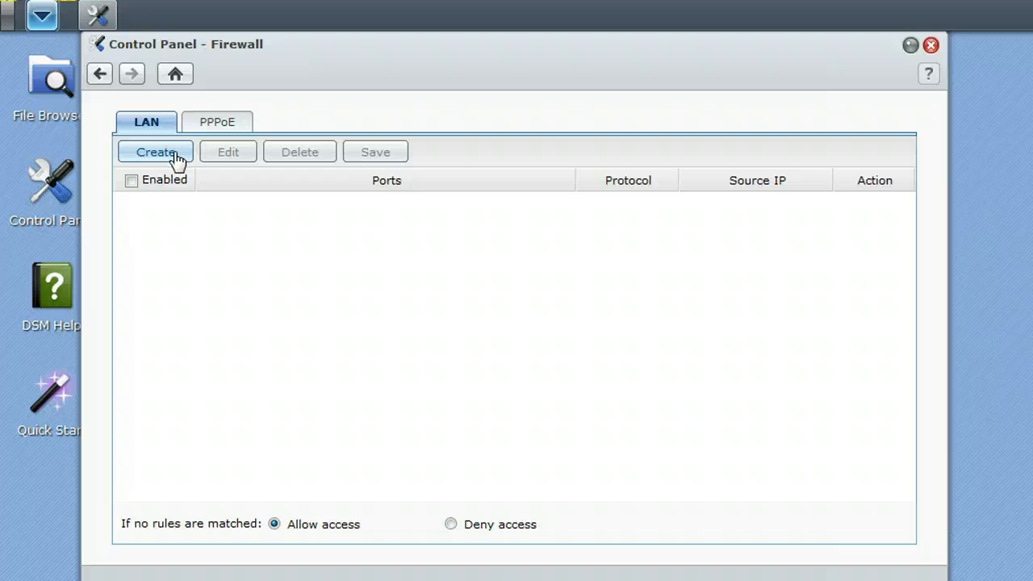
Leave Firewall, view the disabled Auto Block settings, and return home
{"action": "left_click", "coordinate": [99, 74]}
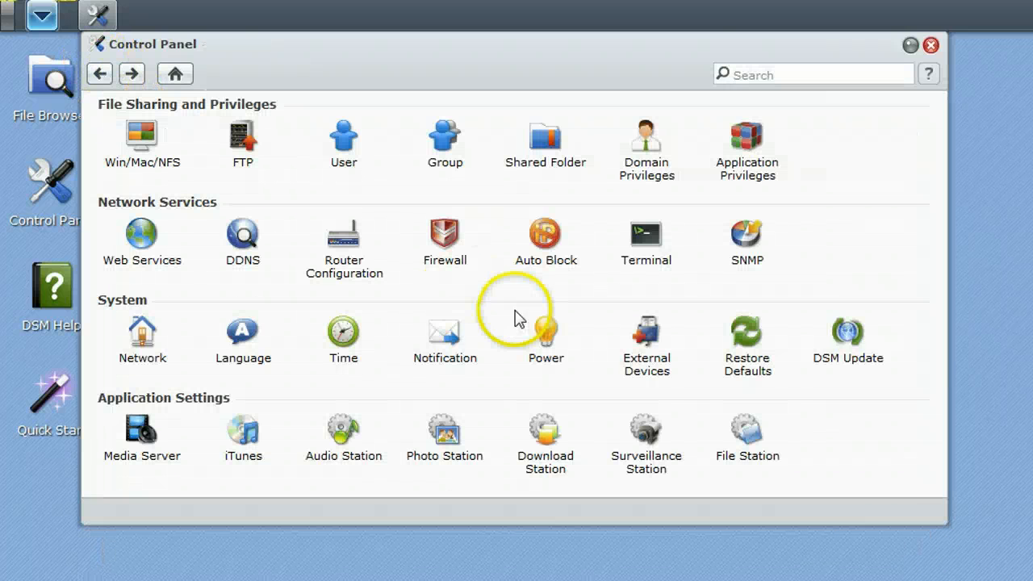
{"action": "double_click", "coordinate": [545, 242]}
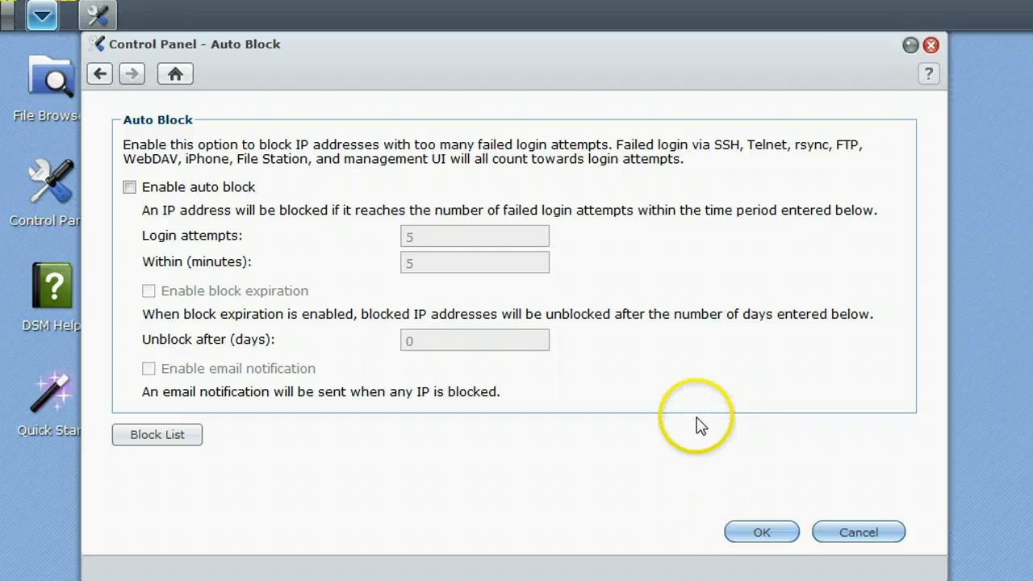
{"action": "mouse_move", "coordinate": [700, 426]}
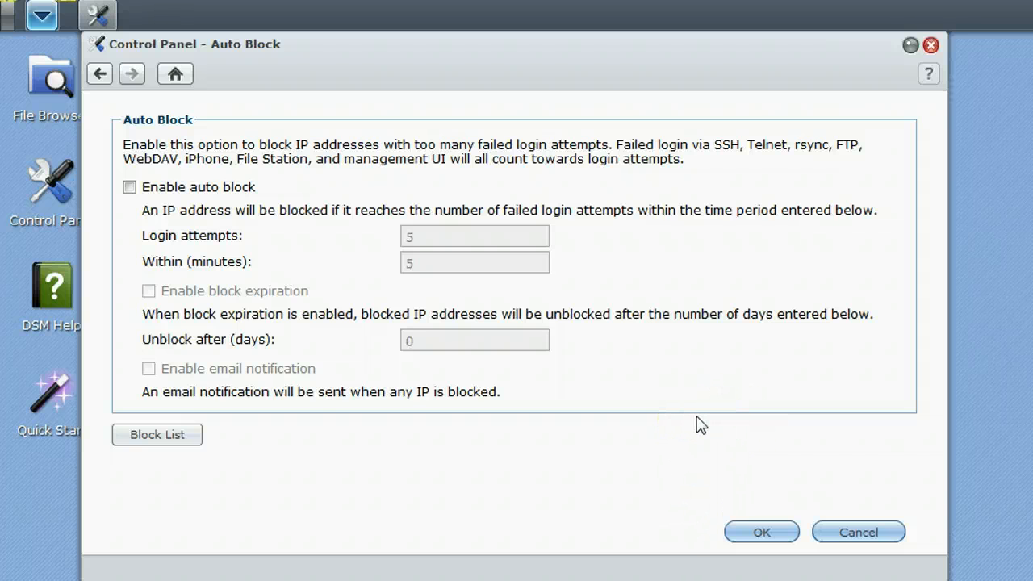
{"action": "mouse_move", "coordinate": [746, 440]}
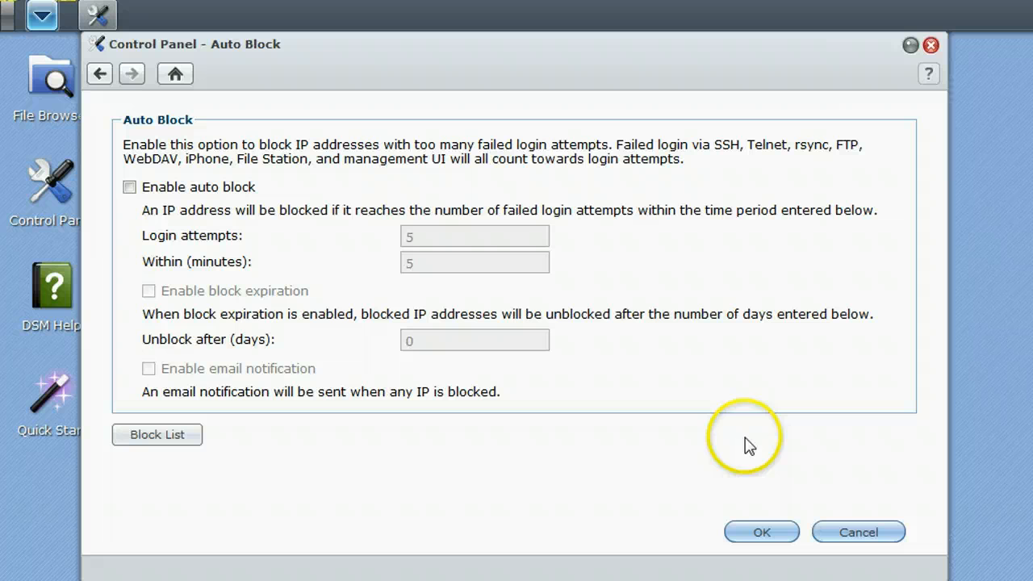
{"action": "mouse_move", "coordinate": [435, 242]}
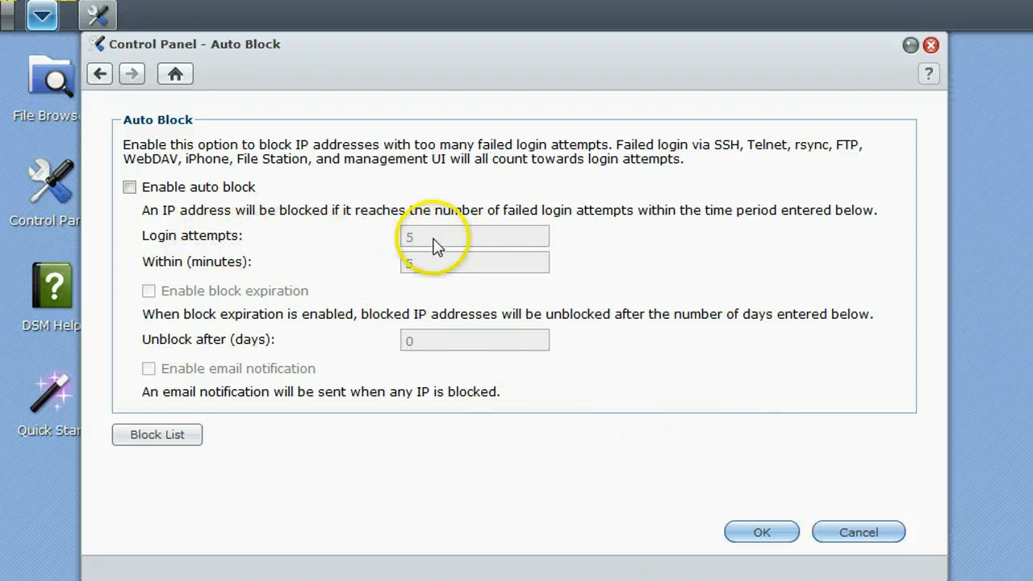
{"action": "mouse_move", "coordinate": [99, 74]}
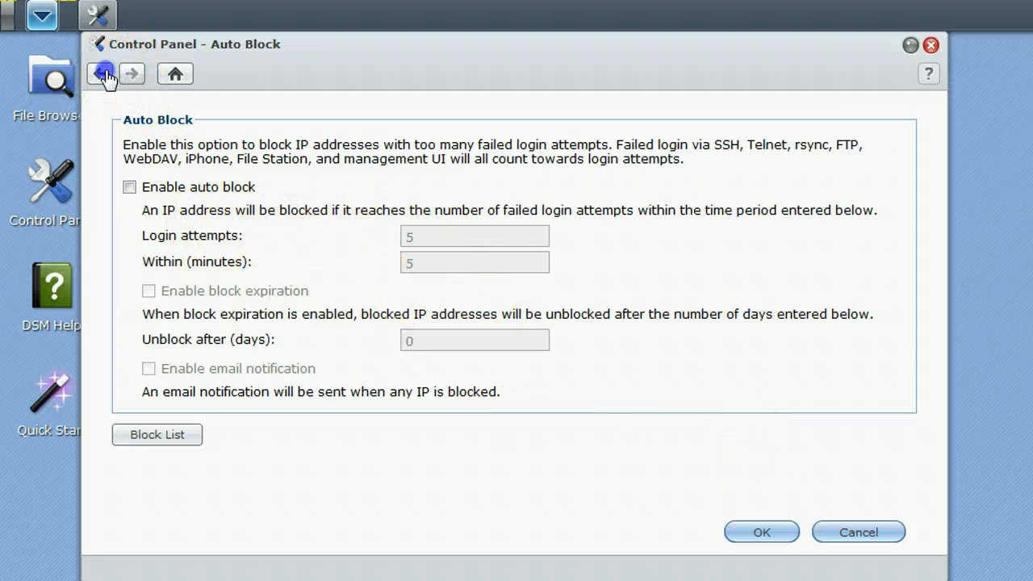
{"action": "left_click", "coordinate": [100, 73]}
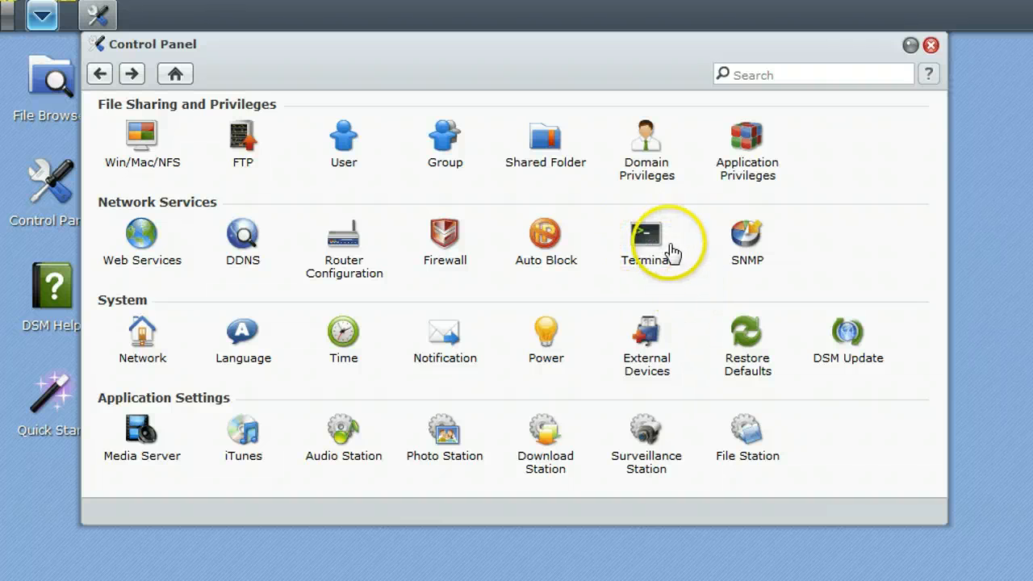
{"action": "mouse_move", "coordinate": [746, 258]}
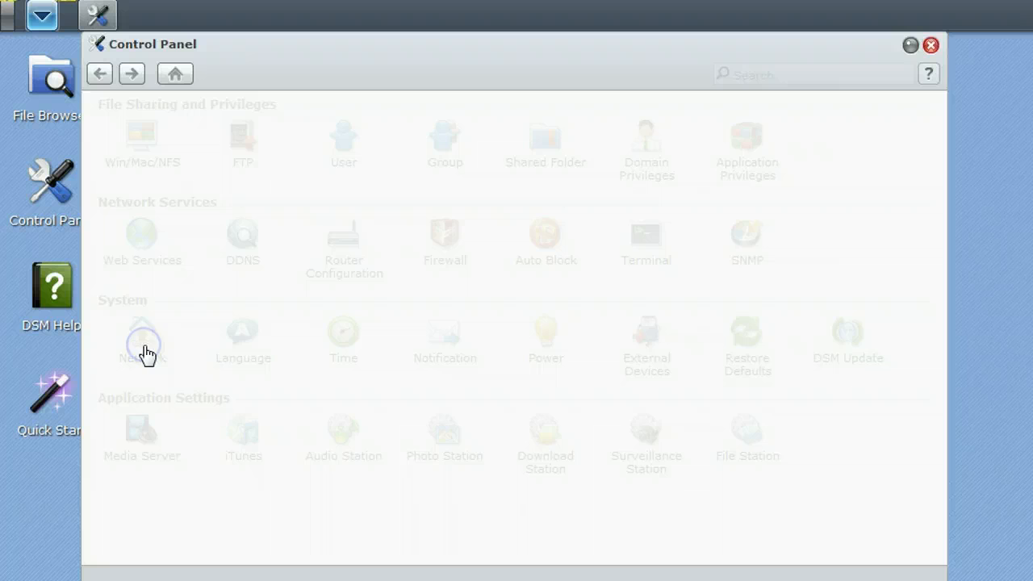
Browse the Network LAN, PPPoE, Wireless Network and Tunnel tabs, then return home
{"action": "left_click", "coordinate": [142, 339]}
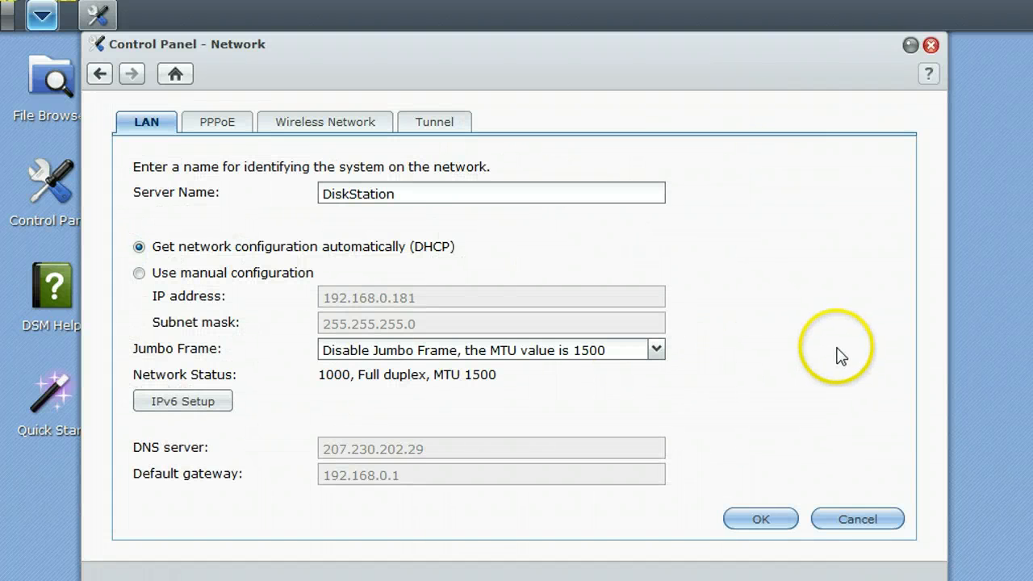
{"action": "mouse_move", "coordinate": [248, 138]}
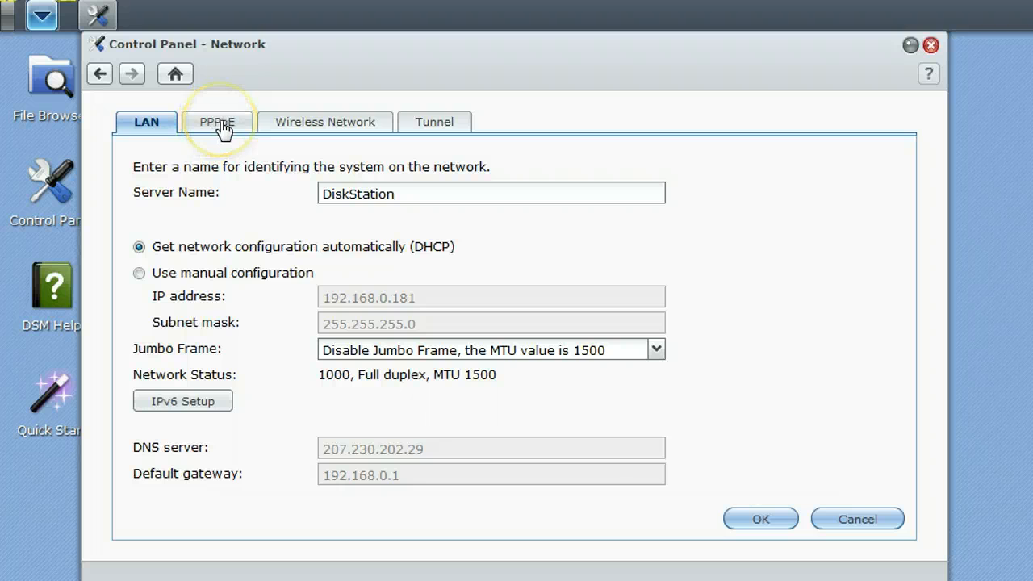
{"action": "left_click", "coordinate": [216, 122]}
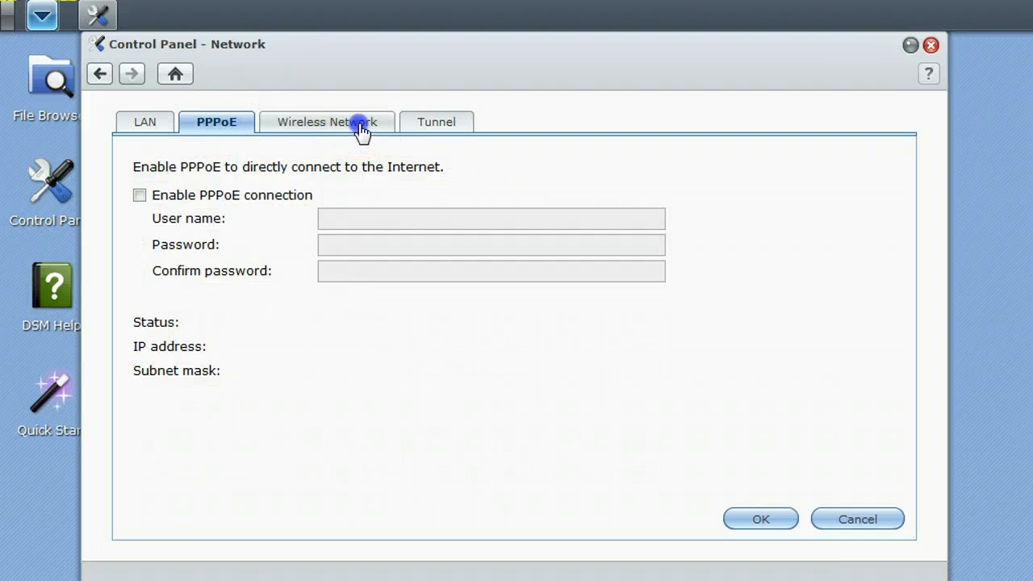
{"action": "left_click", "coordinate": [326, 122]}
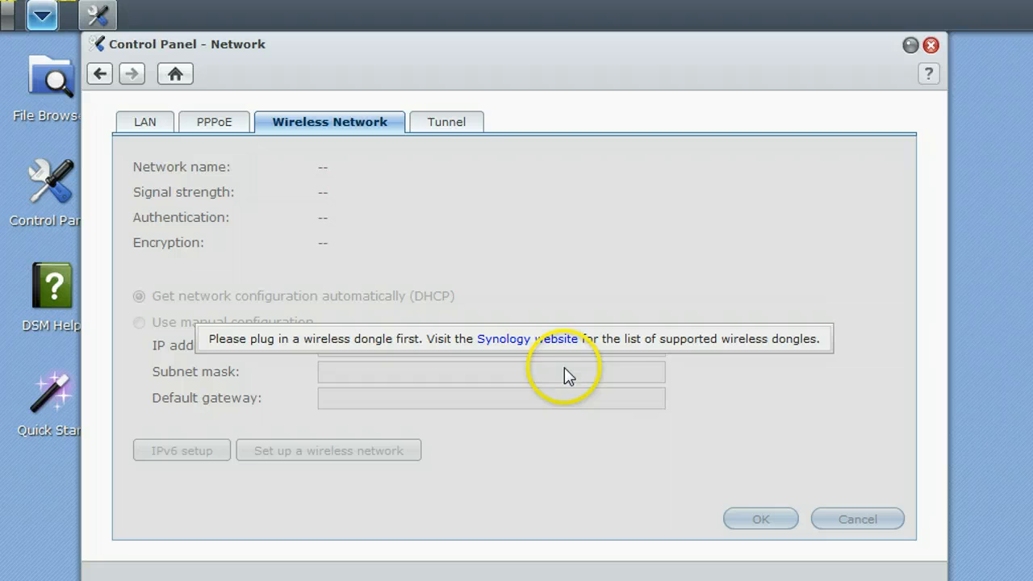
{"action": "left_click", "coordinate": [434, 121]}
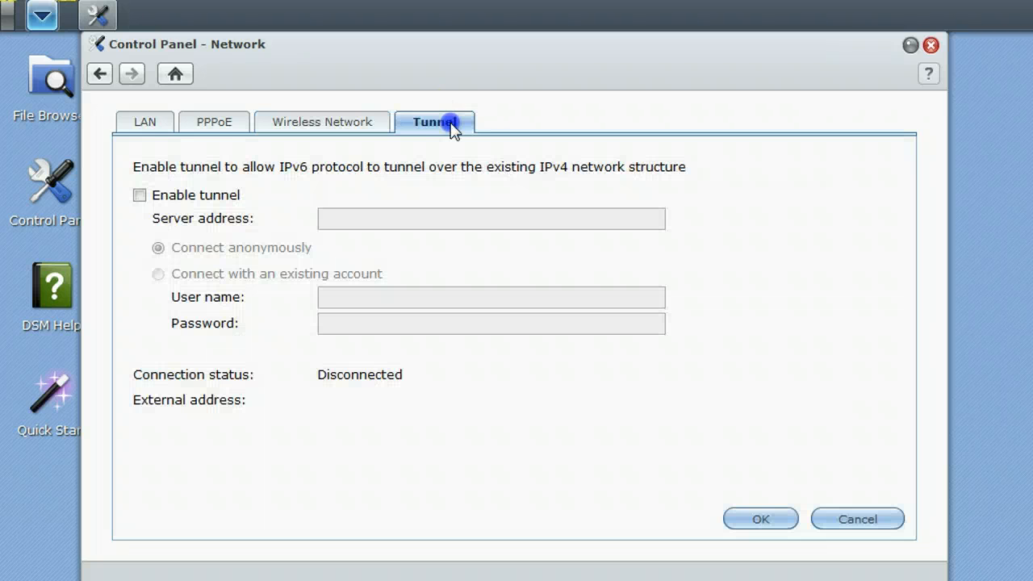
{"action": "left_click", "coordinate": [100, 73]}
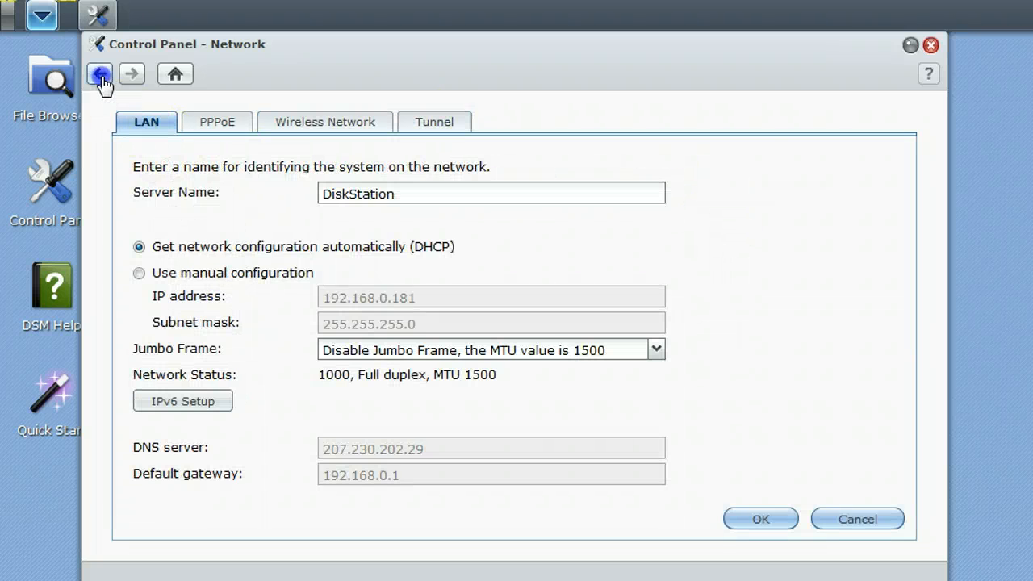
{"action": "left_click", "coordinate": [99, 74]}
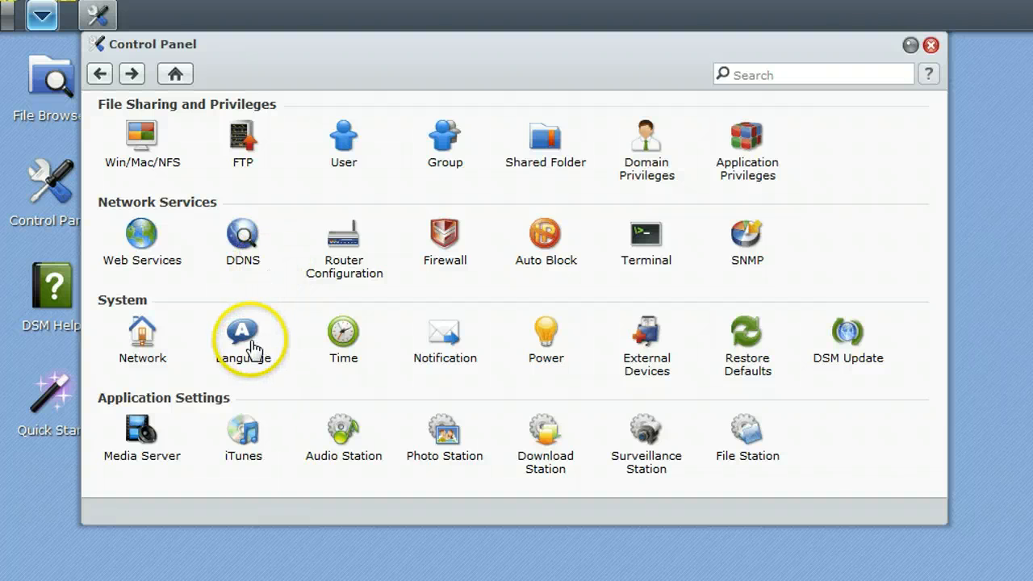
View the Time settings (Central Time, manual date and time), then leave them
{"action": "left_click", "coordinate": [342, 339]}
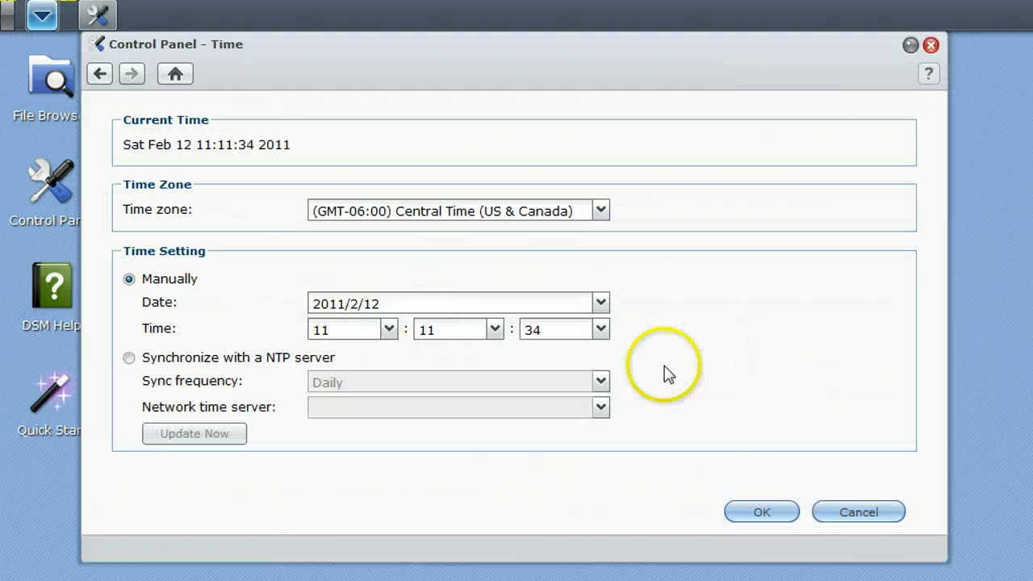
{"action": "mouse_move", "coordinate": [718, 331]}
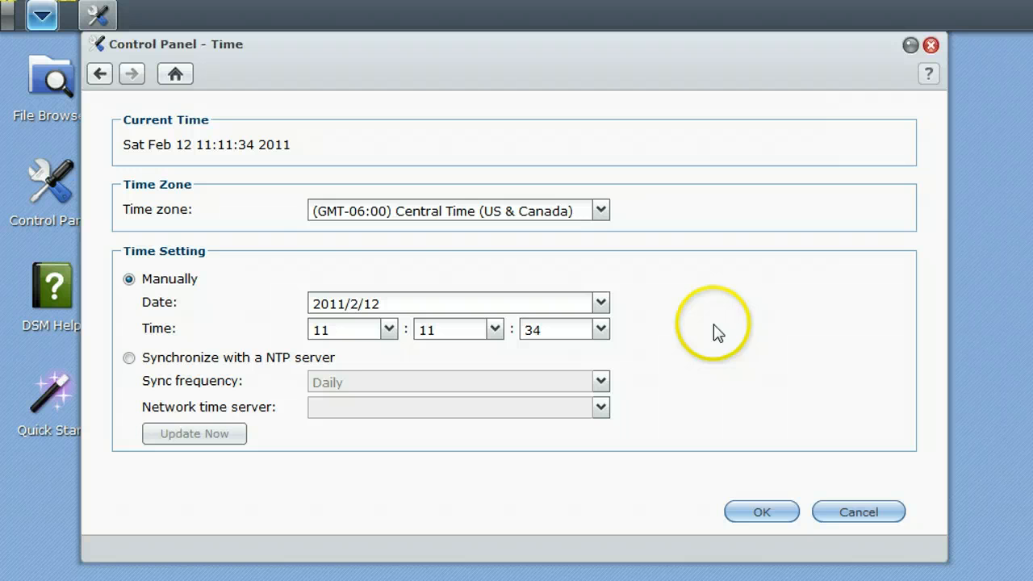
{"action": "mouse_move", "coordinate": [99, 74]}
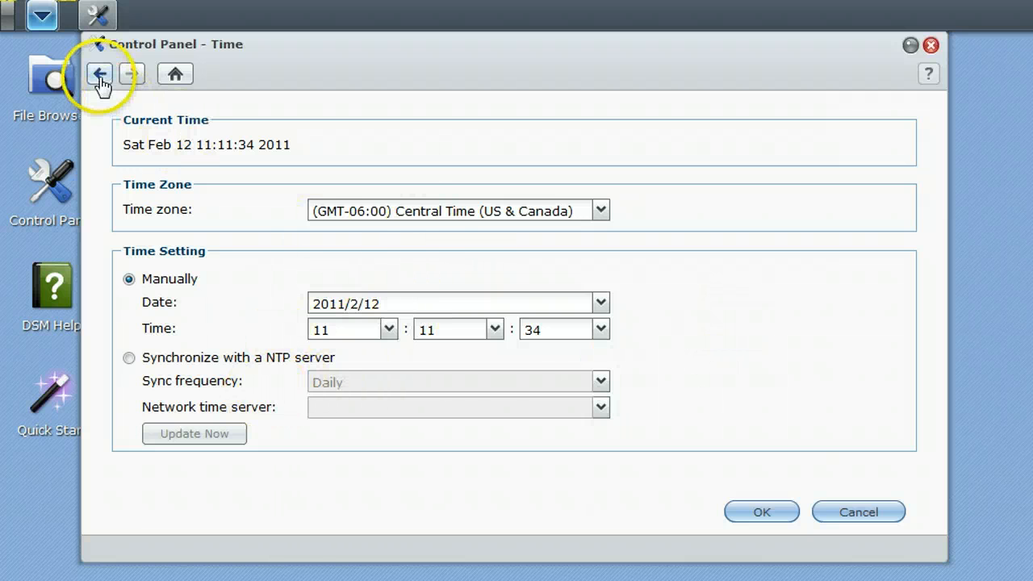
{"action": "left_click", "coordinate": [100, 74]}
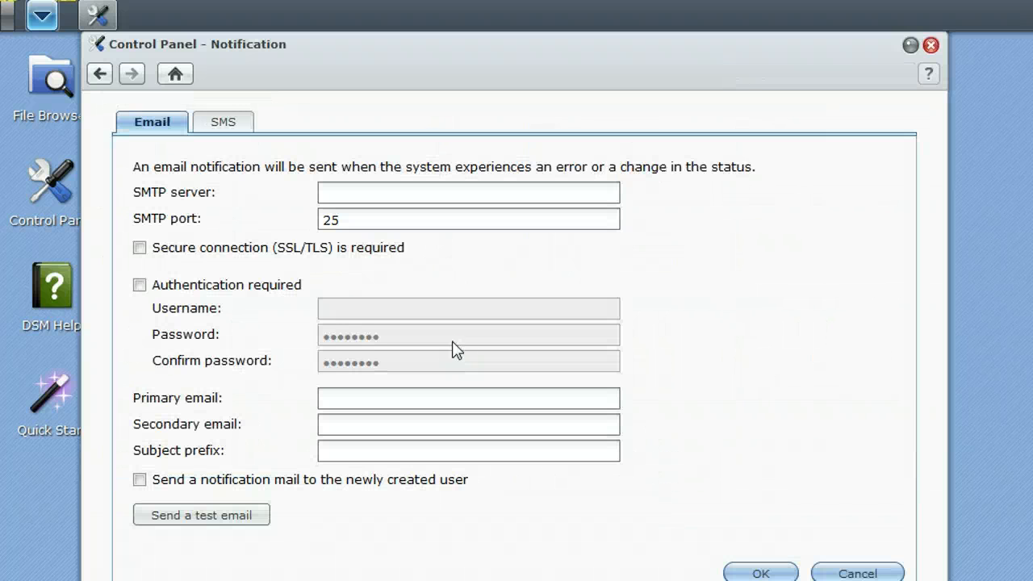
{"action": "mouse_move", "coordinate": [440, 343]}
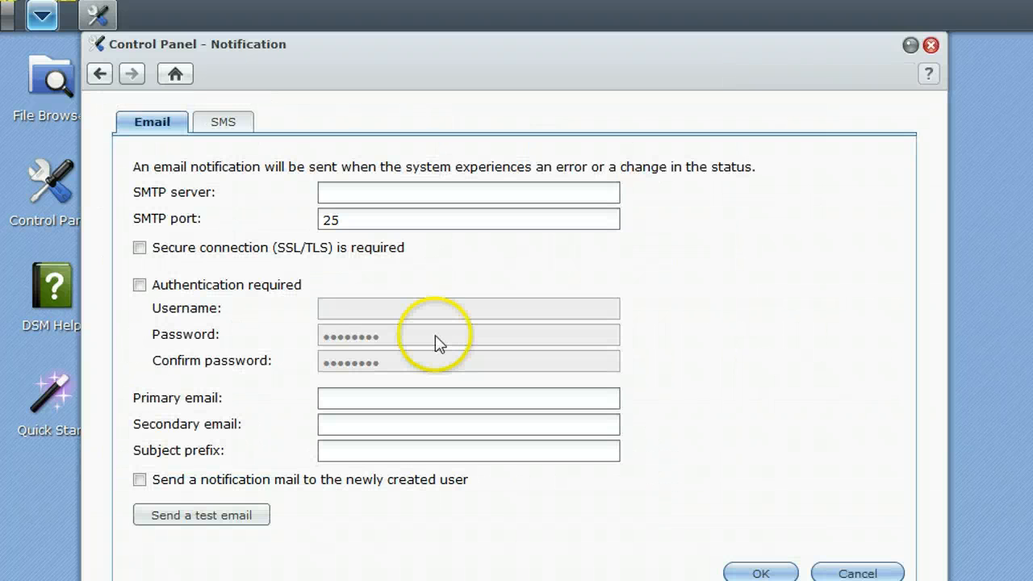
{"action": "mouse_move", "coordinate": [476, 347]}
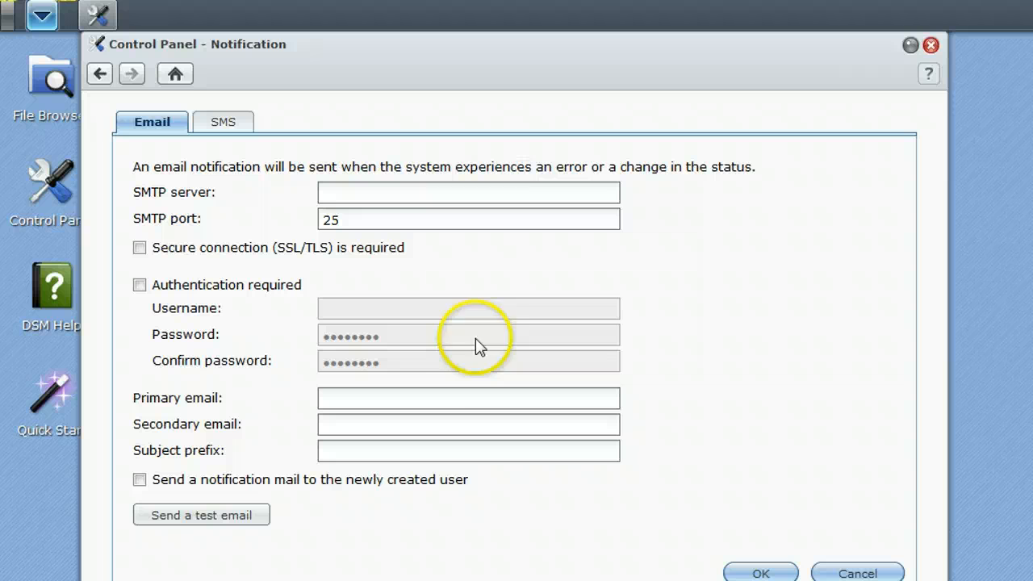
{"action": "mouse_move", "coordinate": [254, 387]}
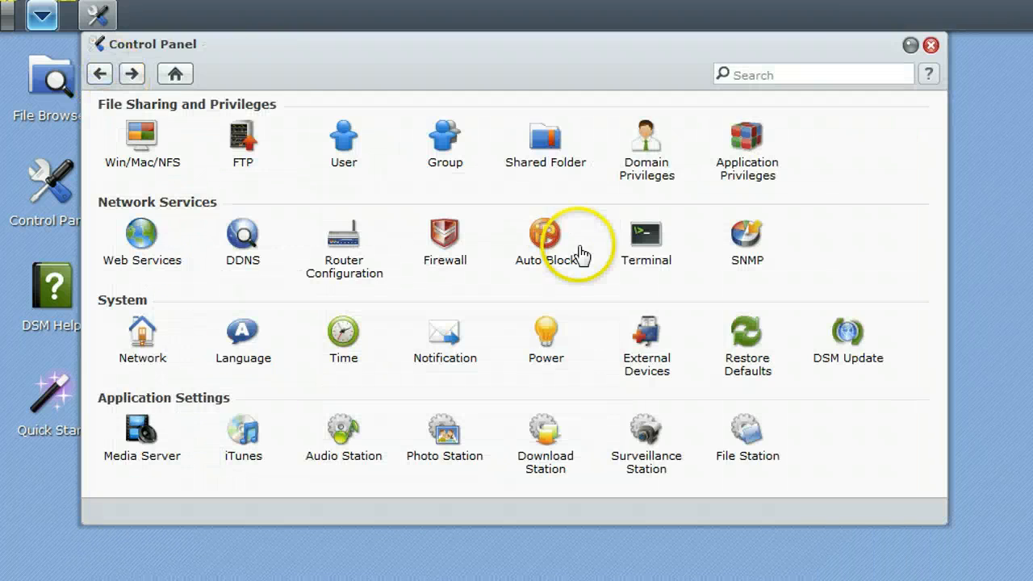
{"action": "left_click", "coordinate": [546, 339]}
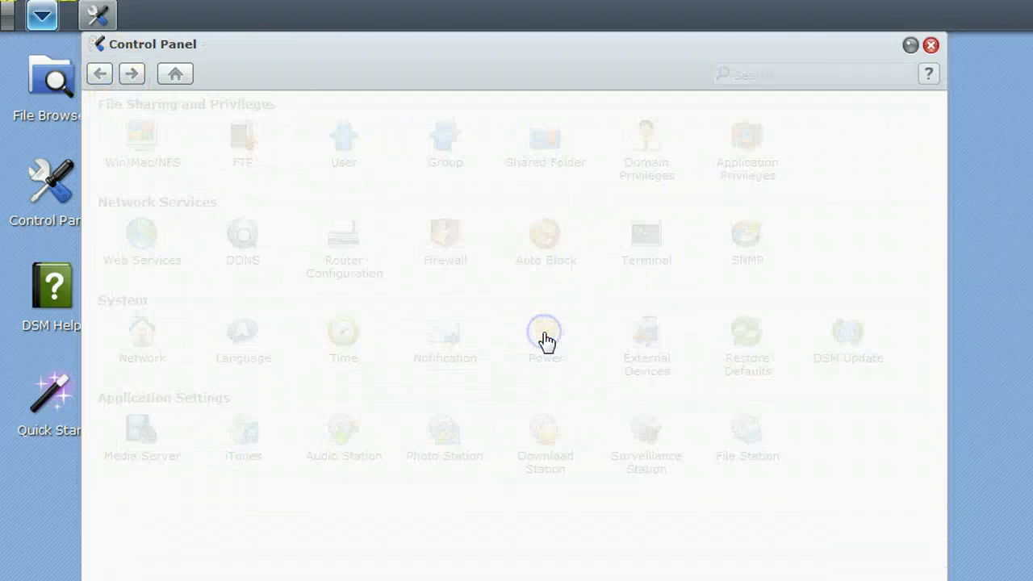
{"action": "left_click", "coordinate": [545, 332]}
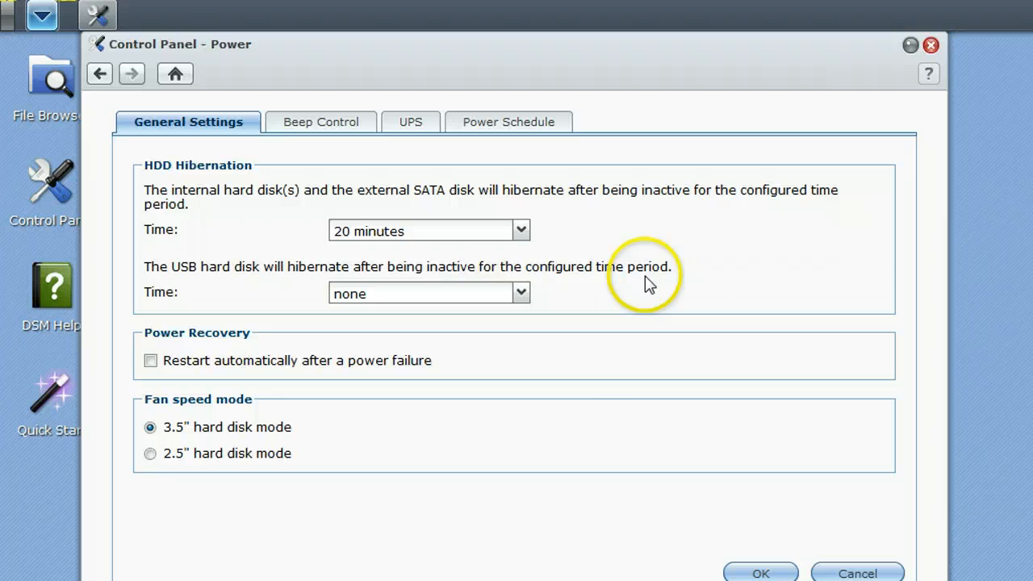
{"action": "mouse_move", "coordinate": [540, 170]}
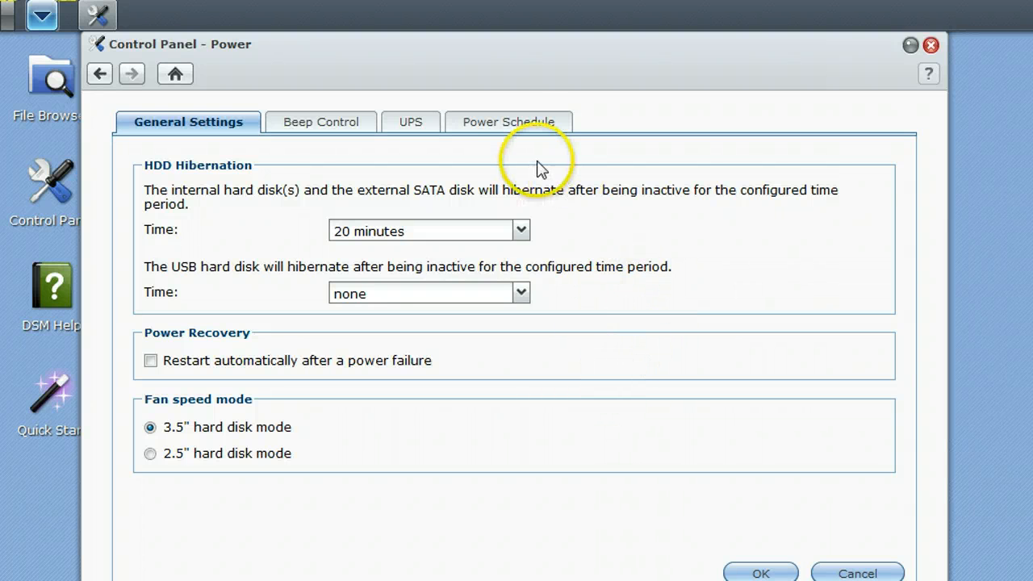
{"action": "left_click", "coordinate": [507, 122]}
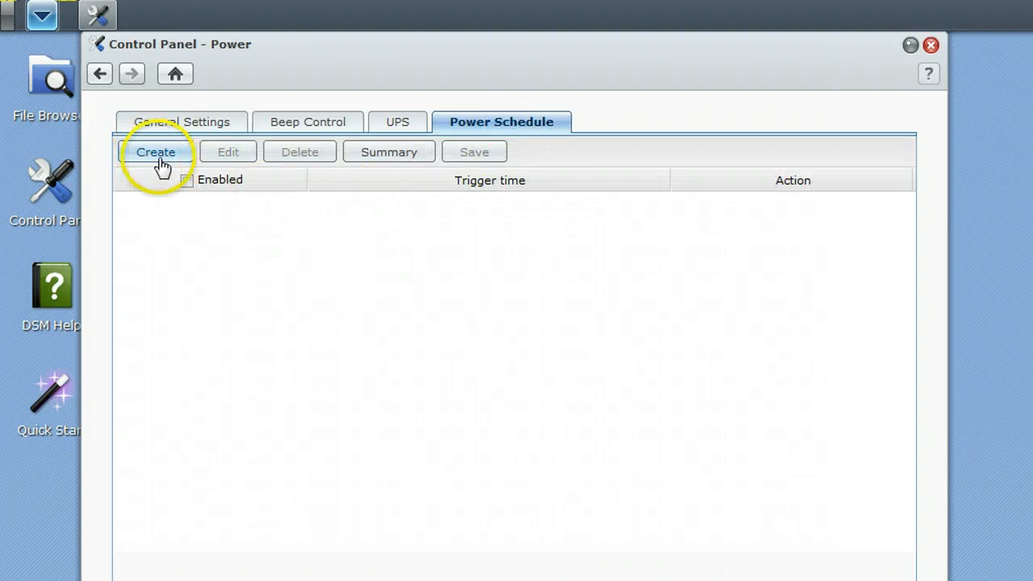
{"action": "left_click", "coordinate": [155, 152]}
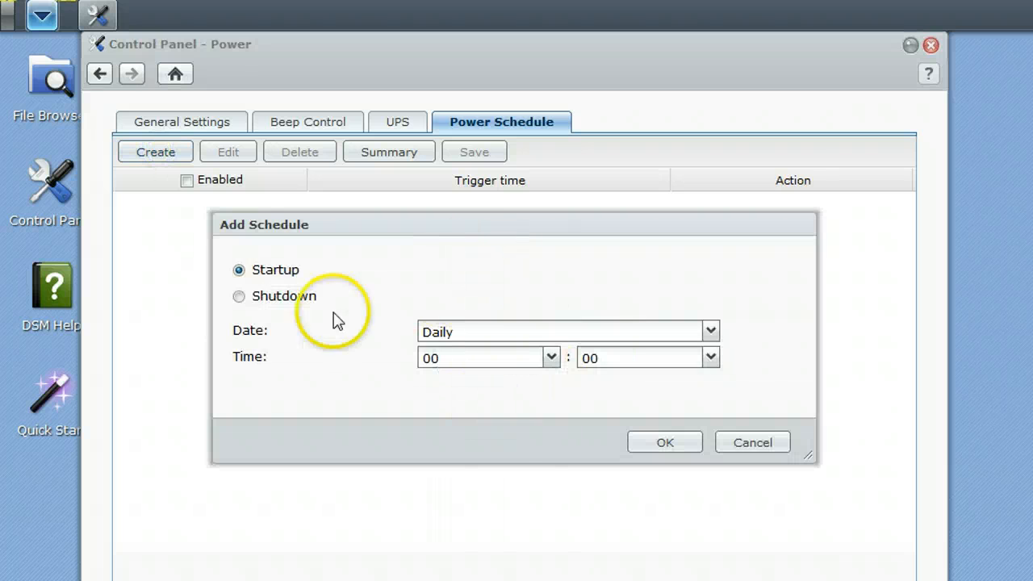
{"action": "left_click", "coordinate": [751, 442]}
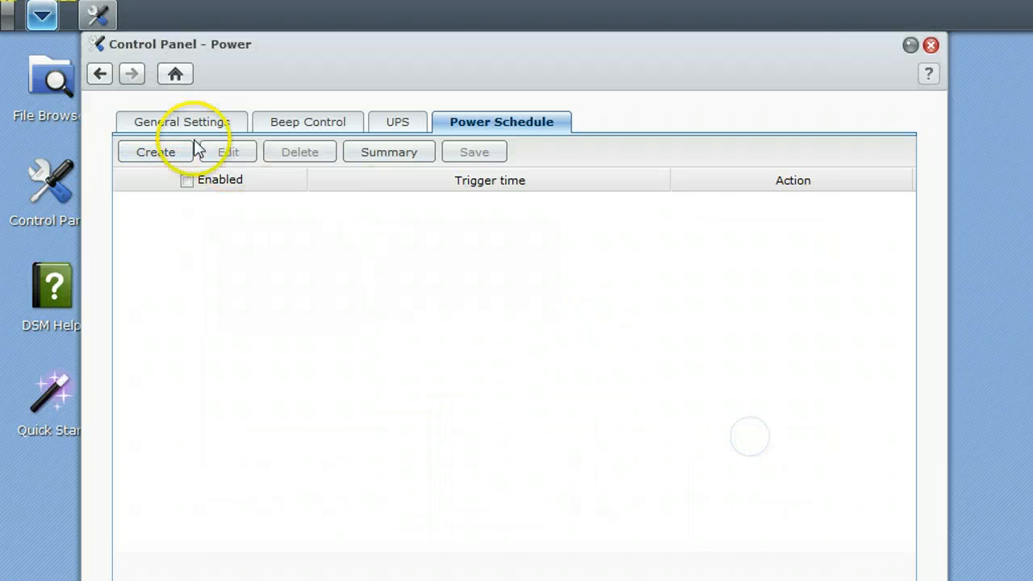
{"action": "left_click", "coordinate": [181, 122]}
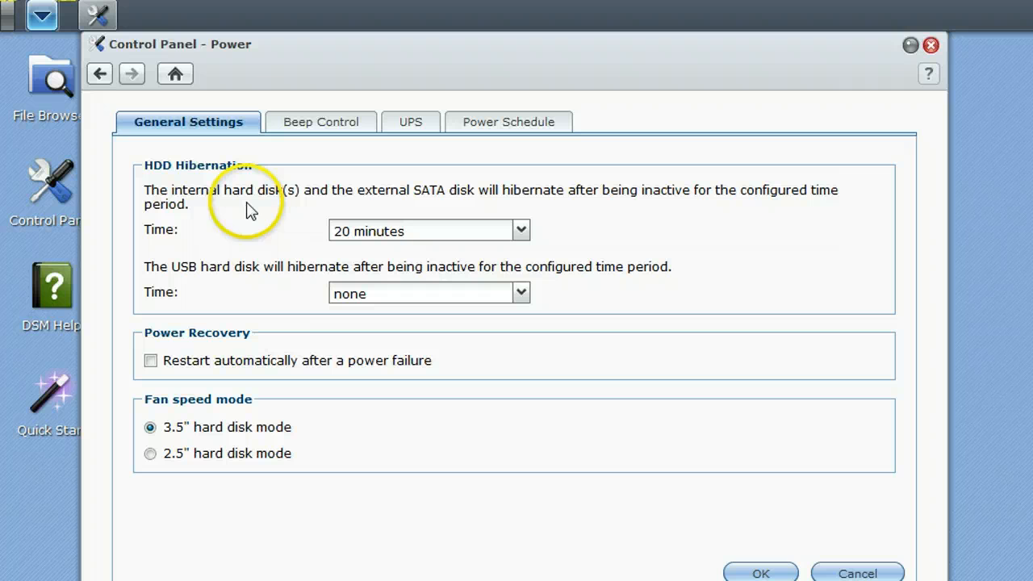
{"action": "mouse_move", "coordinate": [250, 209]}
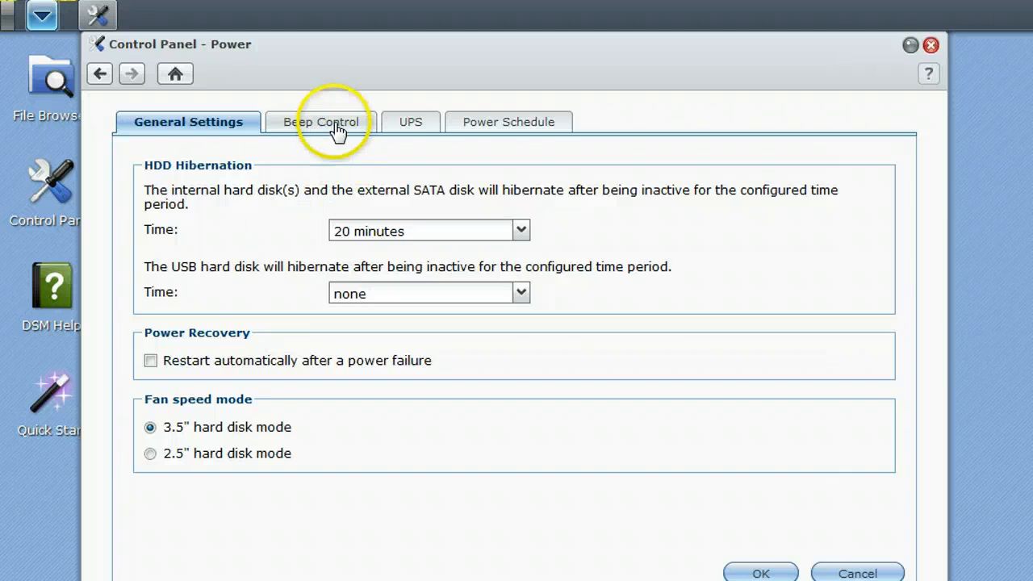
{"action": "left_click", "coordinate": [322, 122]}
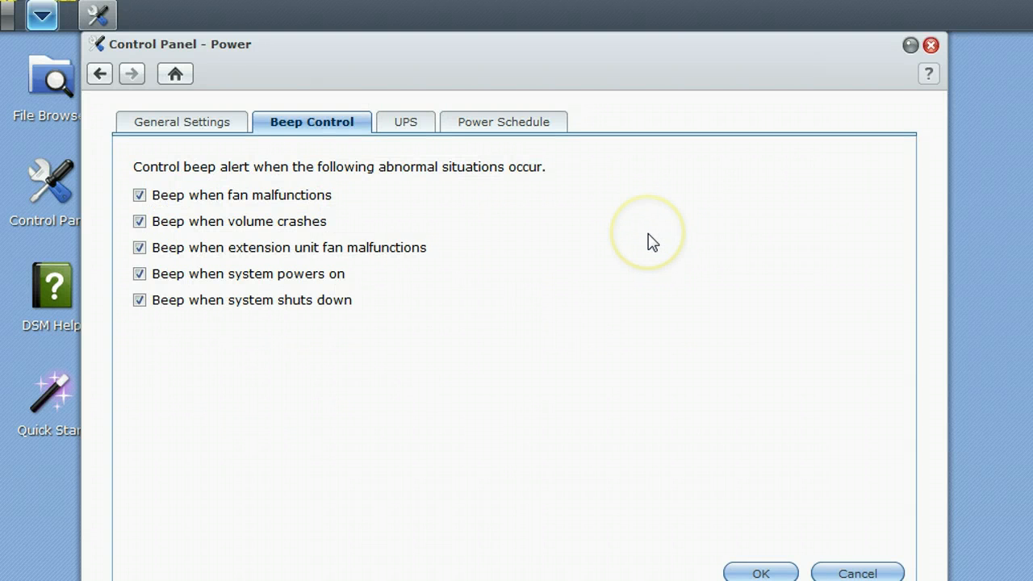
{"action": "mouse_move", "coordinate": [857, 573]}
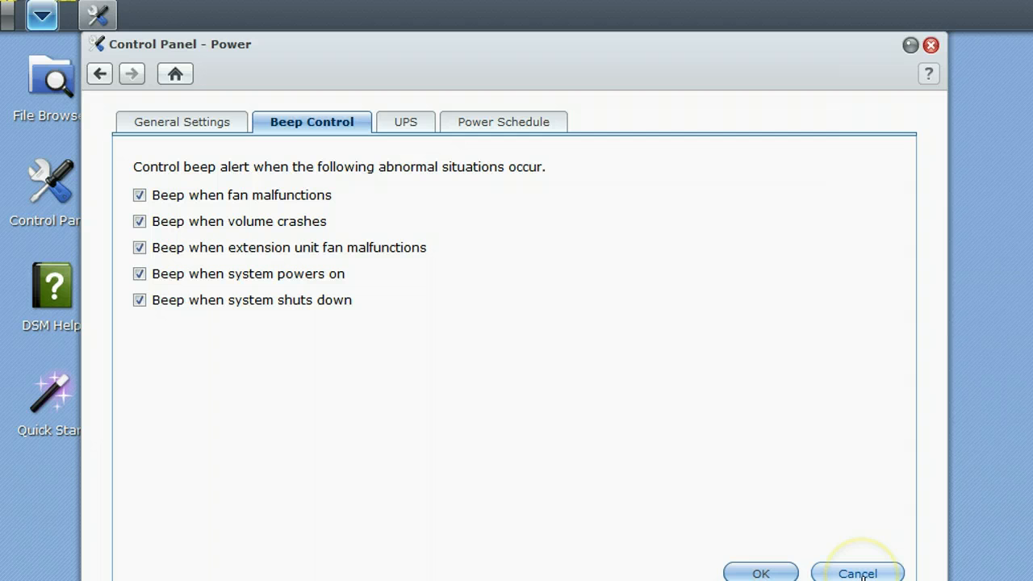
{"action": "mouse_move", "coordinate": [742, 472]}
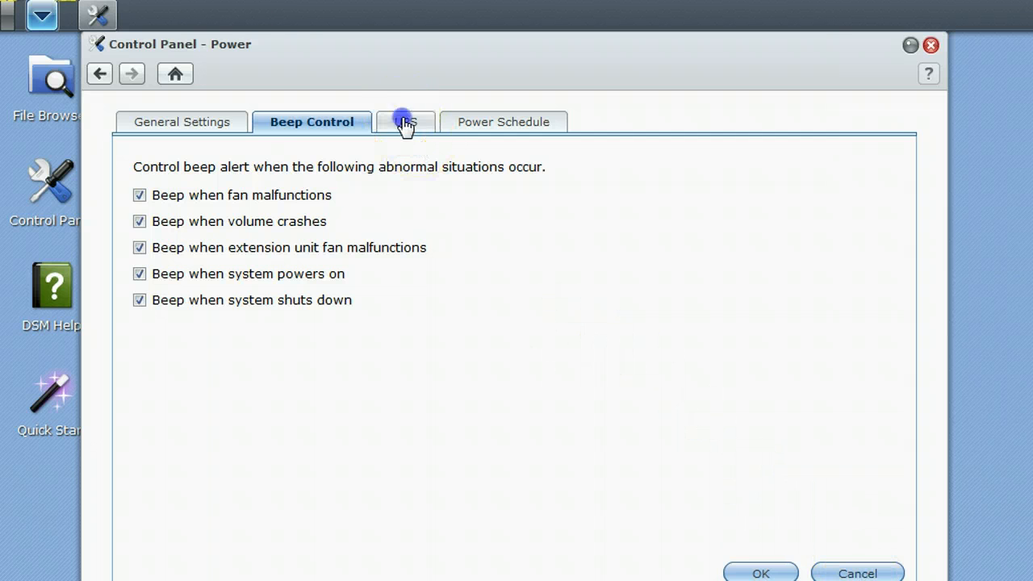
{"action": "left_click", "coordinate": [401, 122]}
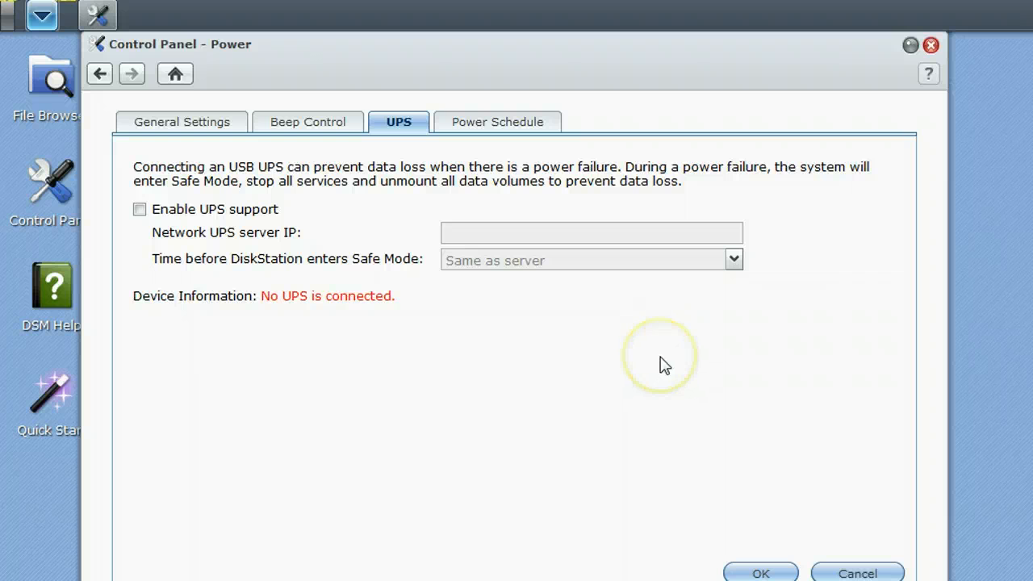
{"action": "mouse_move", "coordinate": [655, 379]}
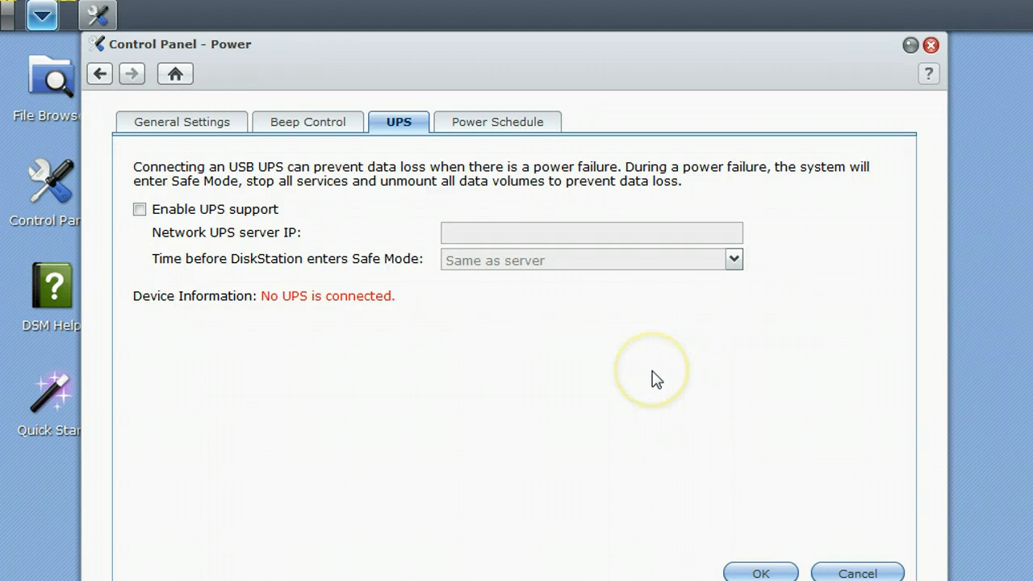
{"action": "mouse_move", "coordinate": [470, 369]}
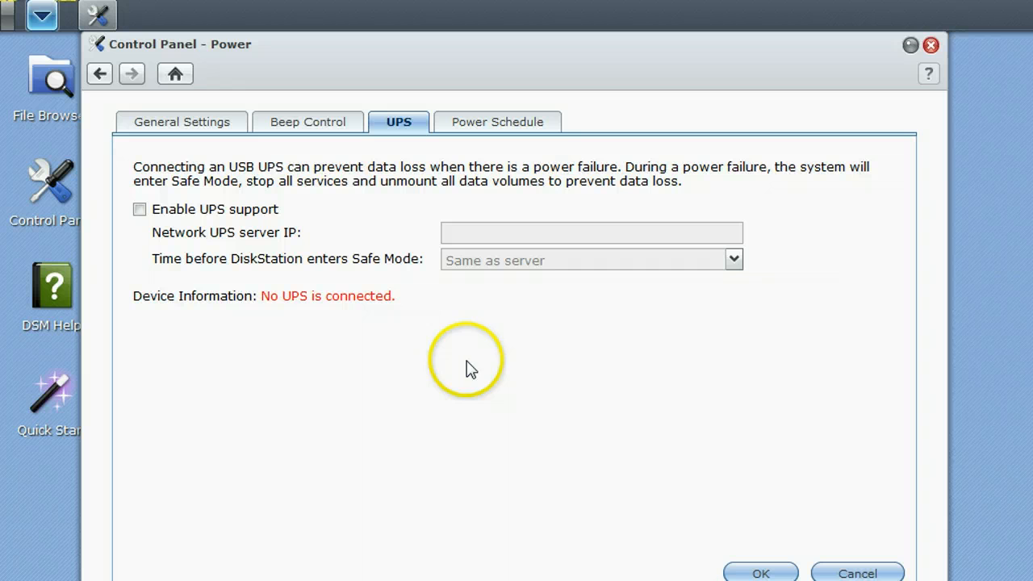
{"action": "mouse_move", "coordinate": [305, 216]}
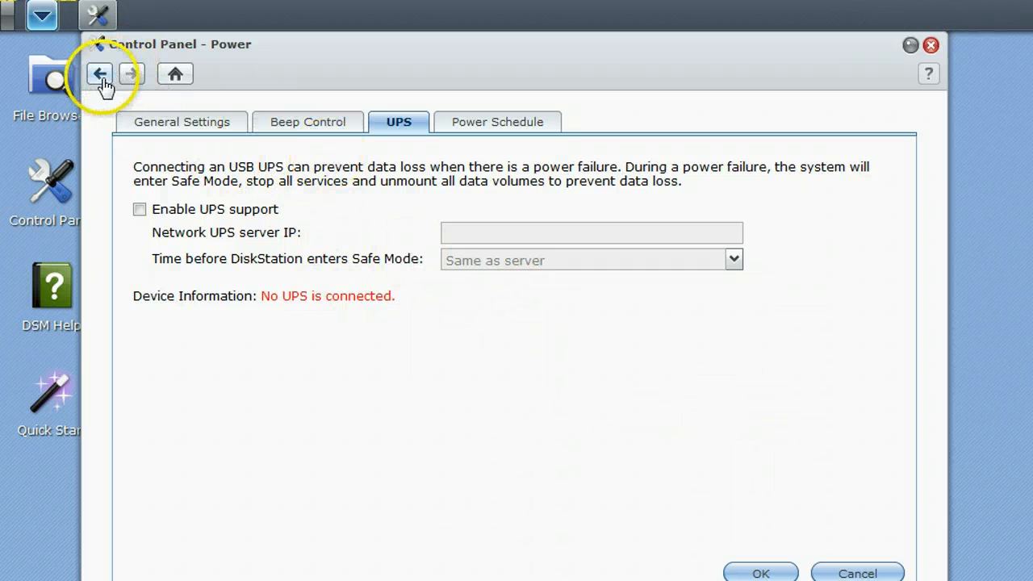
{"action": "left_click", "coordinate": [99, 73]}
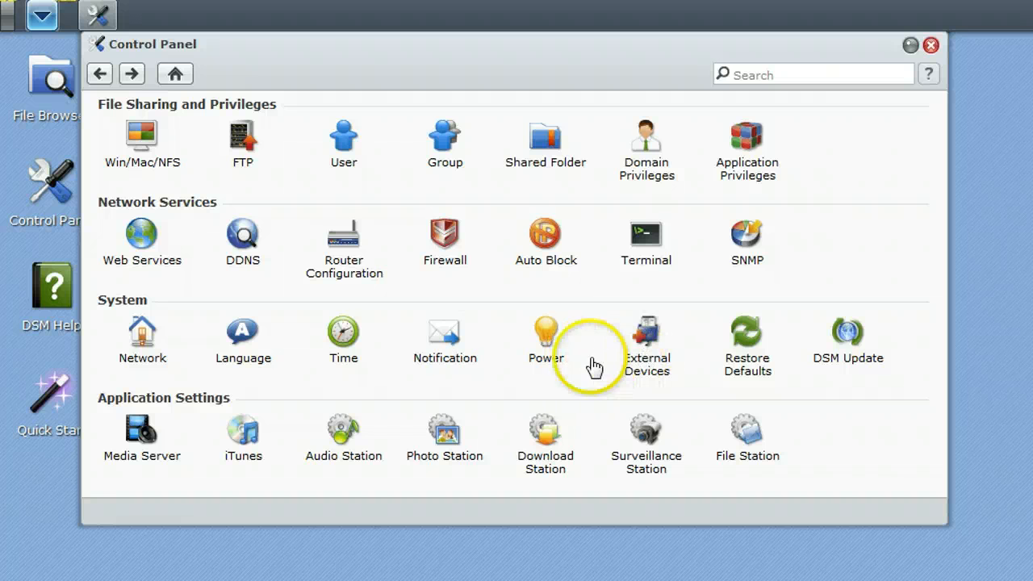
{"action": "left_click", "coordinate": [646, 331]}
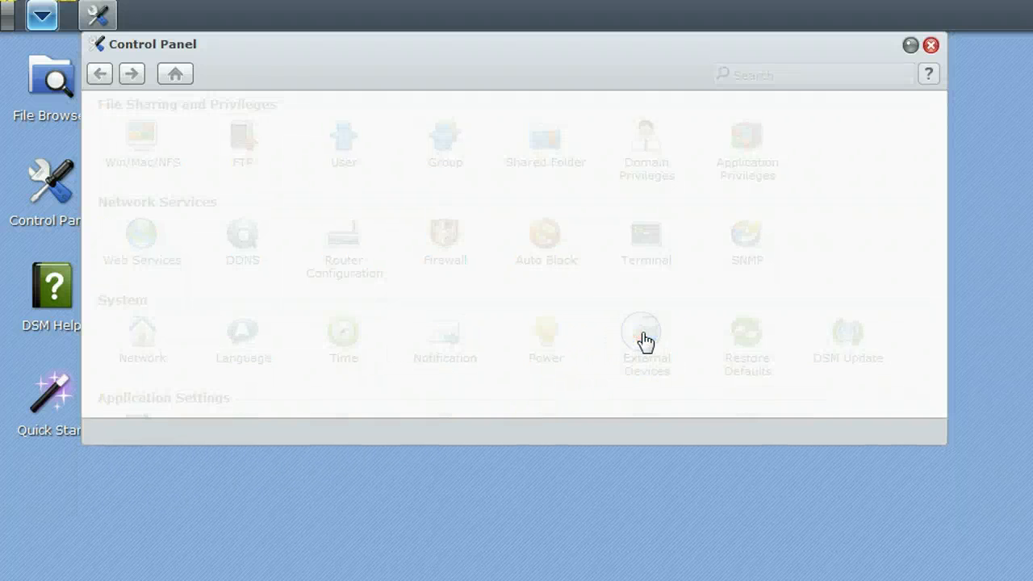
Browse the External Devices USBCopy and SDCopy tabs, both disabled, then return to Control Panel home
{"action": "left_click", "coordinate": [645, 337]}
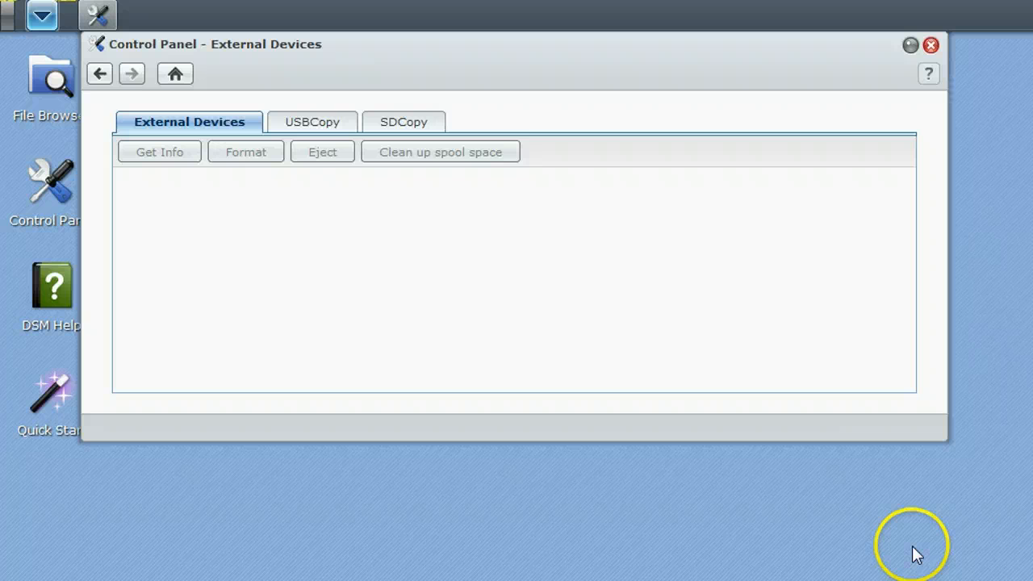
{"action": "mouse_move", "coordinate": [916, 554]}
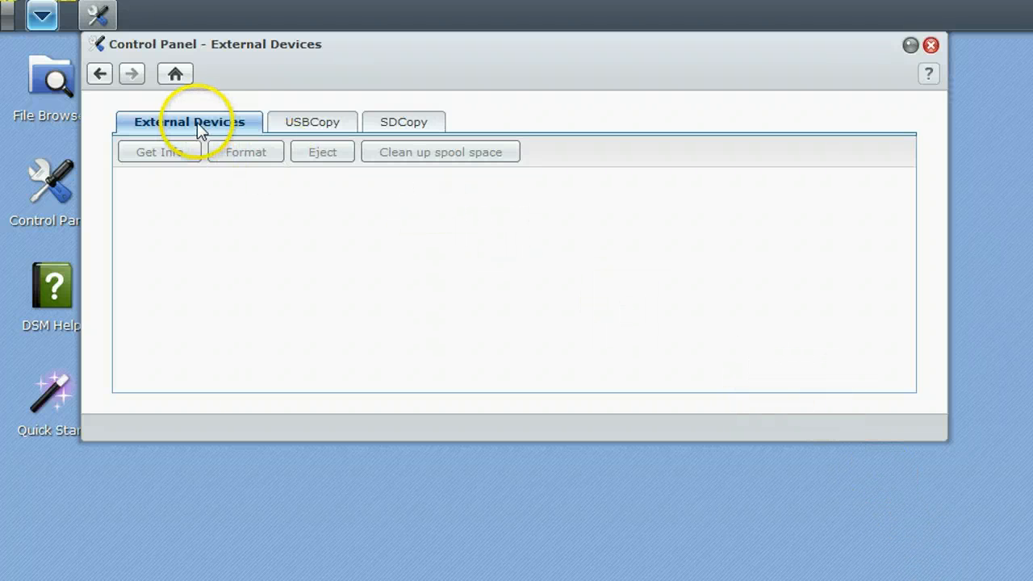
{"action": "left_click", "coordinate": [299, 122]}
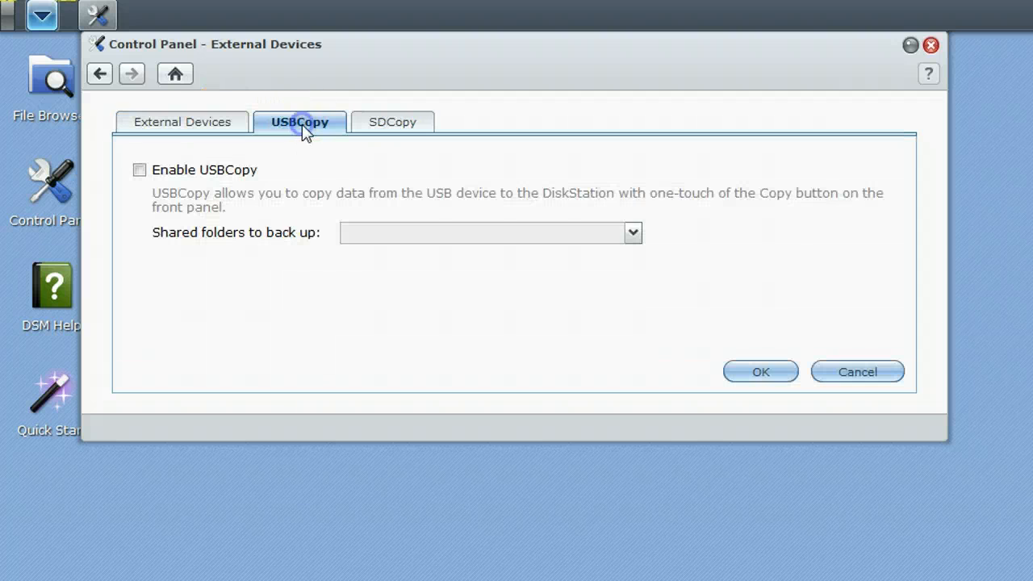
{"action": "mouse_move", "coordinate": [334, 137]}
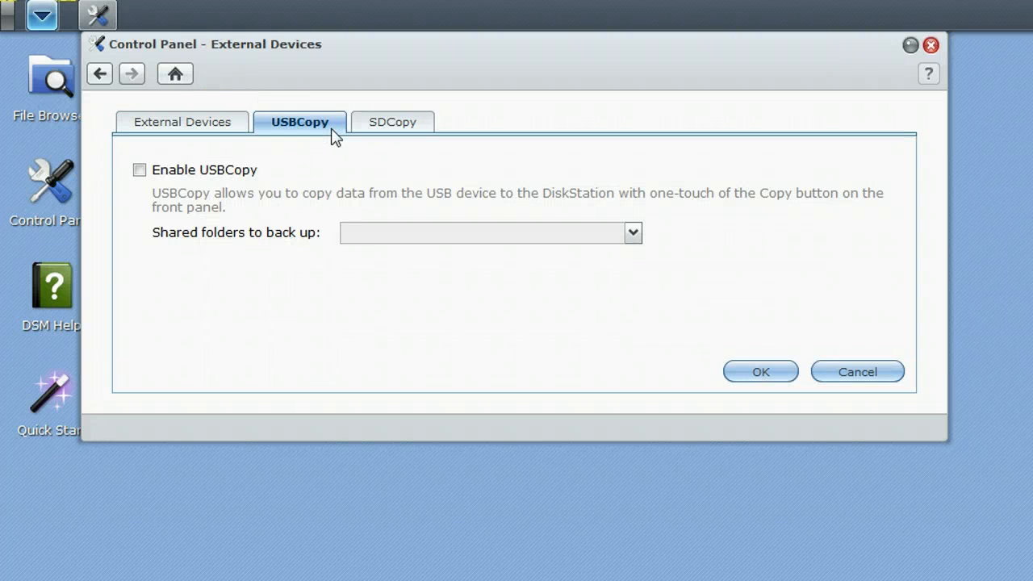
{"action": "mouse_move", "coordinate": [343, 137]}
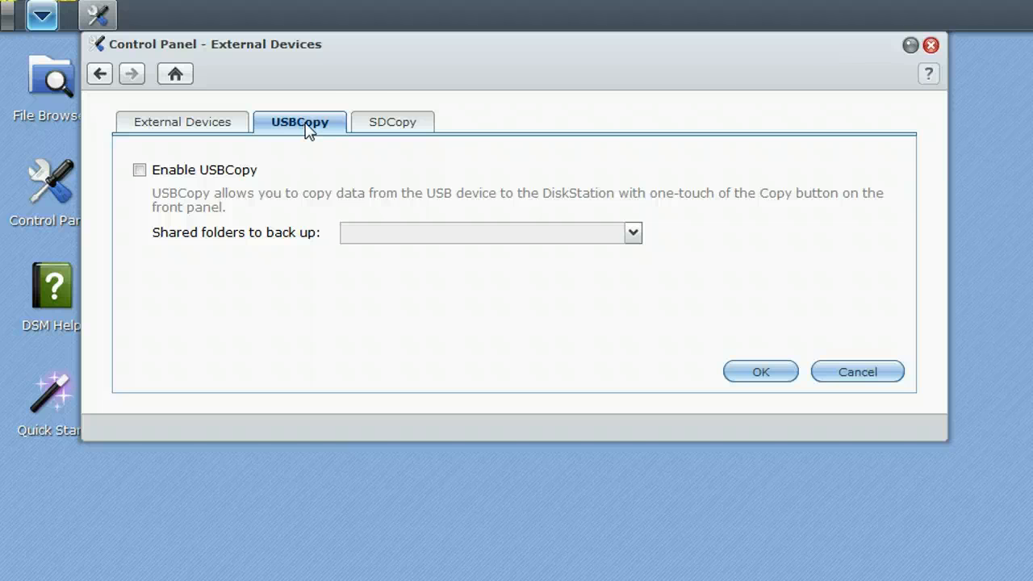
{"action": "mouse_move", "coordinate": [255, 242]}
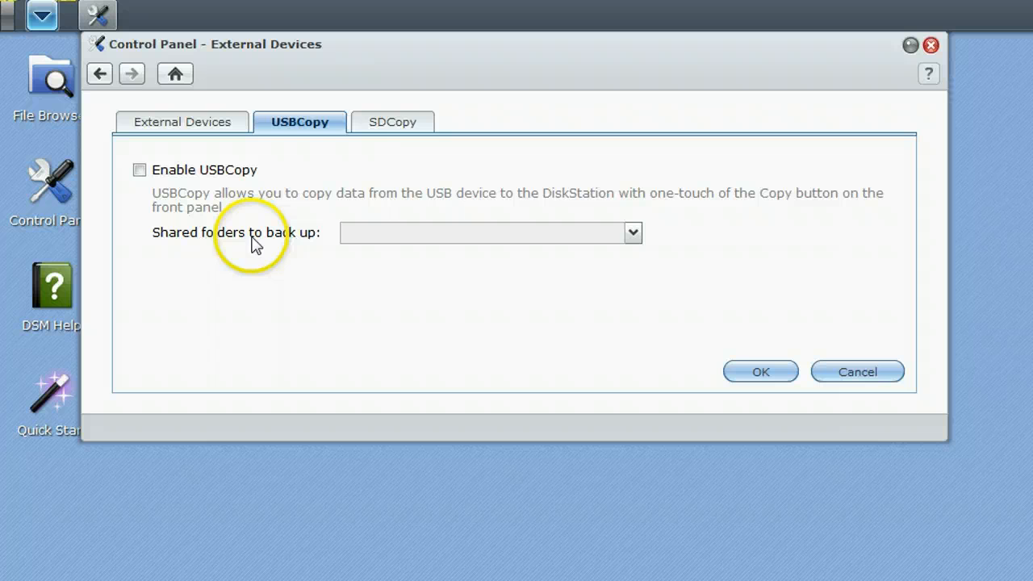
{"action": "left_click", "coordinate": [392, 121]}
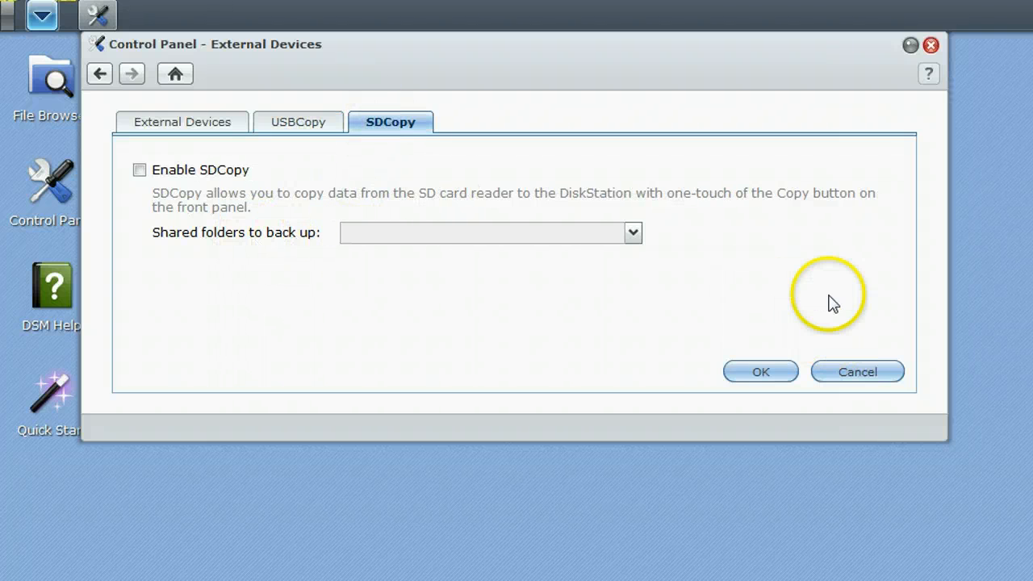
{"action": "mouse_move", "coordinate": [615, 283]}
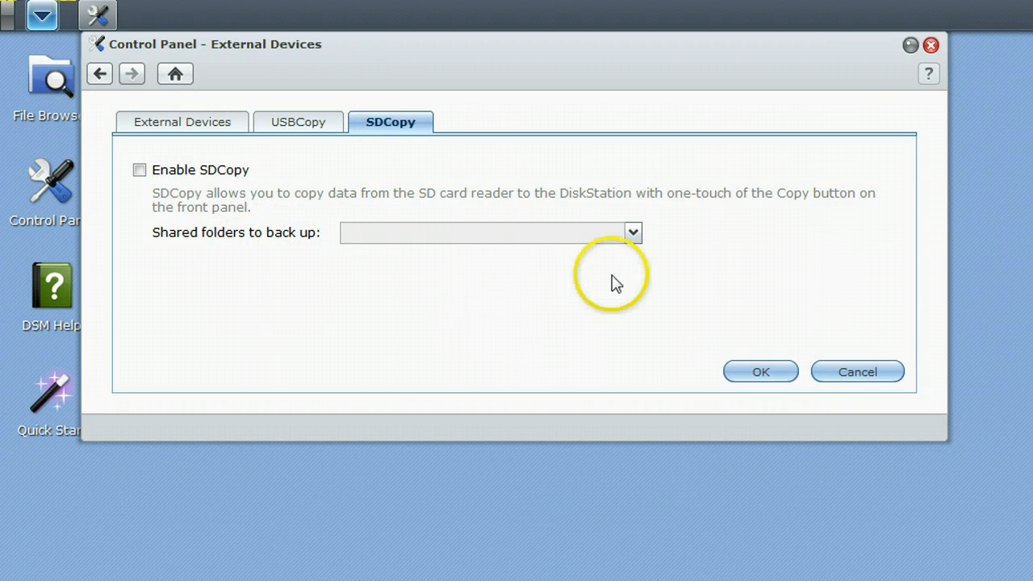
{"action": "mouse_move", "coordinate": [99, 73]}
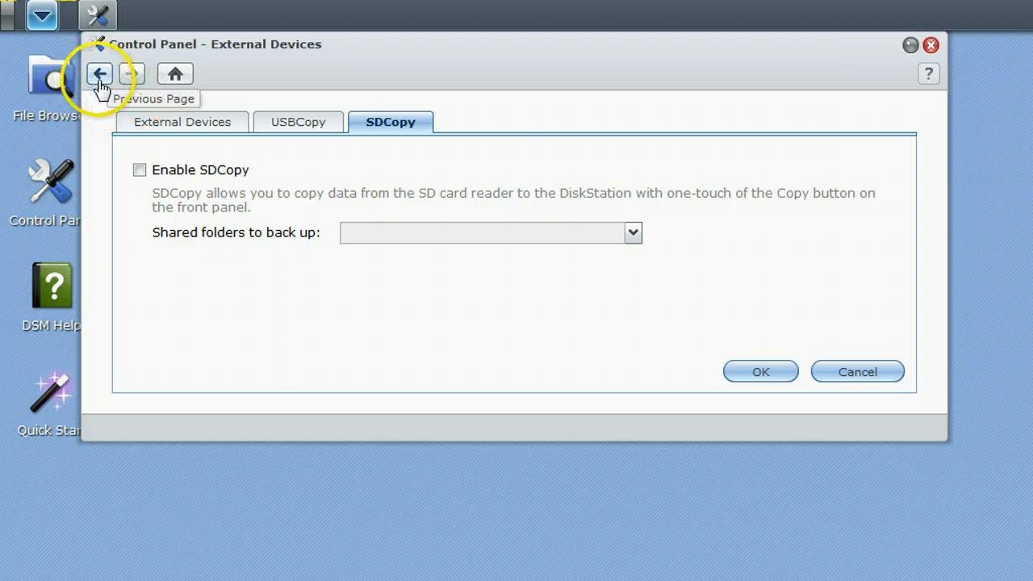
{"action": "left_click", "coordinate": [99, 73]}
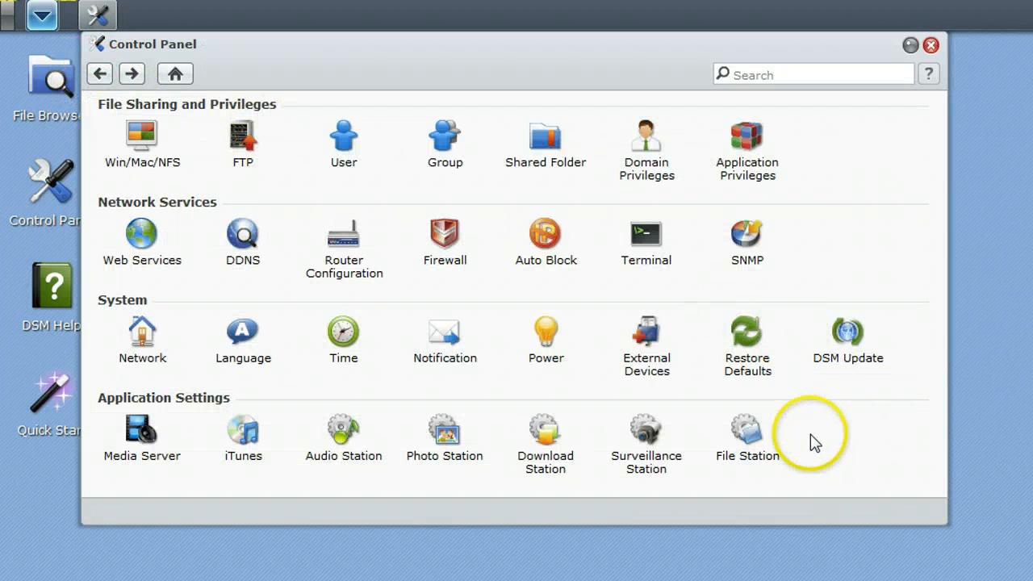
{"action": "mouse_move", "coordinate": [763, 359]}
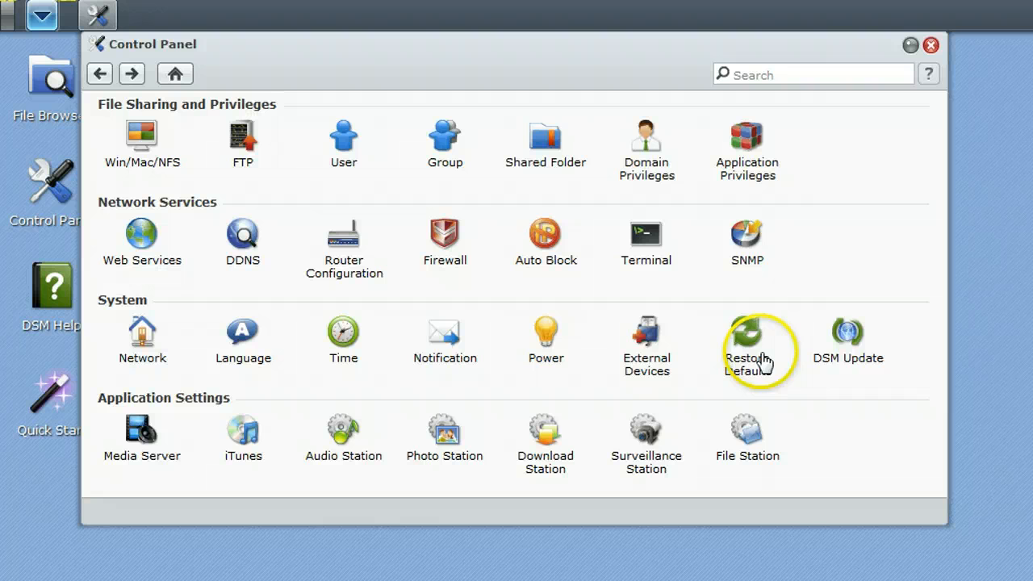
{"action": "mouse_move", "coordinate": [863, 395]}
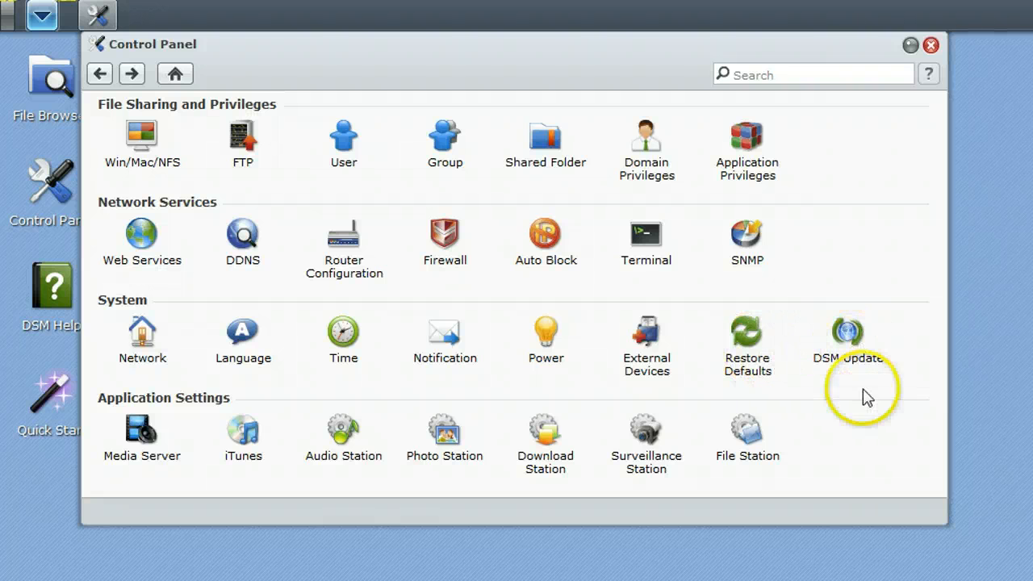
{"action": "mouse_move", "coordinate": [210, 459]}
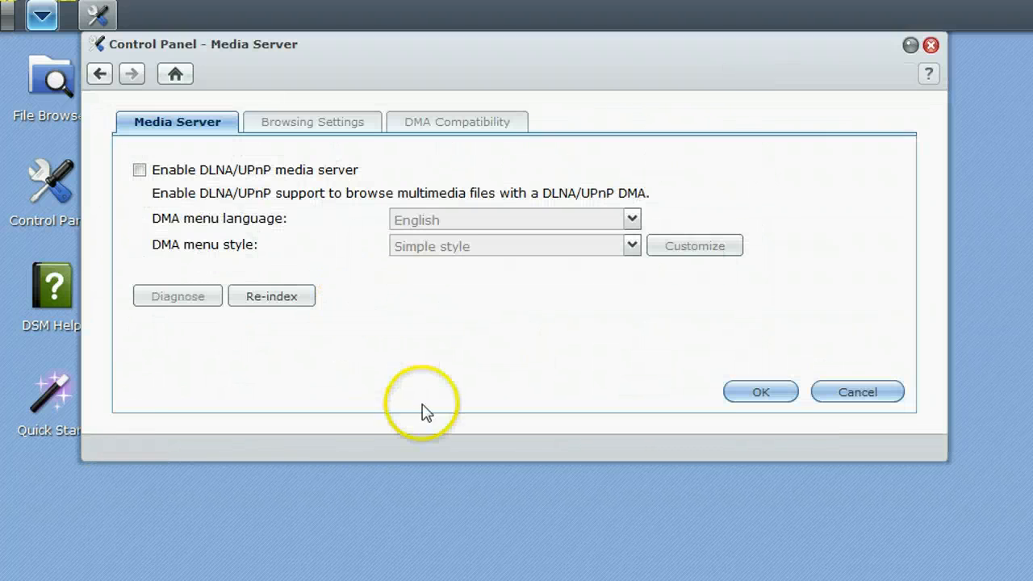
{"action": "mouse_move", "coordinate": [246, 188]}
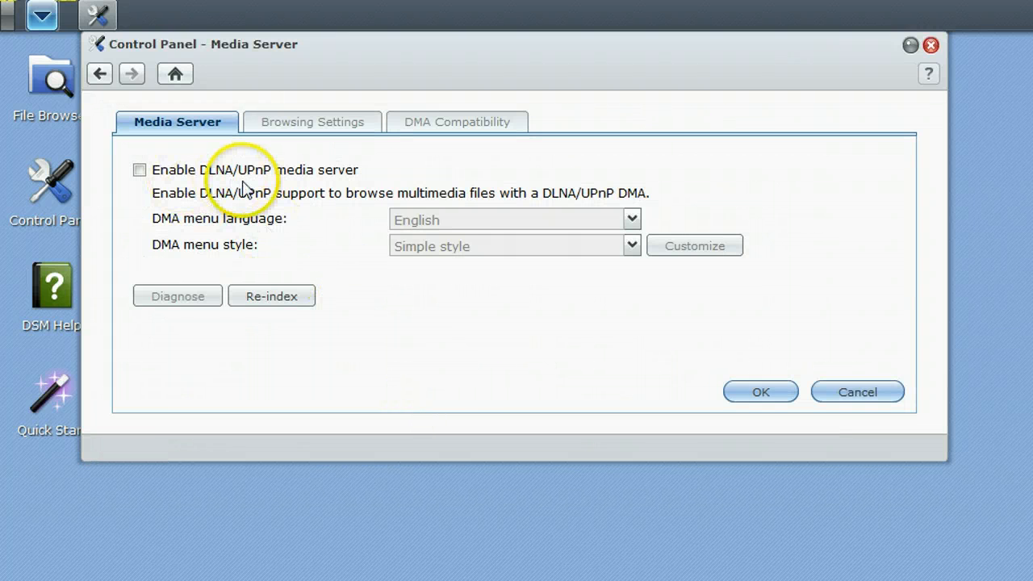
{"action": "mouse_move", "coordinate": [616, 339]}
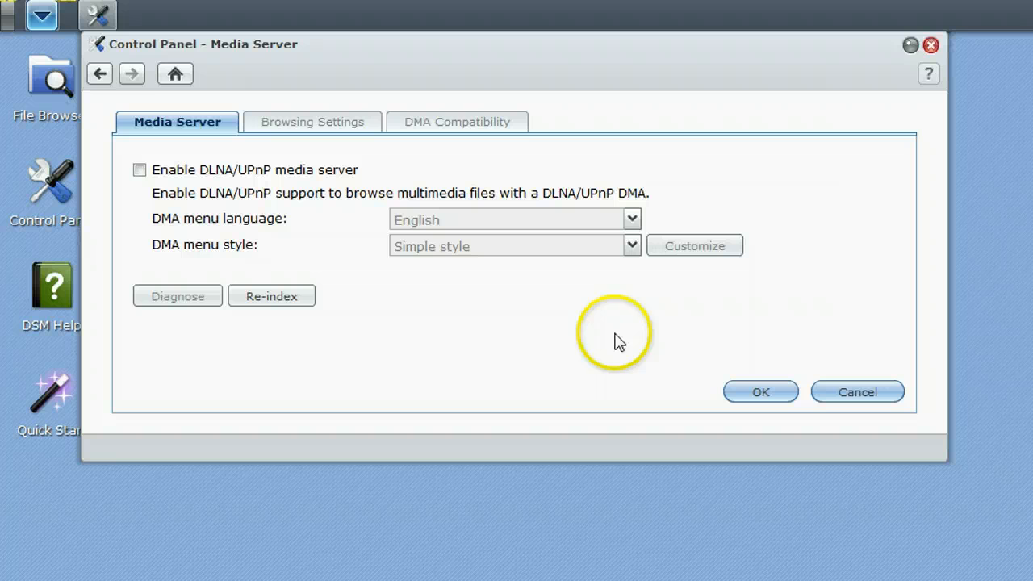
{"action": "mouse_move", "coordinate": [99, 73]}
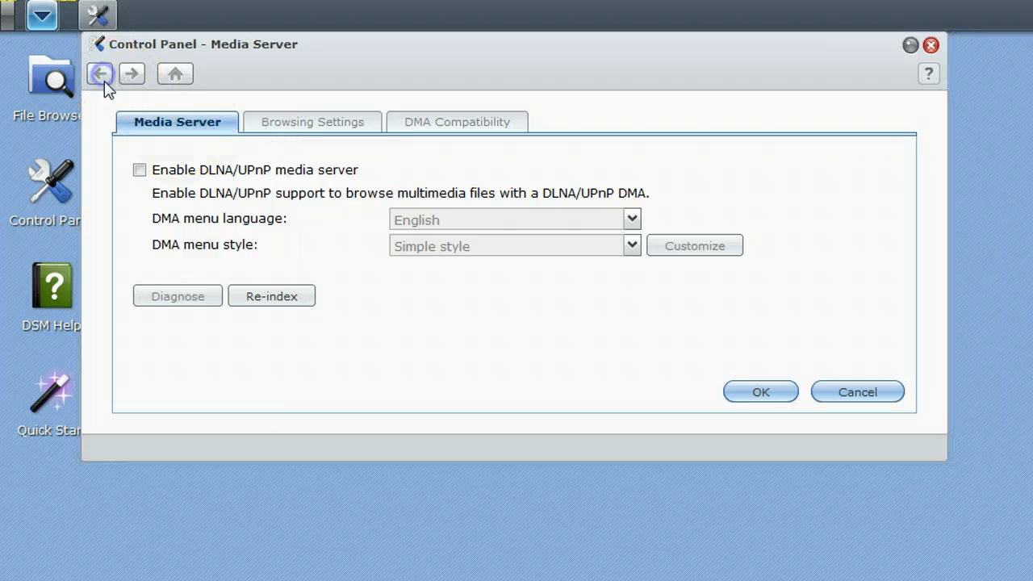
Leave the Media Server page, with DLNA/UPnP disabled, for the iTunes settings
{"action": "left_click", "coordinate": [100, 73]}
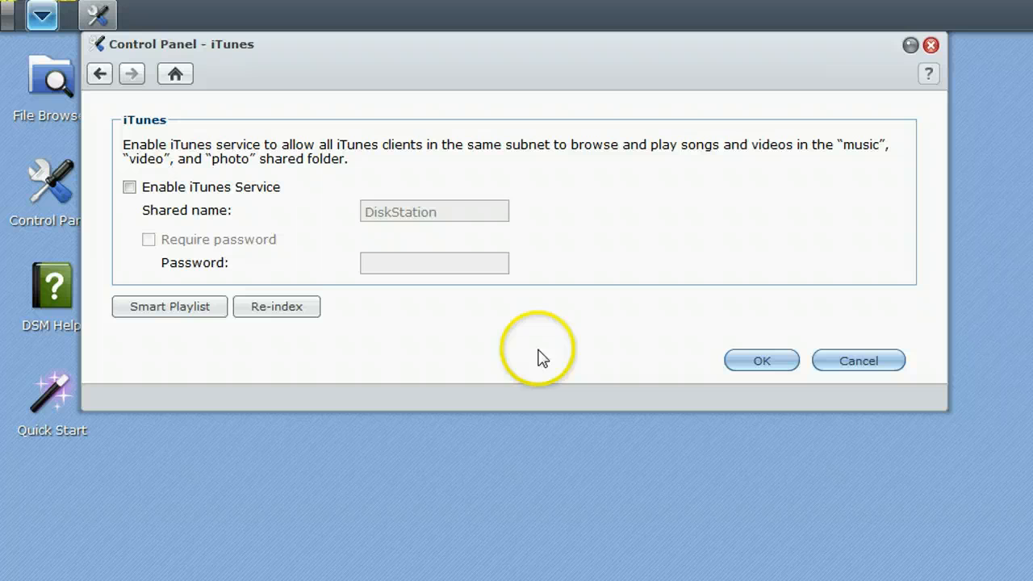
{"action": "mouse_move", "coordinate": [99, 74]}
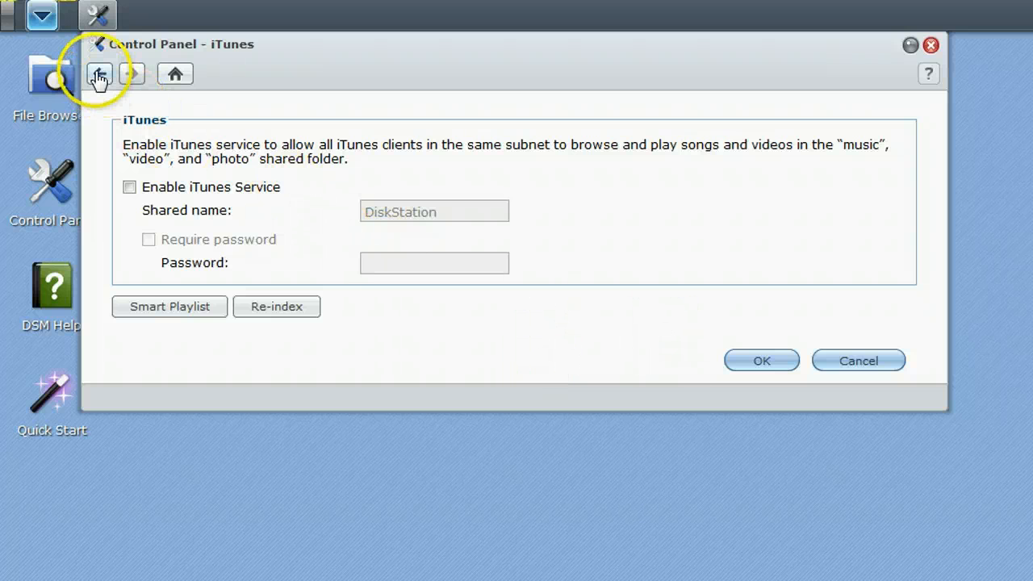
View the Audio Station and Photo Station settings, both enabled, then move to Download Station
{"action": "left_click", "coordinate": [99, 73]}
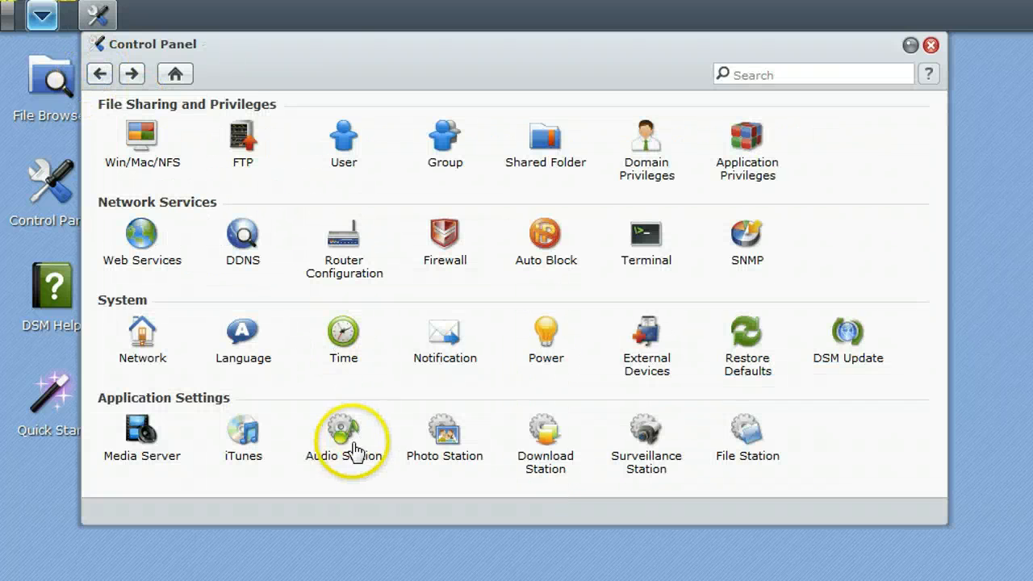
{"action": "left_click", "coordinate": [343, 431]}
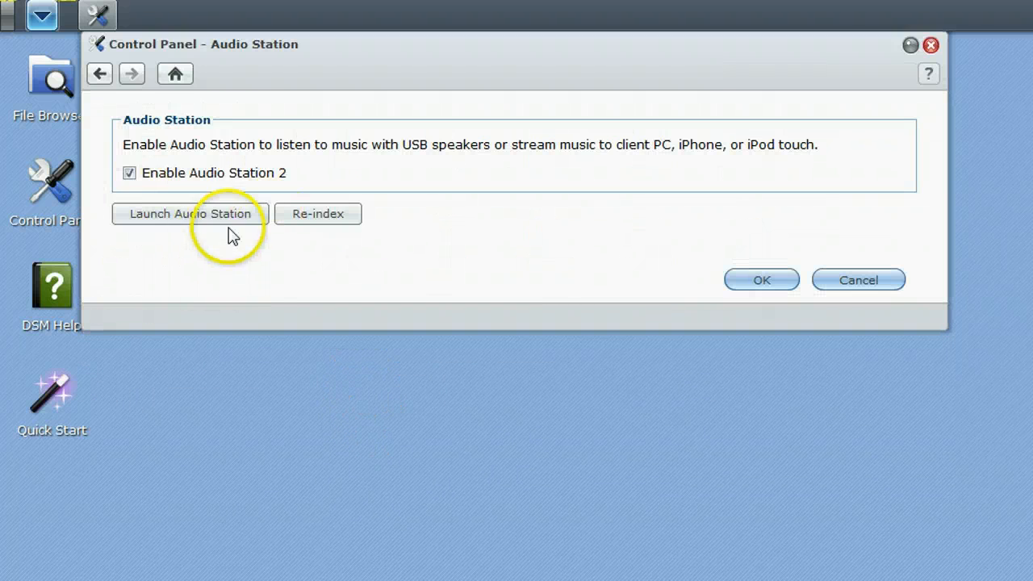
{"action": "mouse_move", "coordinate": [761, 279]}
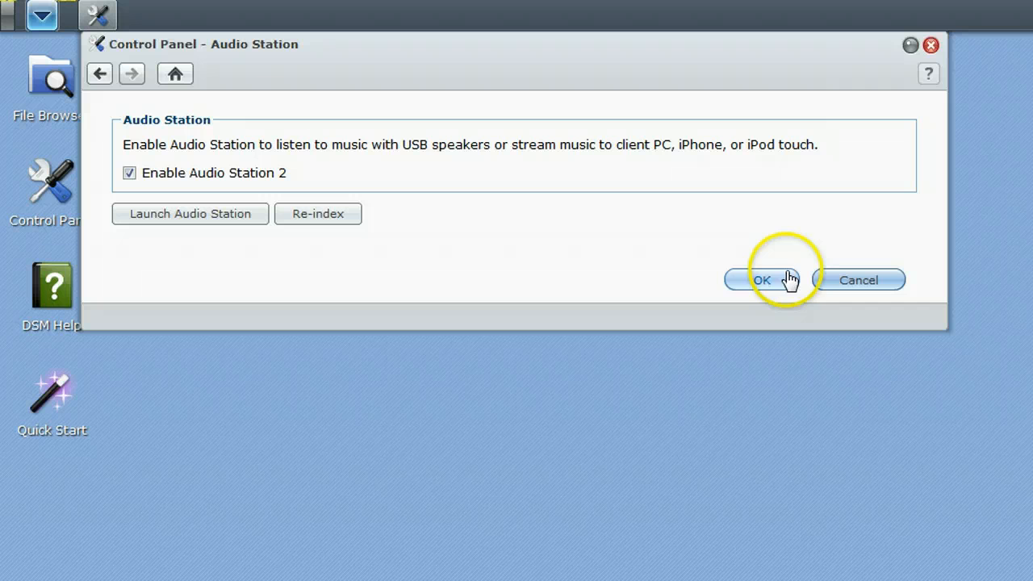
{"action": "mouse_move", "coordinate": [249, 92]}
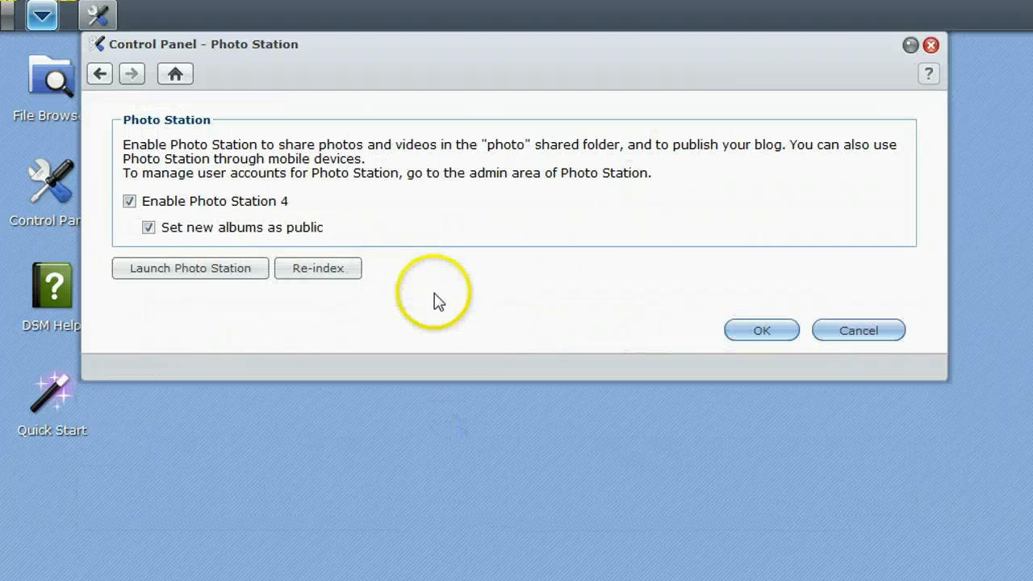
{"action": "mouse_move", "coordinate": [121, 77]}
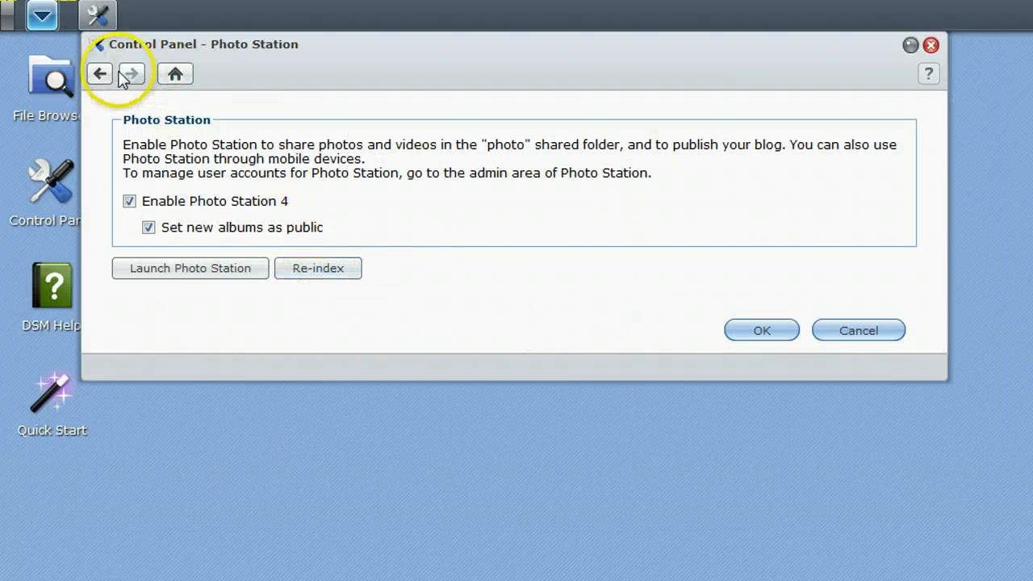
{"action": "left_click", "coordinate": [98, 73]}
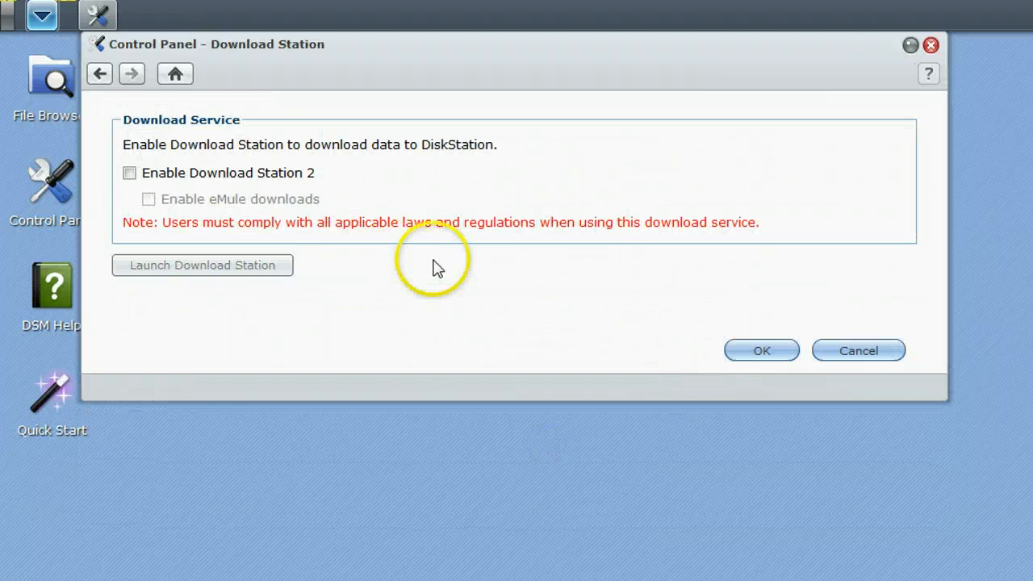
{"action": "mouse_move", "coordinate": [435, 268]}
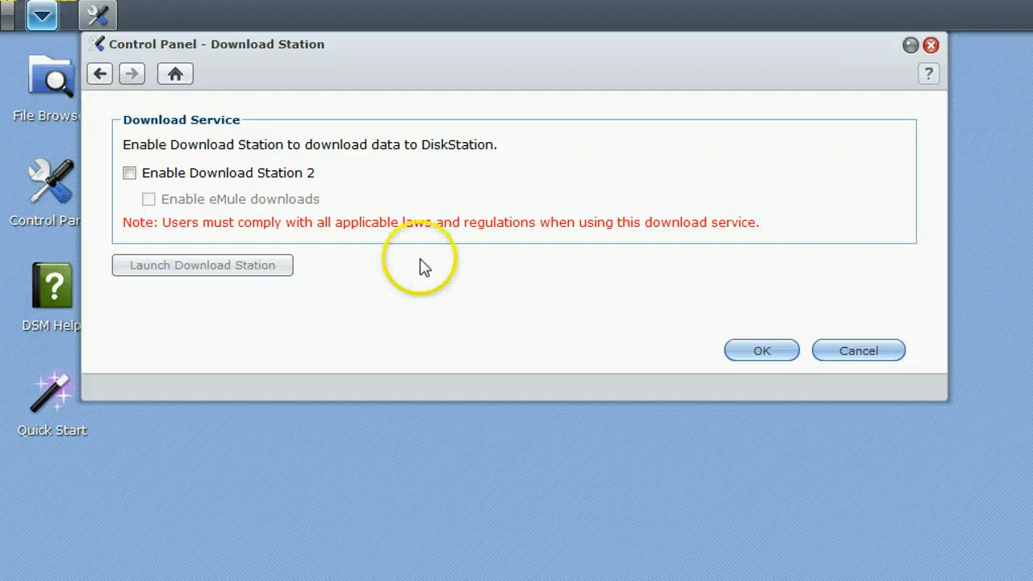
{"action": "mouse_move", "coordinate": [233, 229]}
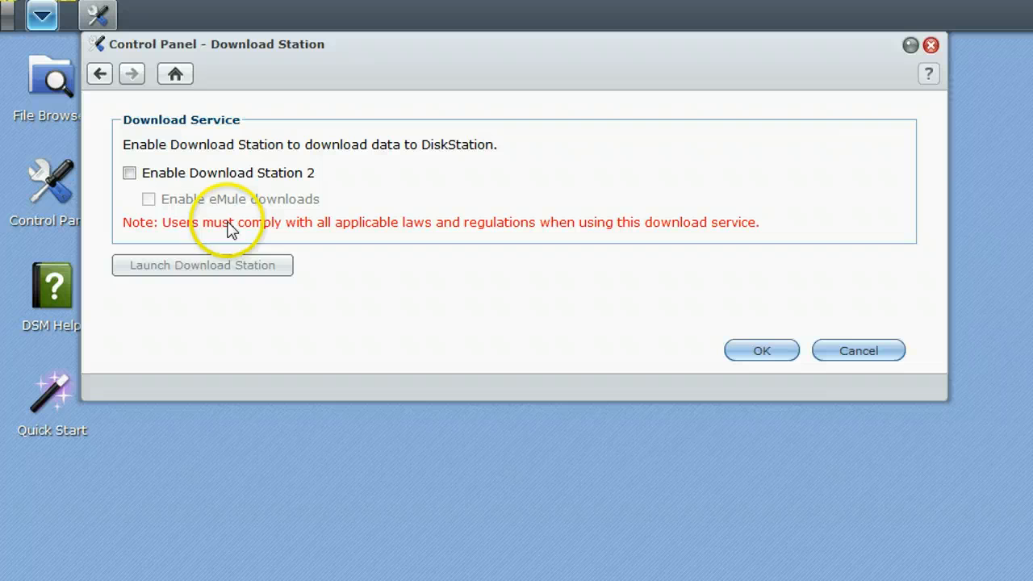
{"action": "mouse_move", "coordinate": [42, 65]}
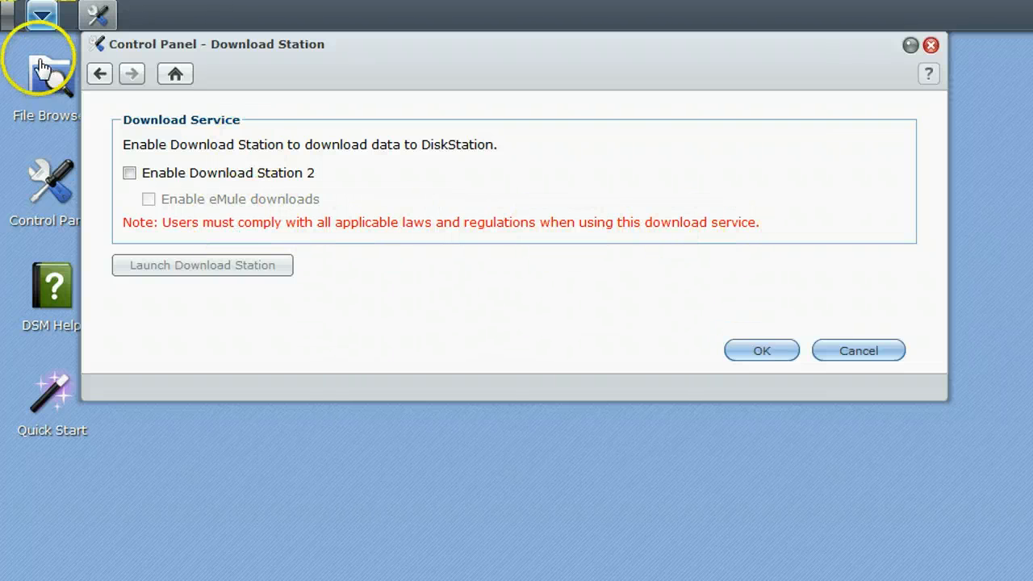
Leave Download Station, view the disabled Surveillance Station settings, then go back to Control Panel
{"action": "left_click", "coordinate": [99, 74]}
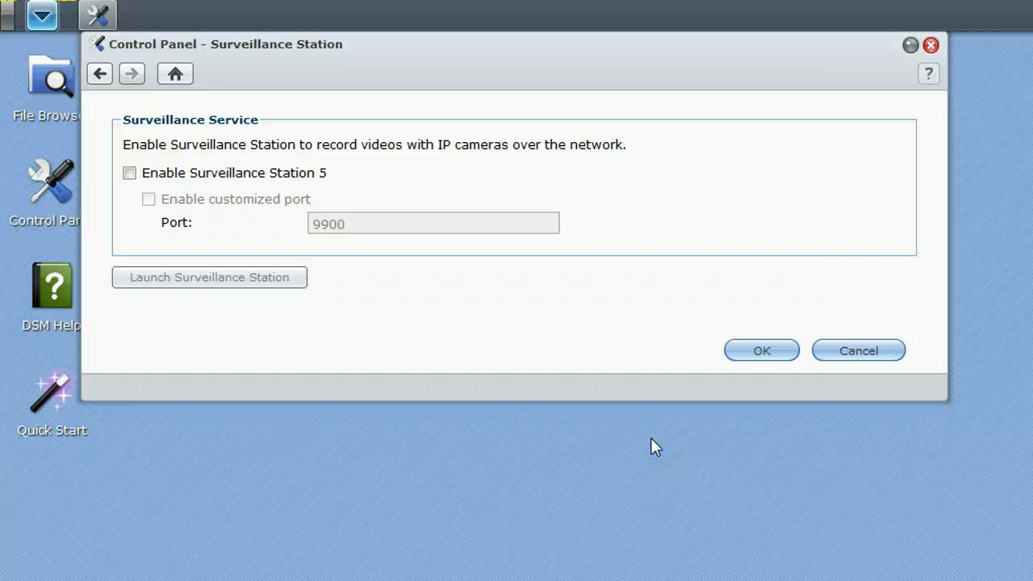
{"action": "mouse_move", "coordinate": [339, 185]}
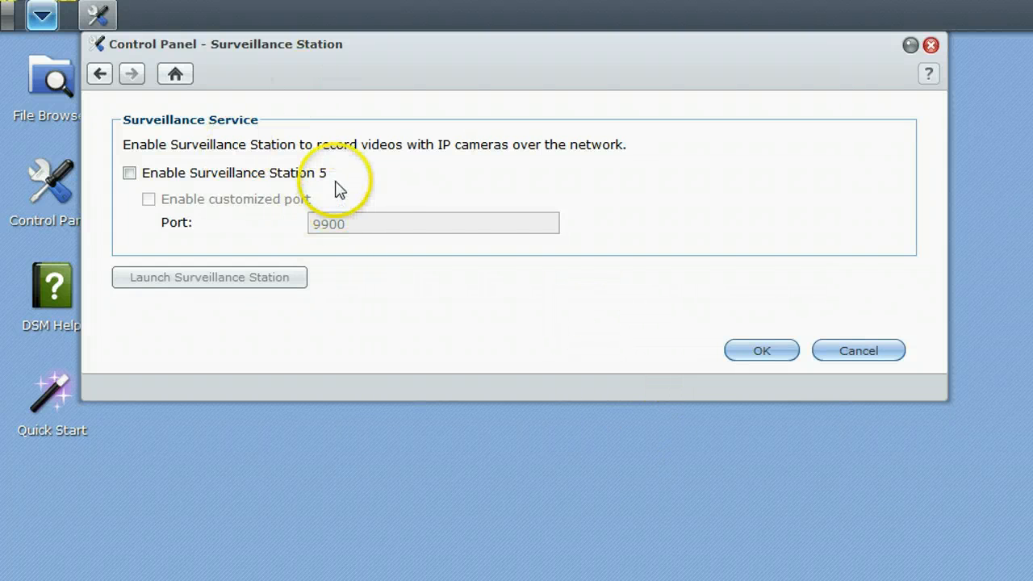
{"action": "mouse_move", "coordinate": [638, 226]}
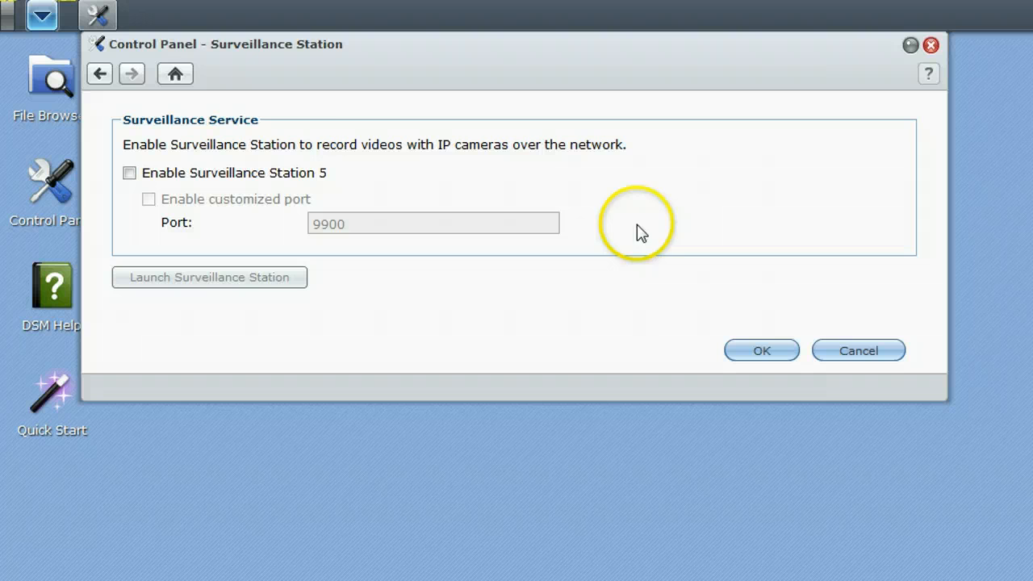
{"action": "left_click", "coordinate": [100, 73]}
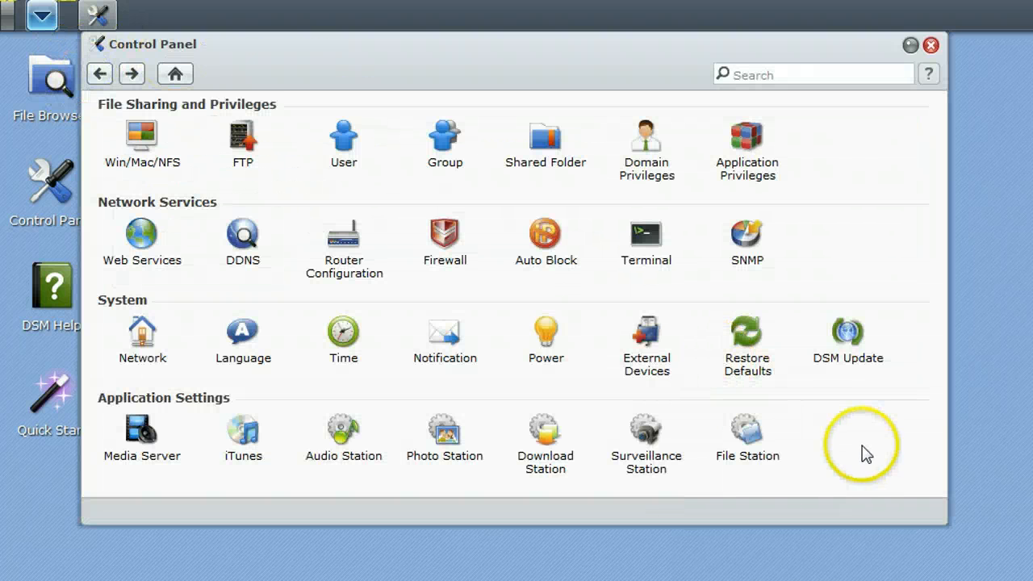
{"action": "mouse_move", "coordinate": [750, 436]}
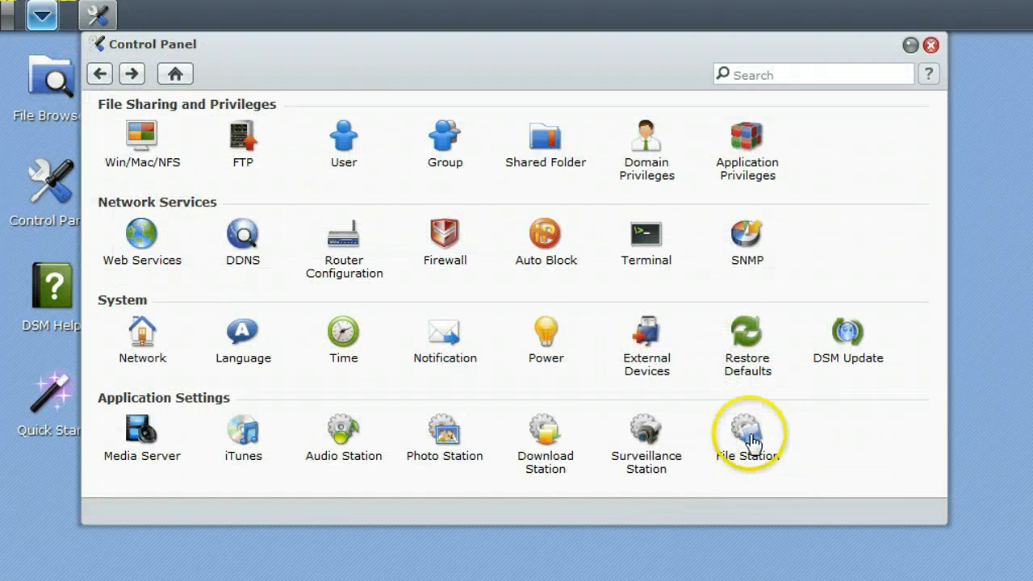
{"action": "left_click", "coordinate": [747, 433]}
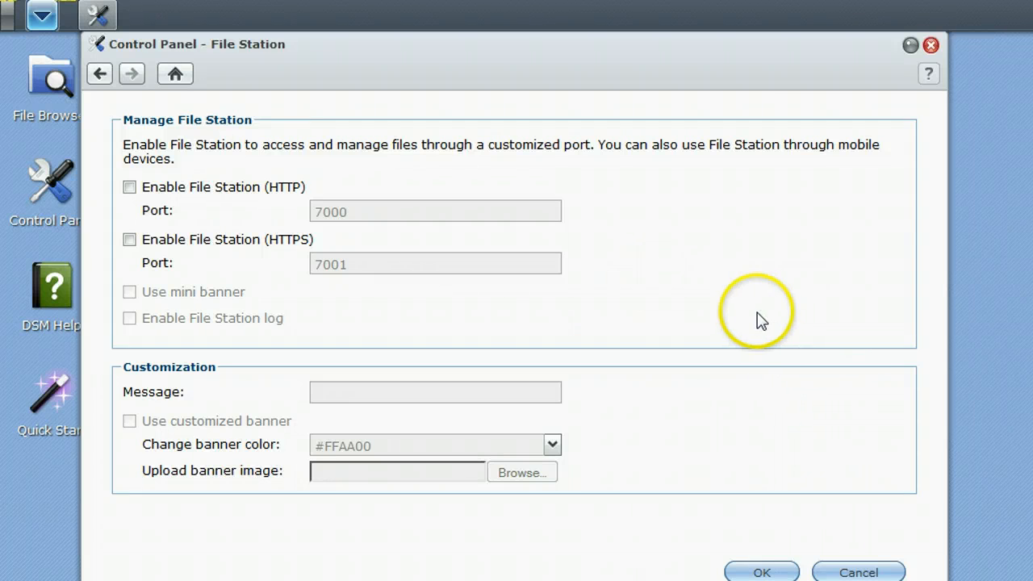
{"action": "mouse_move", "coordinate": [811, 258]}
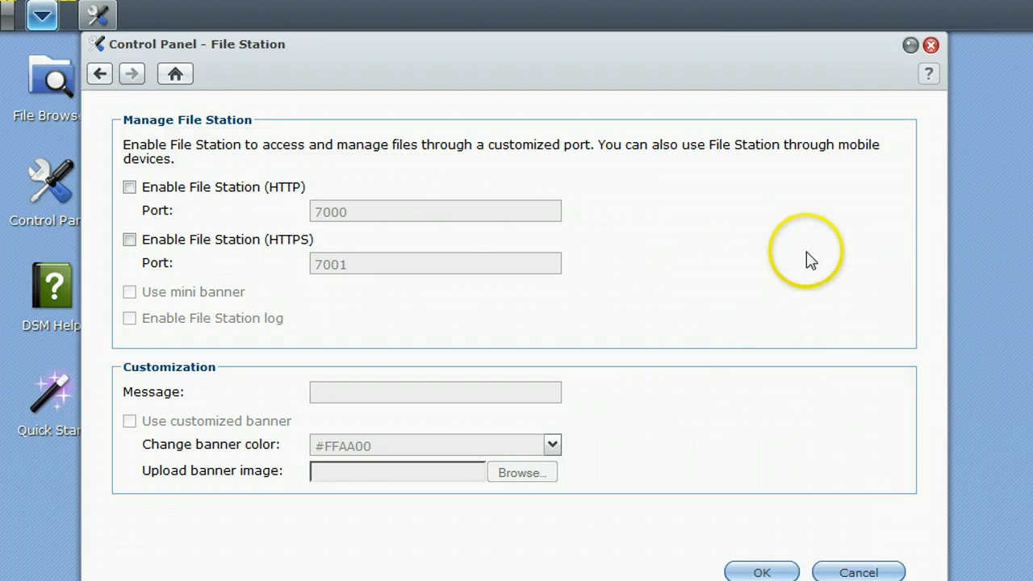
{"action": "mouse_move", "coordinate": [743, 77]}
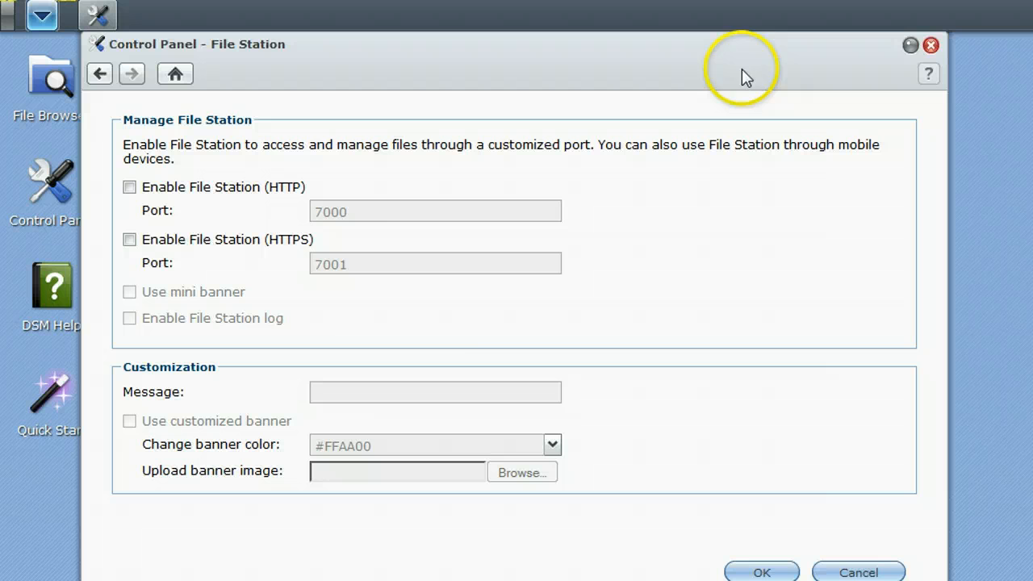
{"action": "left_click", "coordinate": [99, 73]}
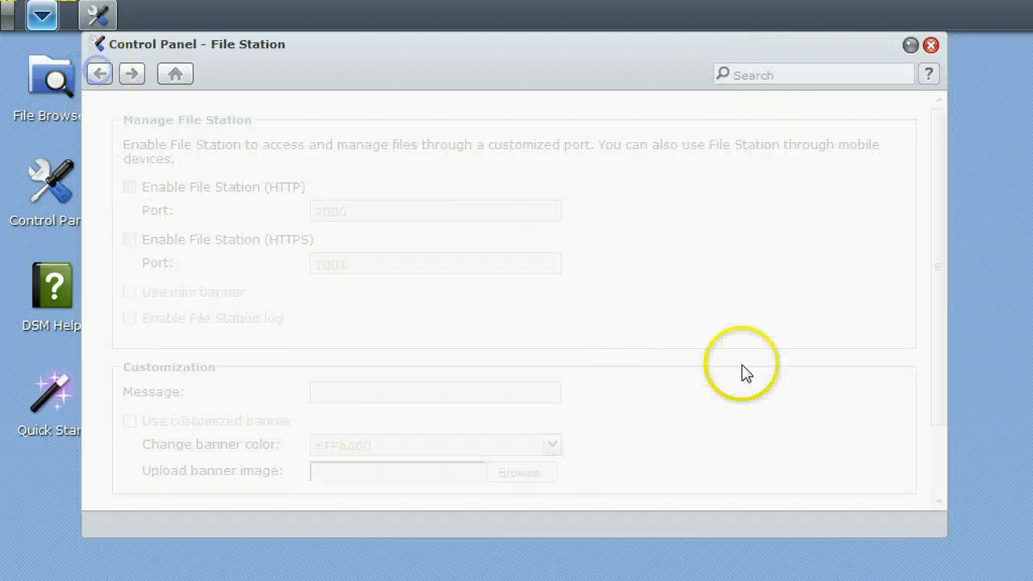
{"action": "left_click", "coordinate": [100, 73]}
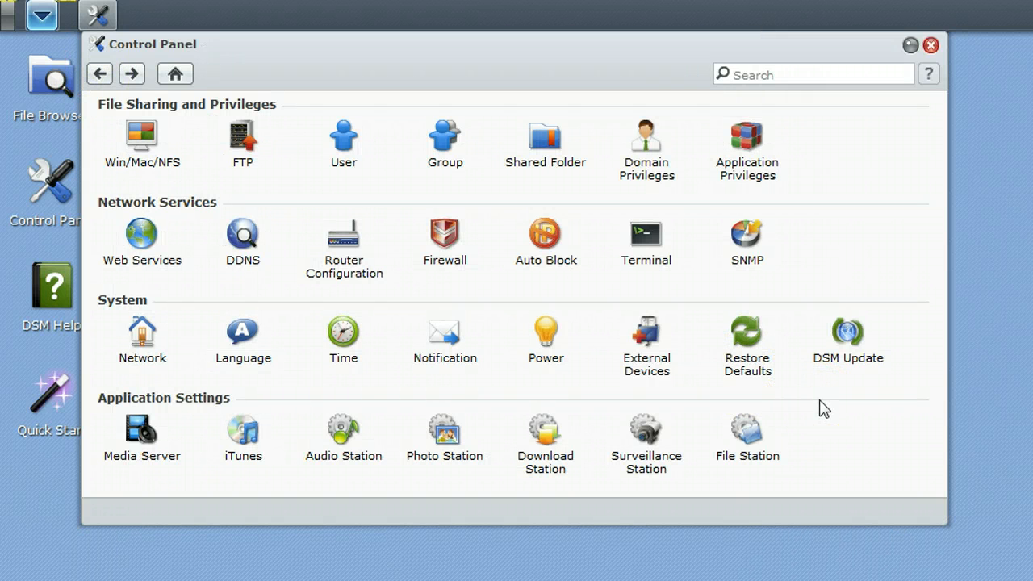